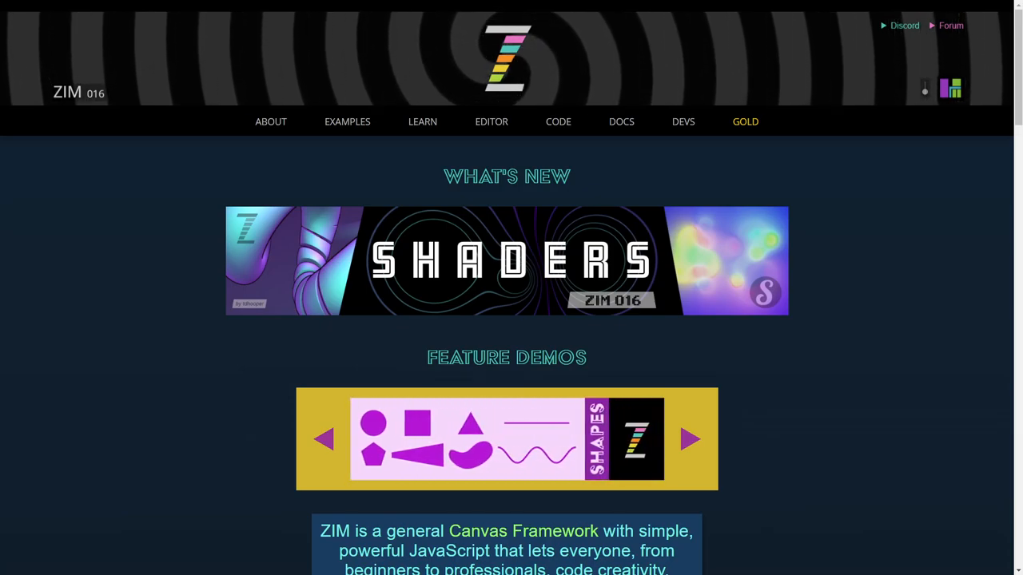
mouse_move(972, 36)
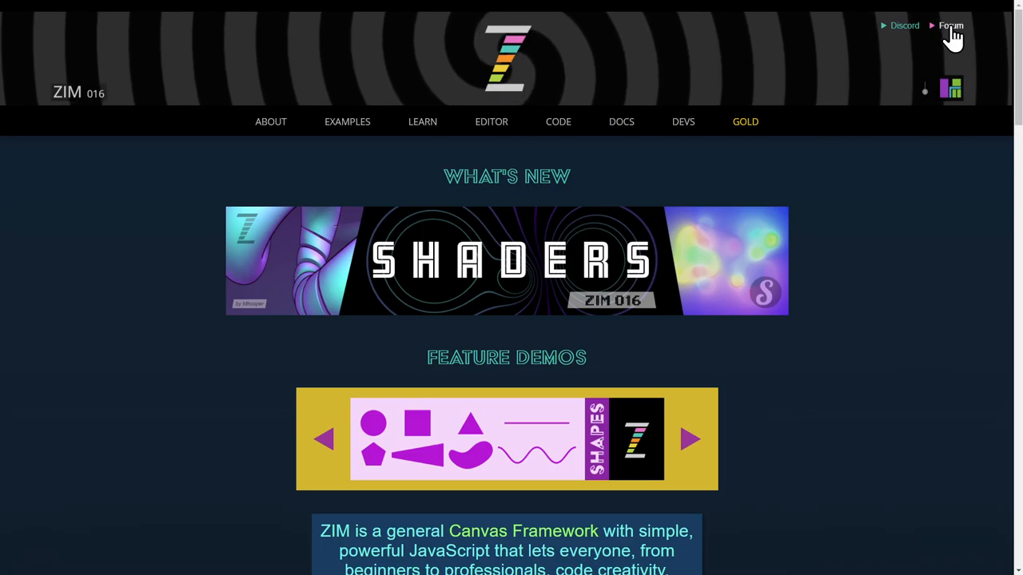
mouse_move(77, 96)
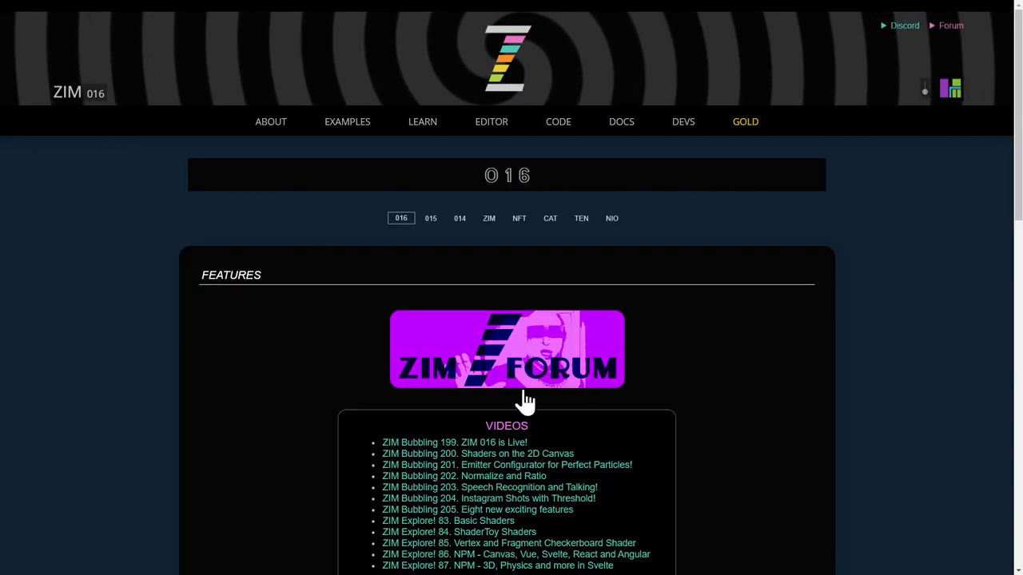
Browse the ZIM 016 features page's list of Bubbling and Explore videos.
scroll(down, 3)
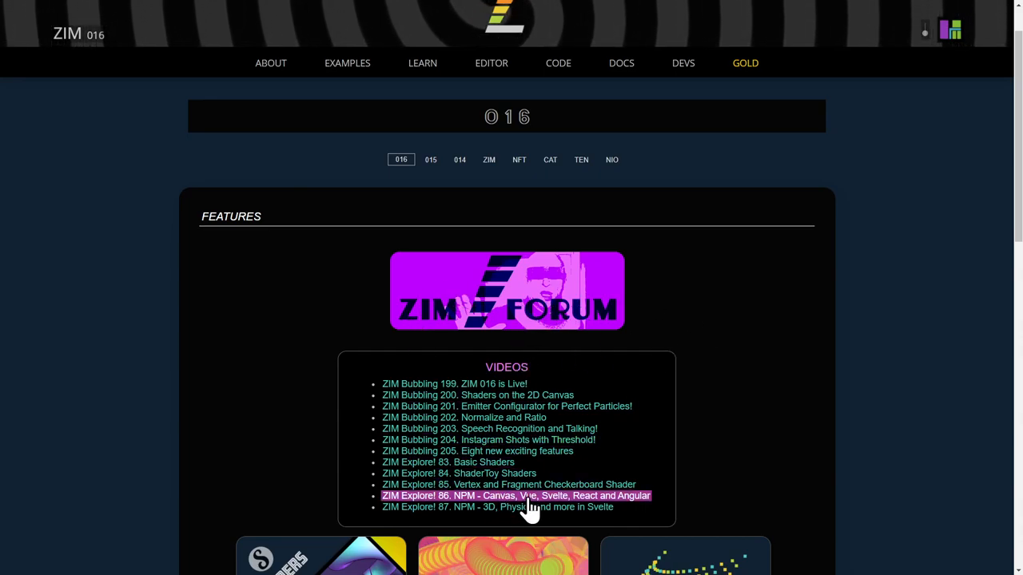
mouse_move(524, 302)
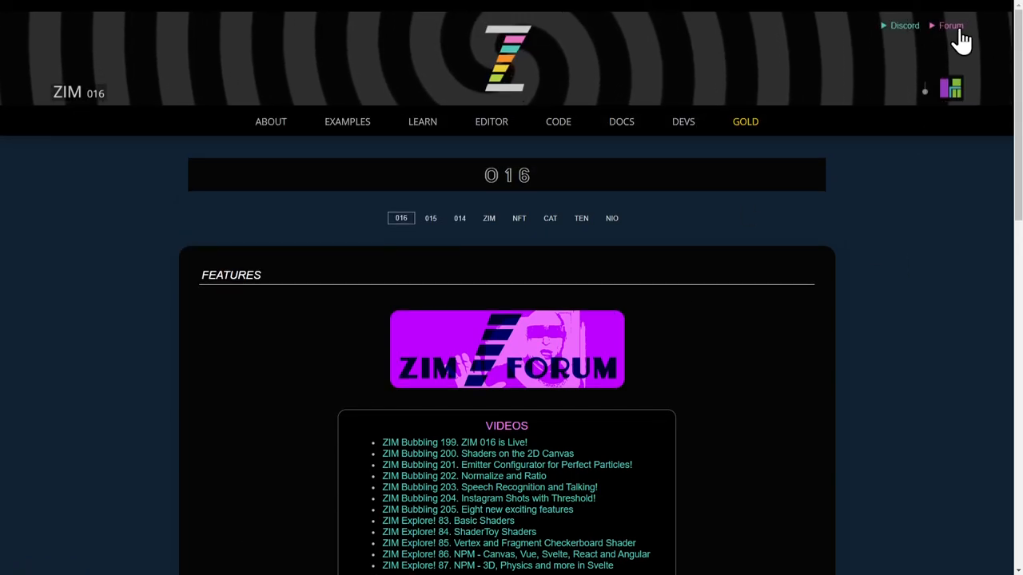
Go from the ZIM site to the Discourse forum's categories home page.
click(951, 26)
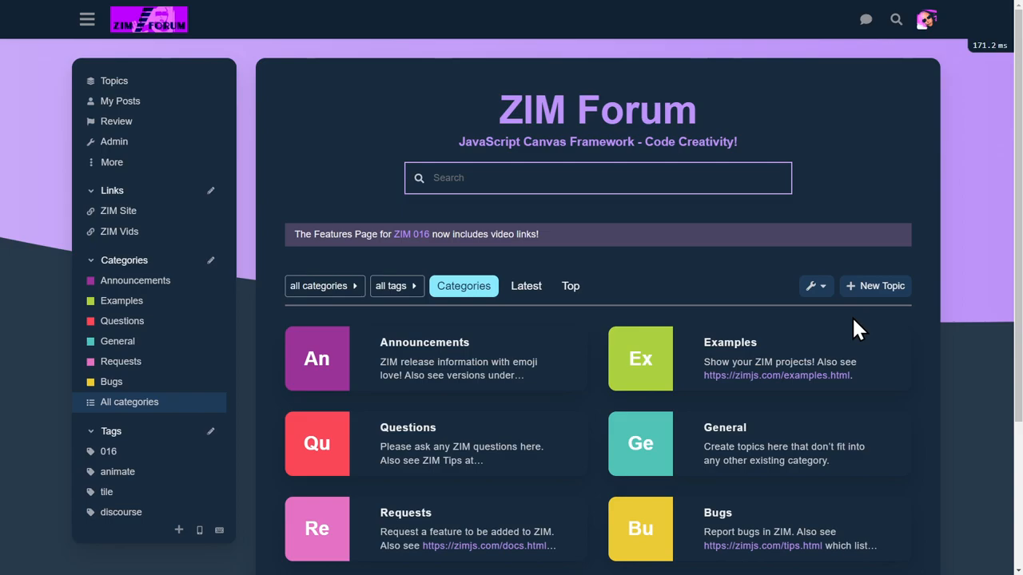
mouse_move(828, 99)
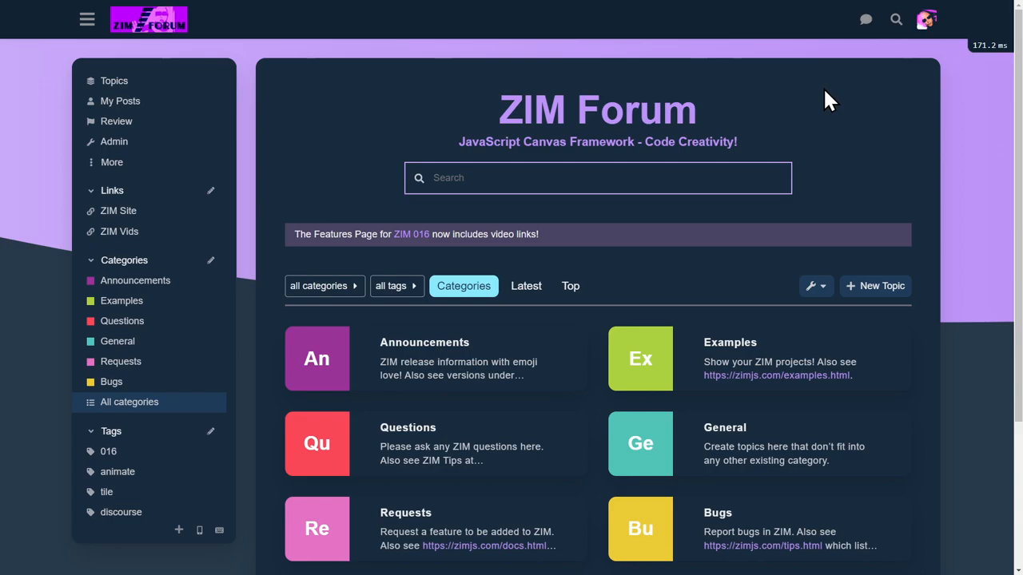
mouse_move(817, 96)
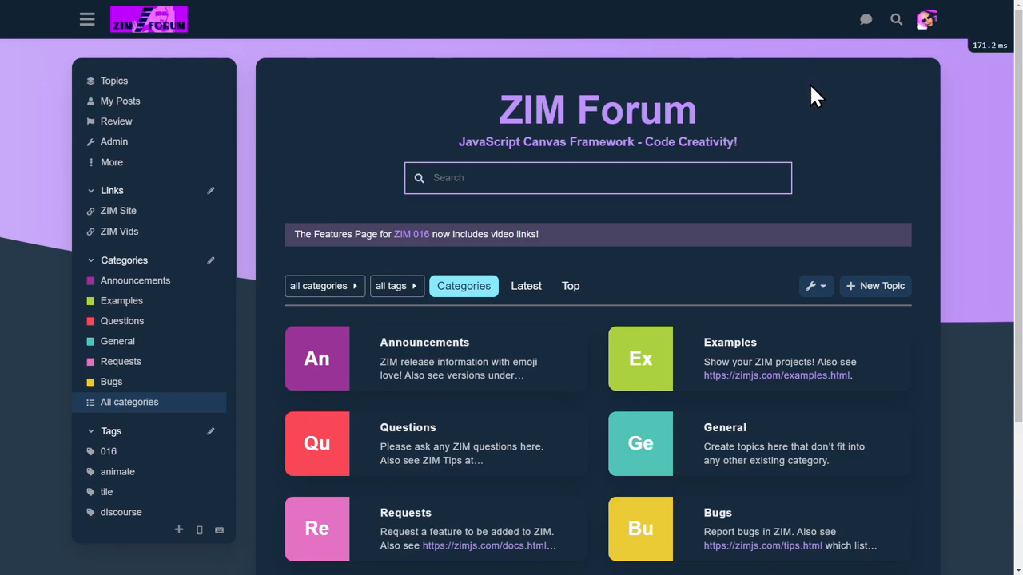
mouse_move(866, 184)
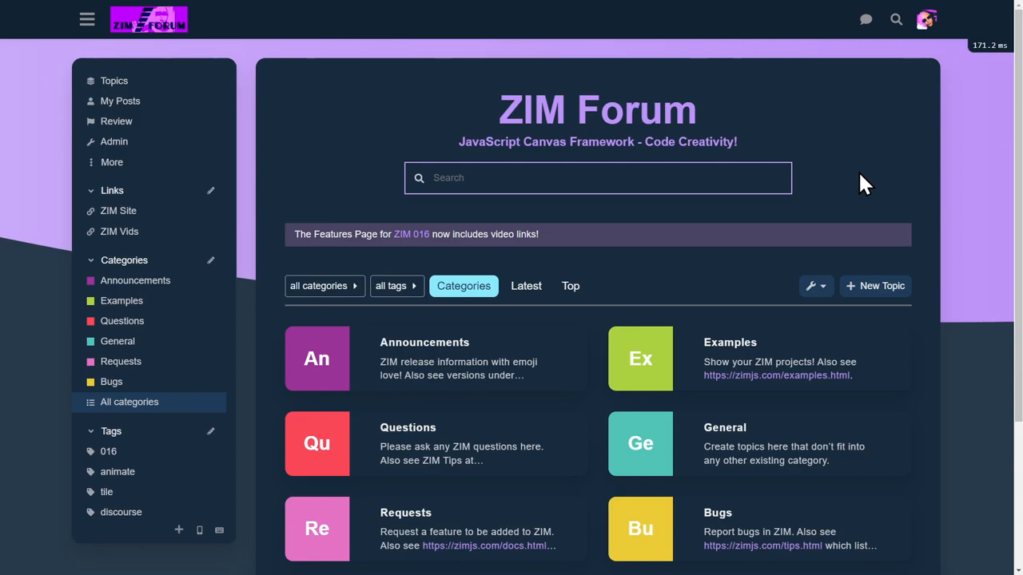
mouse_move(855, 392)
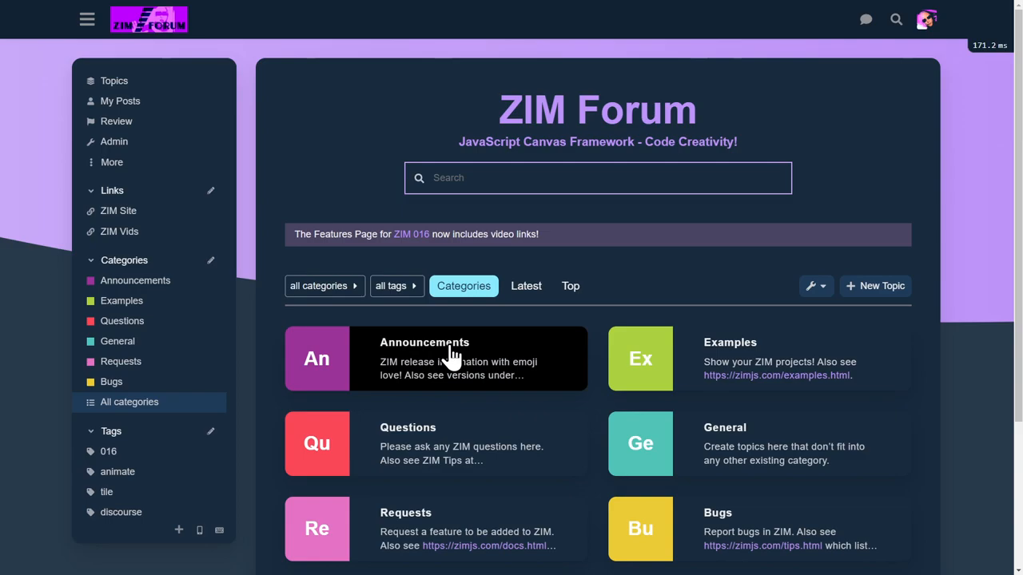
mouse_move(464, 365)
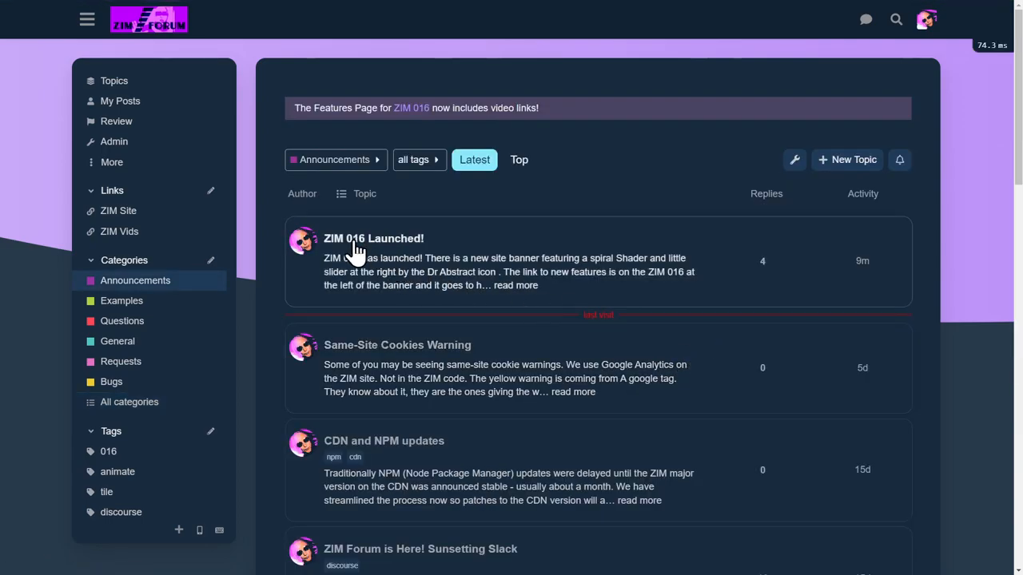
mouse_move(381, 257)
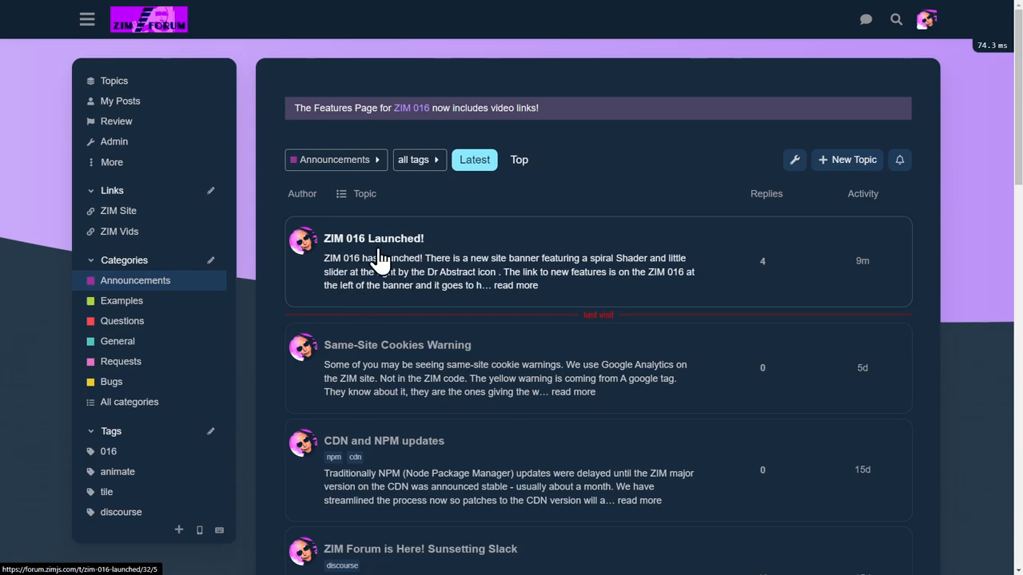
Read the ZIM 016 Launched! announcement through its shaders banner and feature list.
scroll(down, 3)
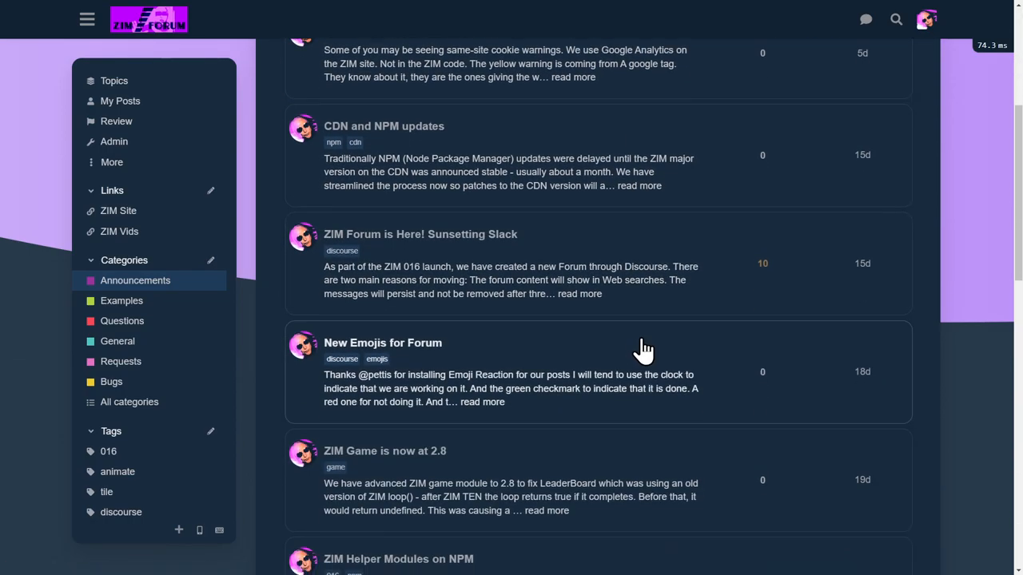
scroll(down, 3)
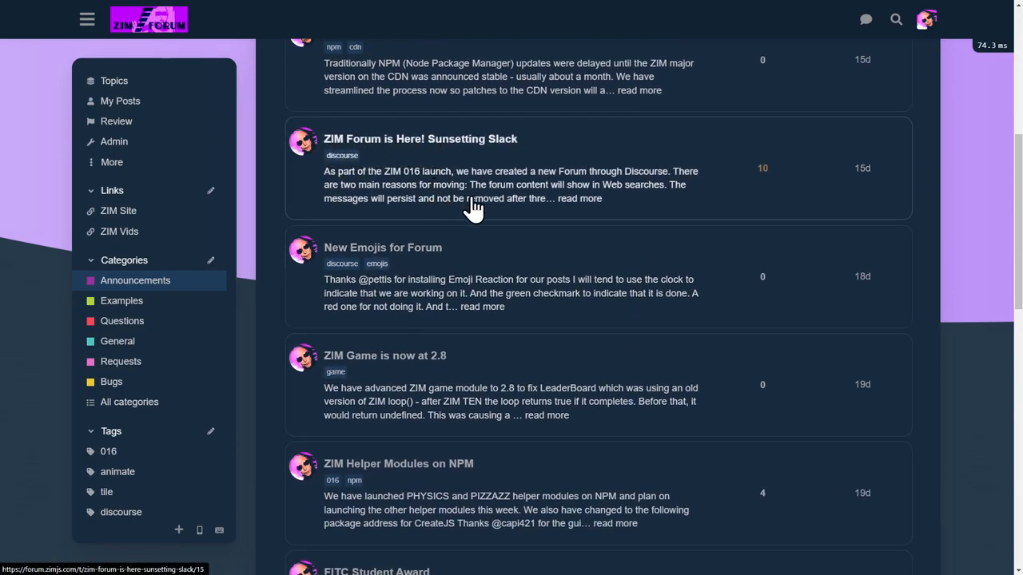
mouse_move(383, 174)
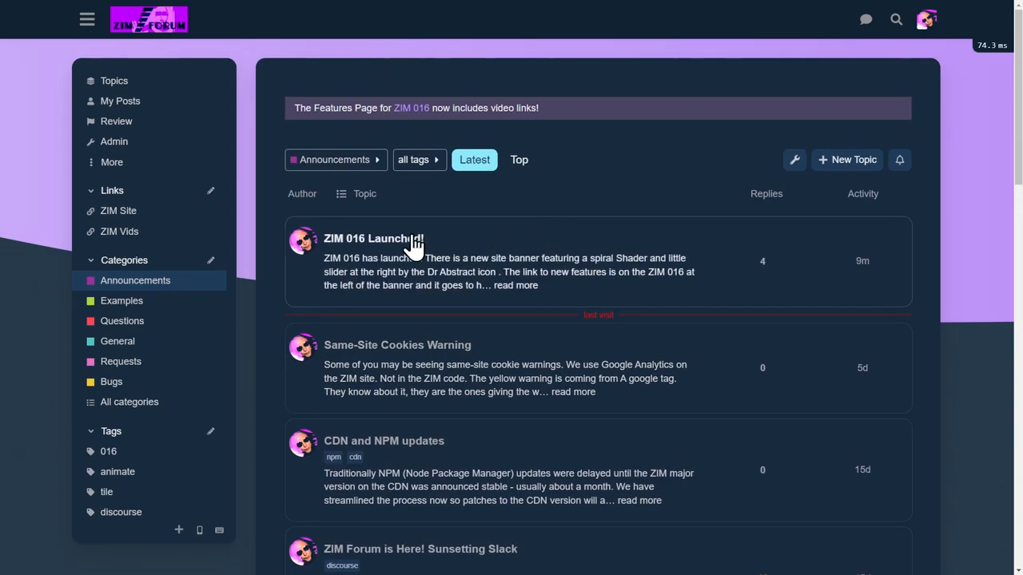
click(374, 238)
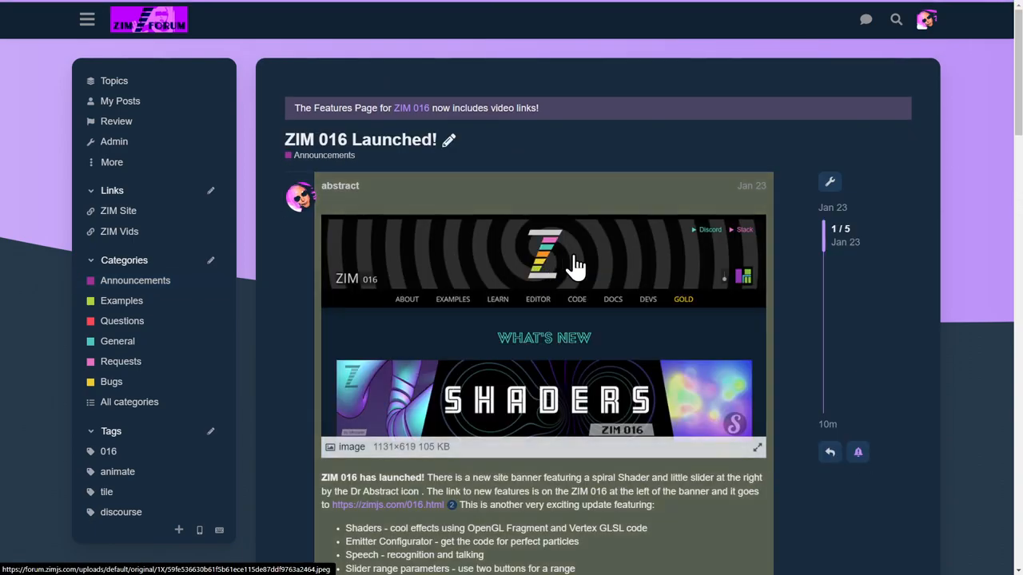
scroll(down, 3)
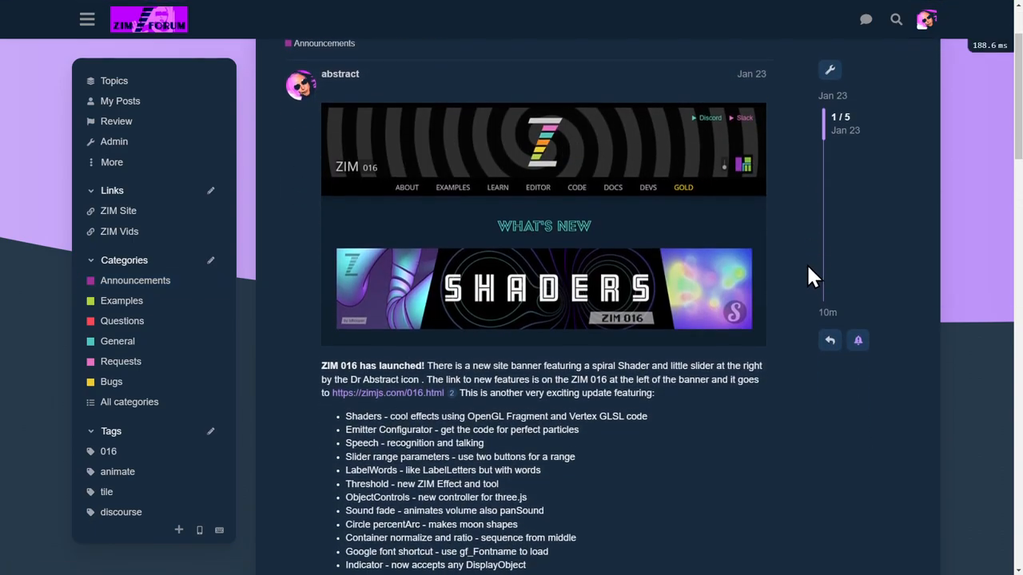
scroll(down, 3)
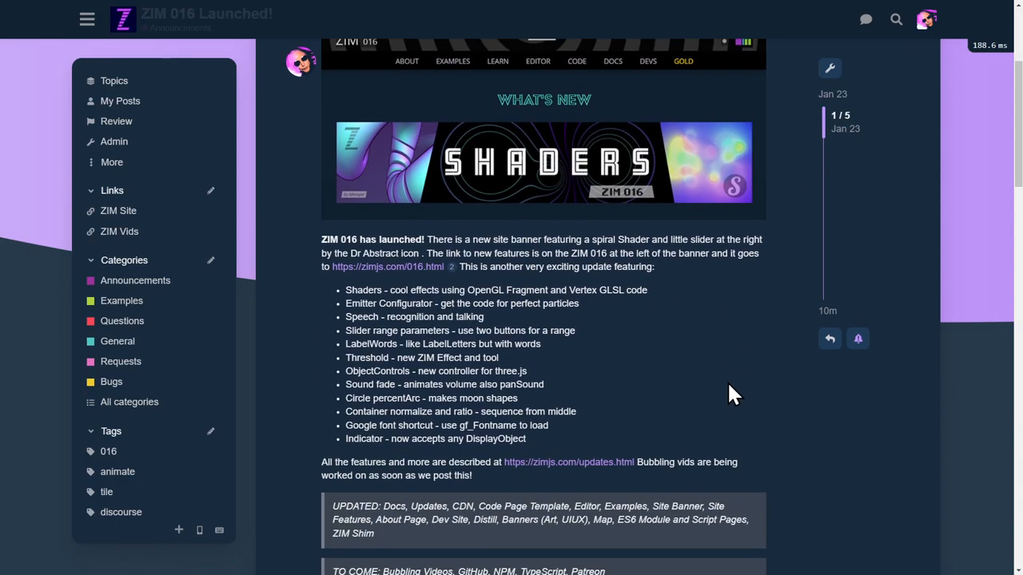
scroll(down, 3)
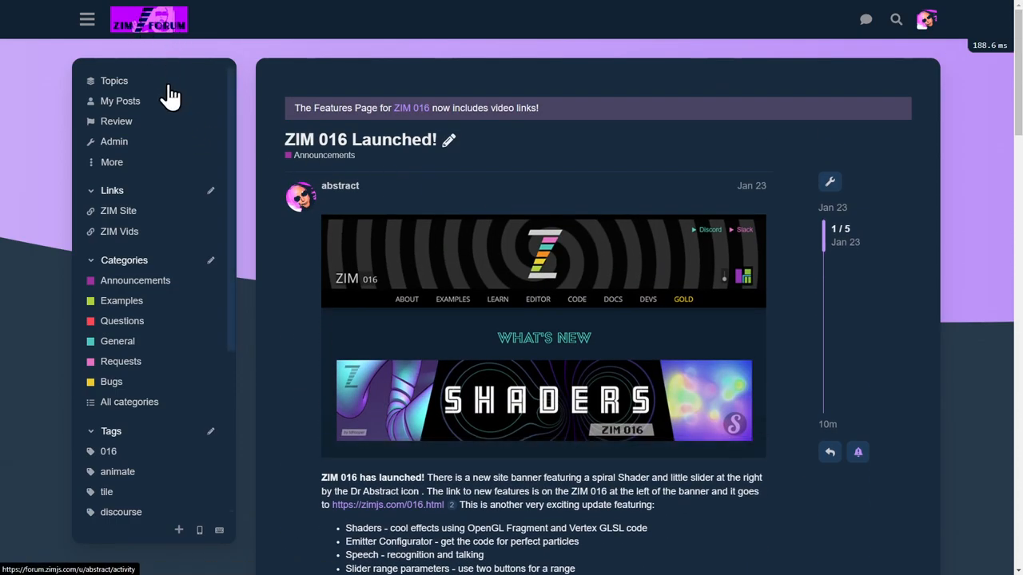
Return to the categories home and list the Questions topics, led by Synth Tone.
click(147, 19)
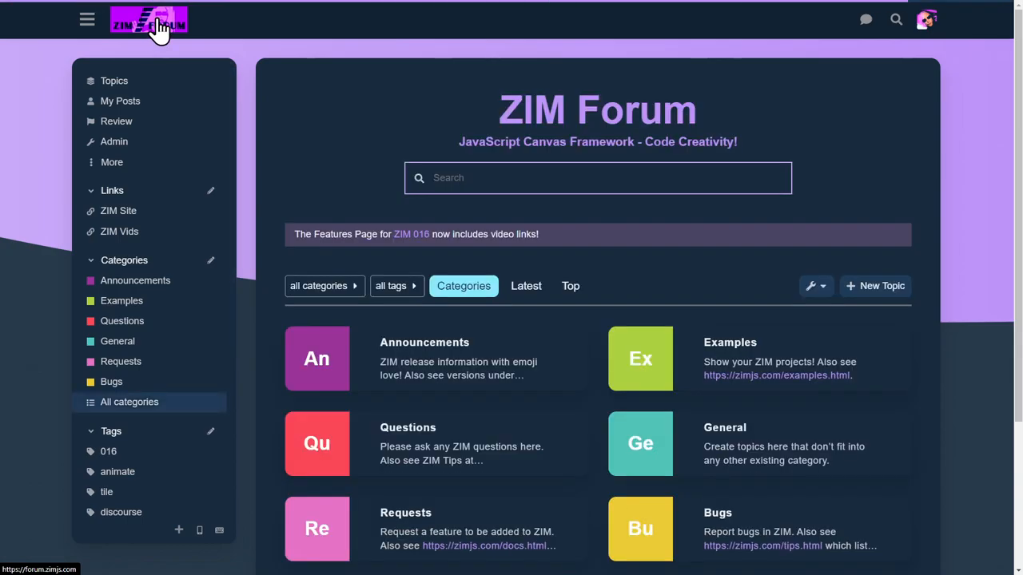
mouse_move(467, 359)
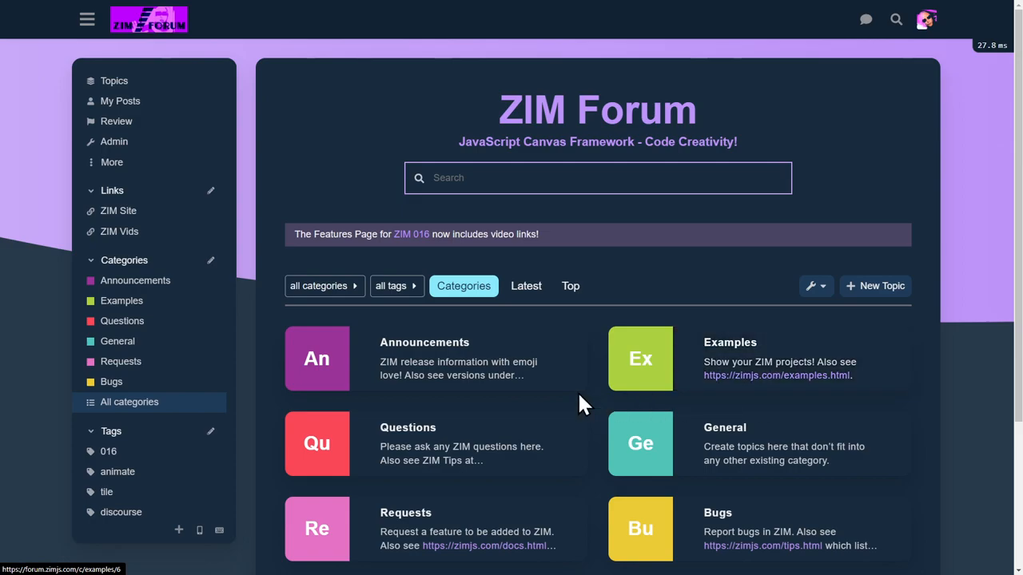
mouse_move(751, 371)
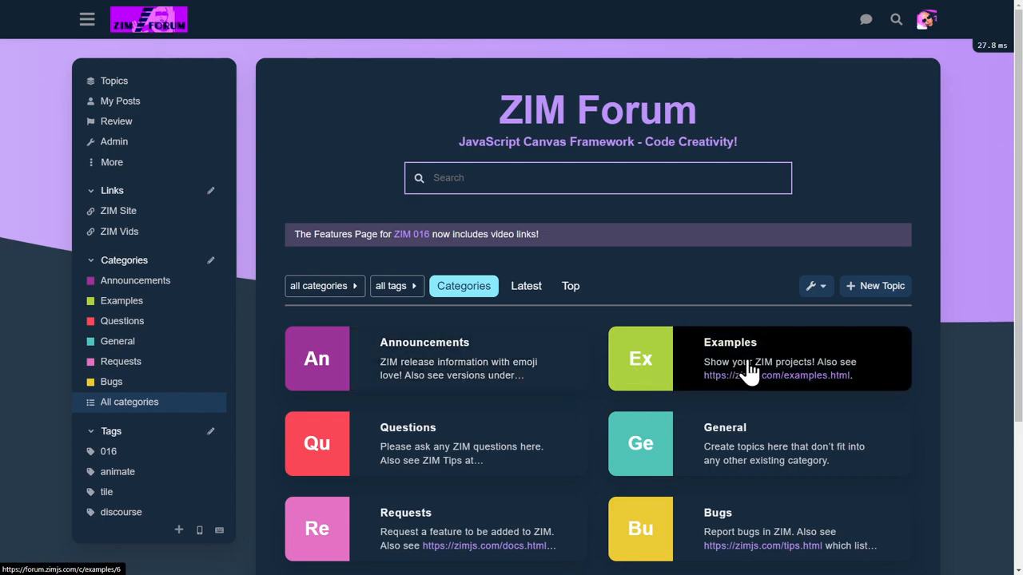
mouse_move(732, 455)
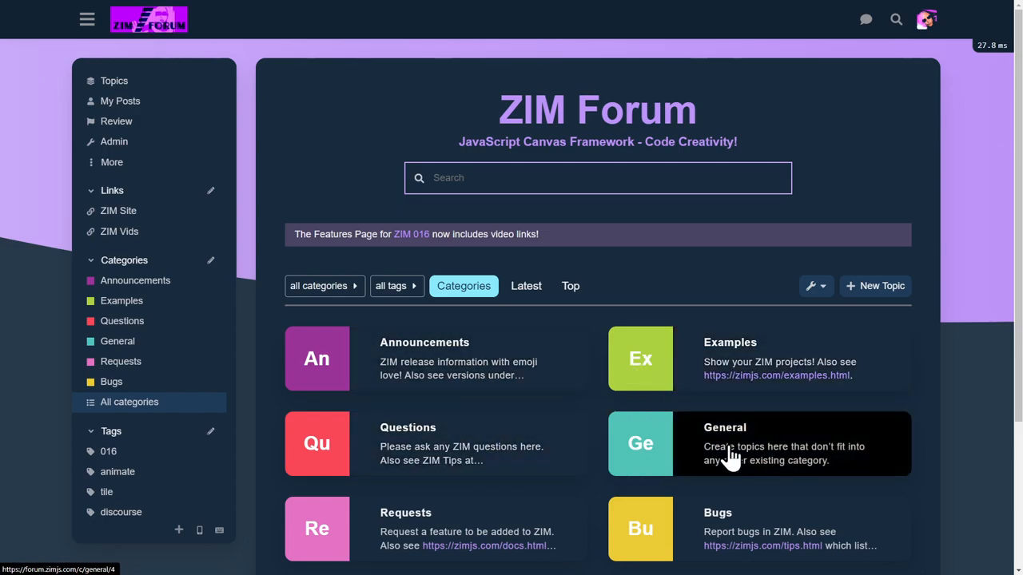
mouse_move(414, 531)
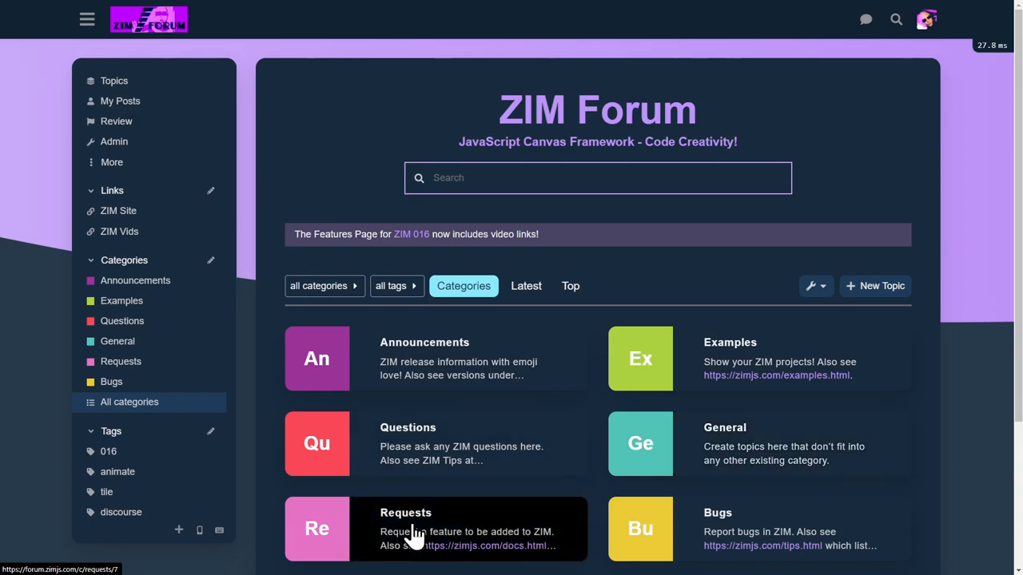
mouse_move(722, 520)
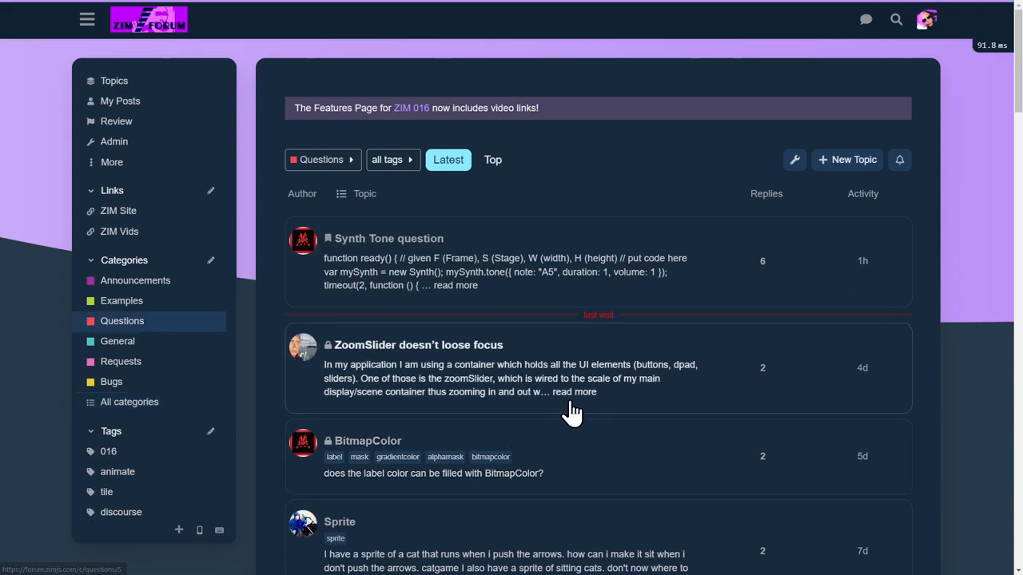
scroll(down, 3)
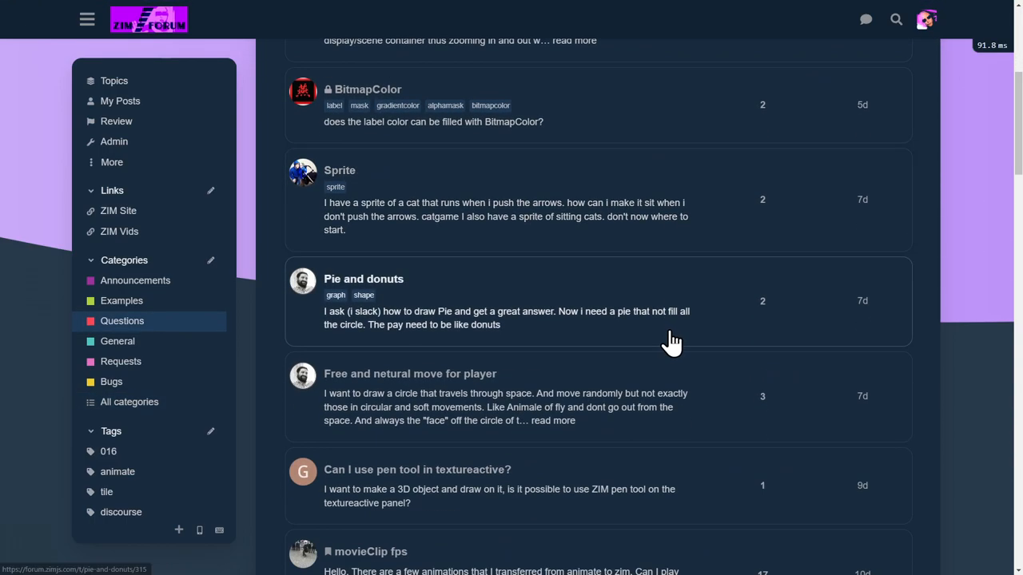
scroll(down, 3)
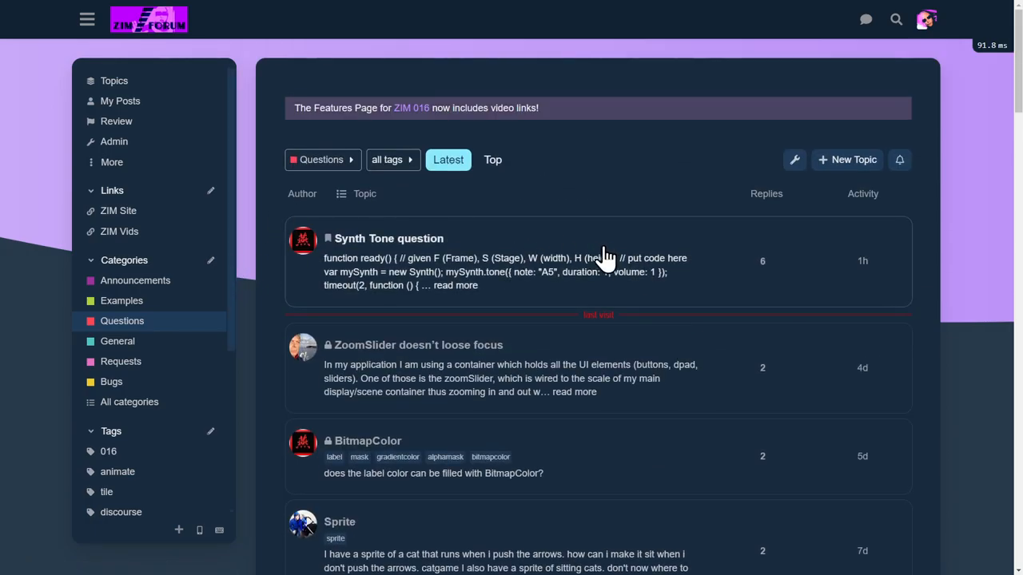
mouse_move(118, 342)
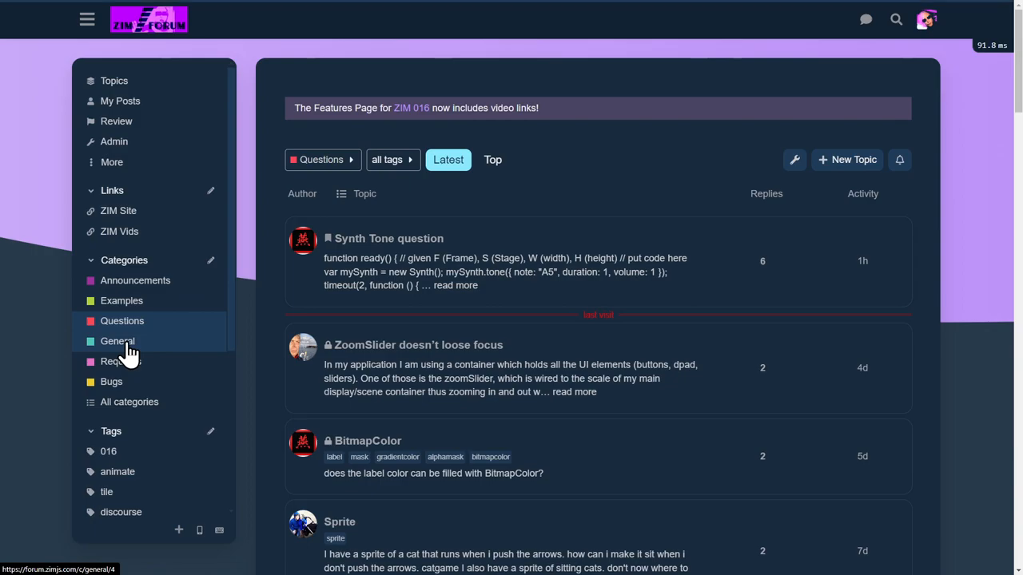
List the General category's topics and reach the Introductions topic.
click(118, 342)
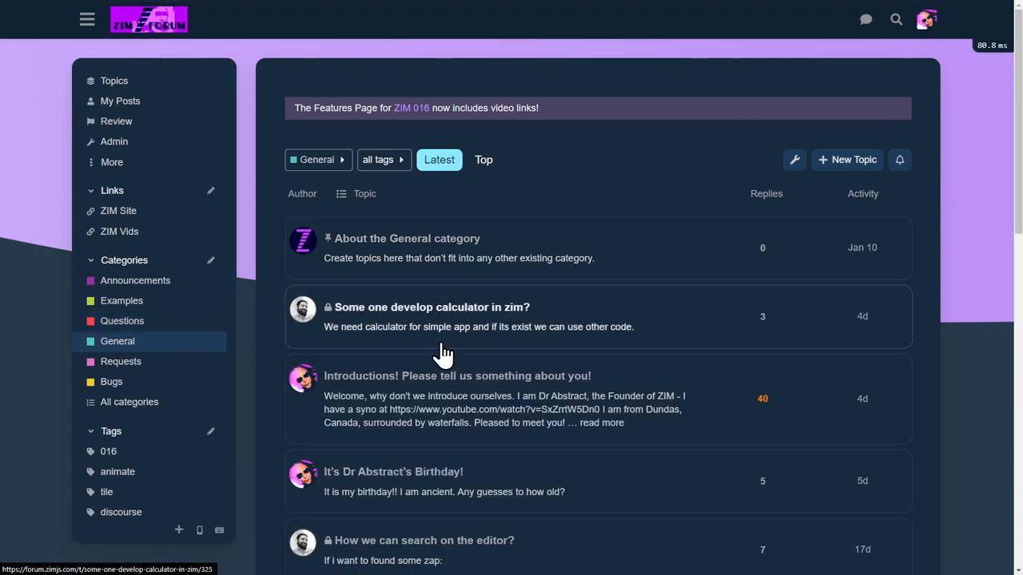
scroll(down, 3)
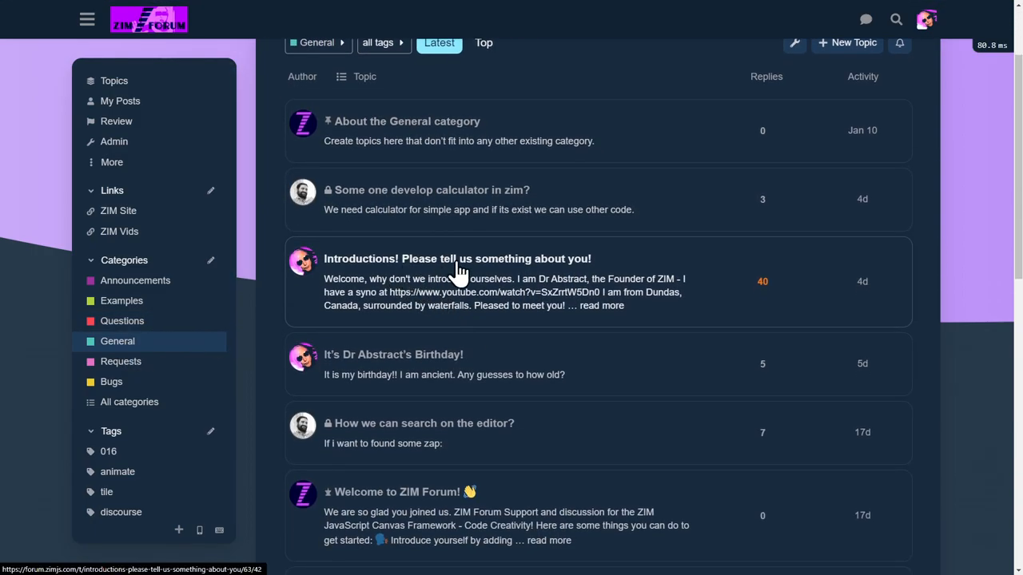
click(457, 259)
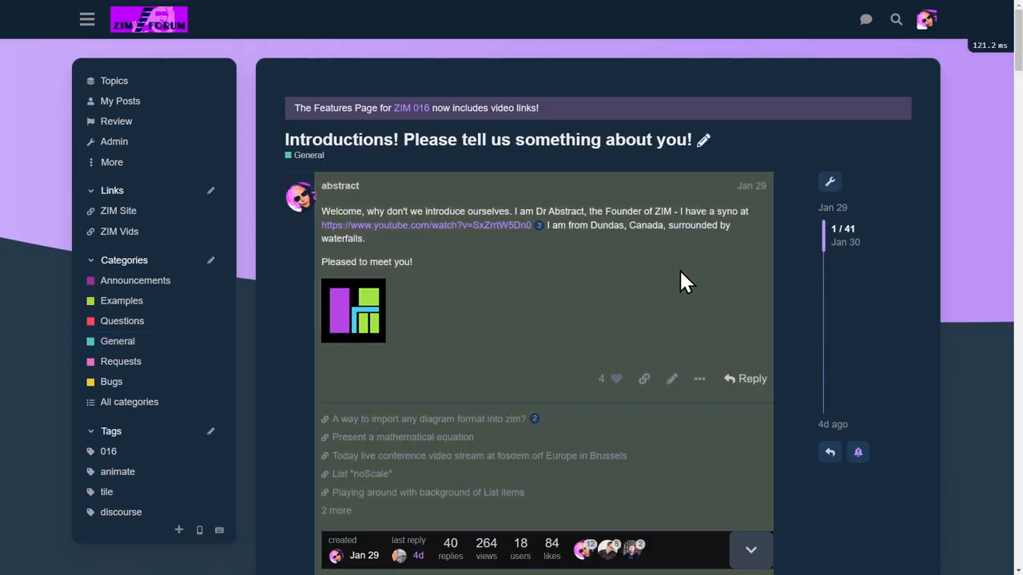
mouse_move(792, 272)
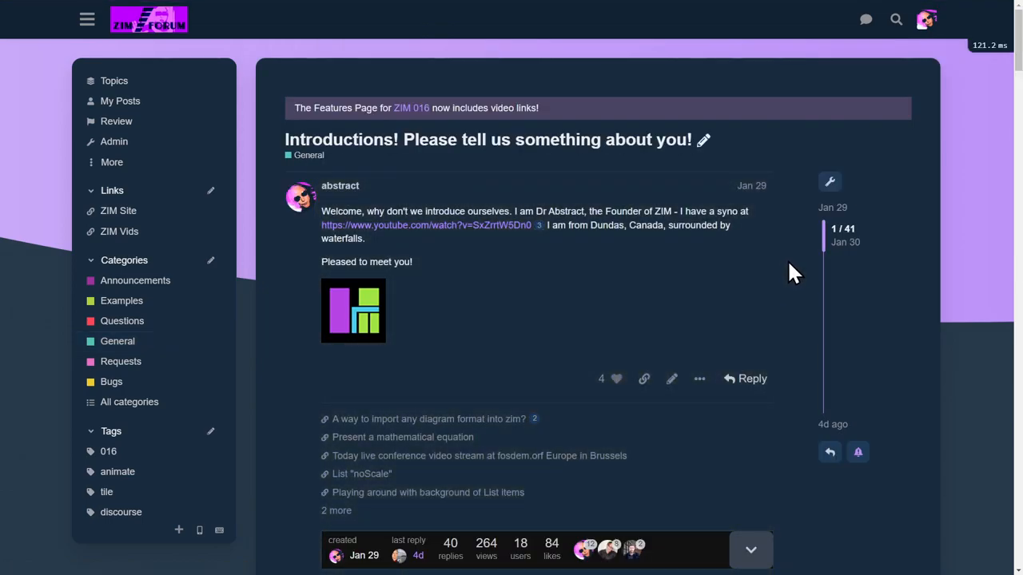
Read member introductions down to the posts about SpaceInvaders remade in ZIM.
scroll(down, 3)
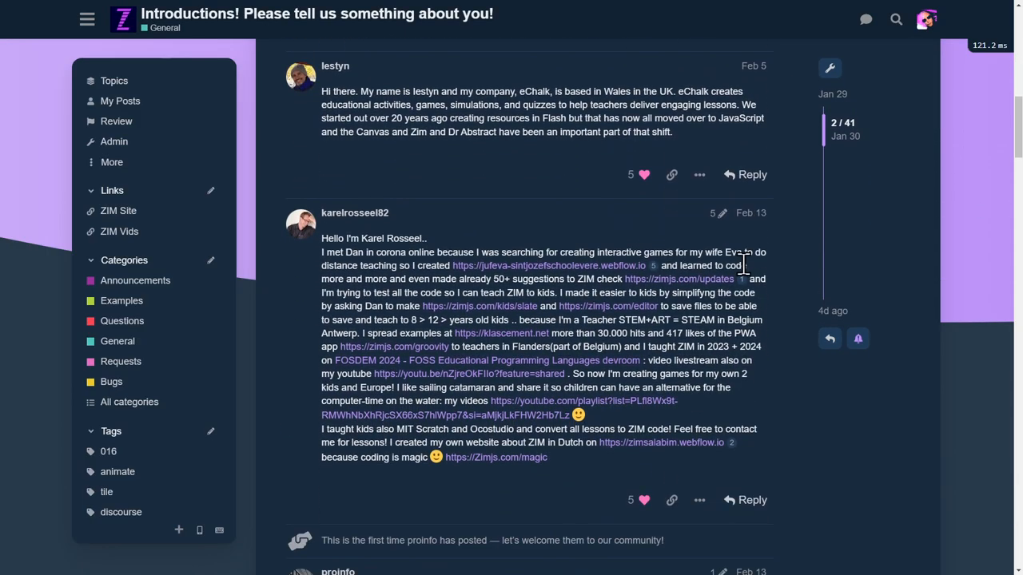
scroll(down, 3)
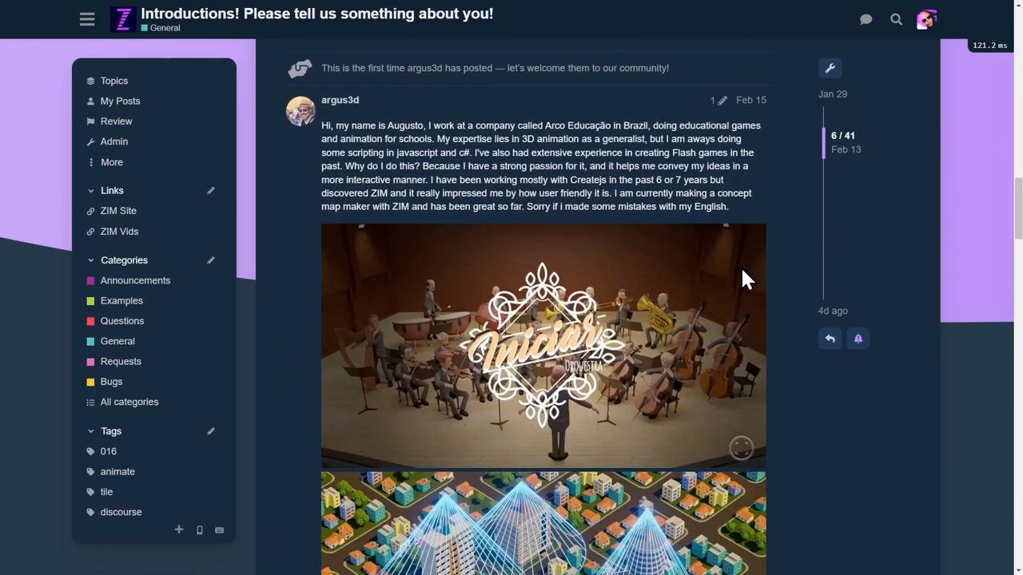
scroll(down, 3)
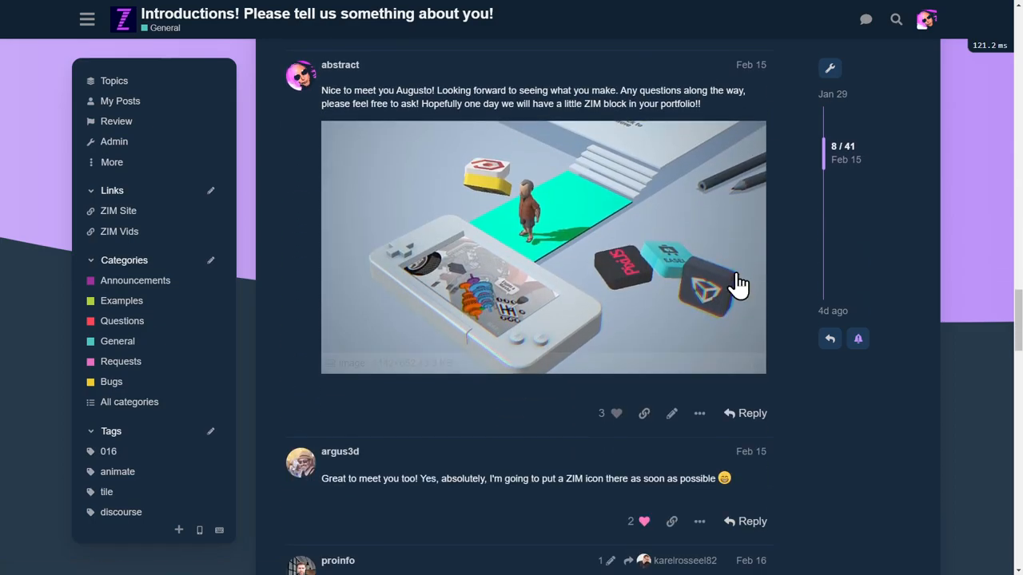
scroll(down, 3)
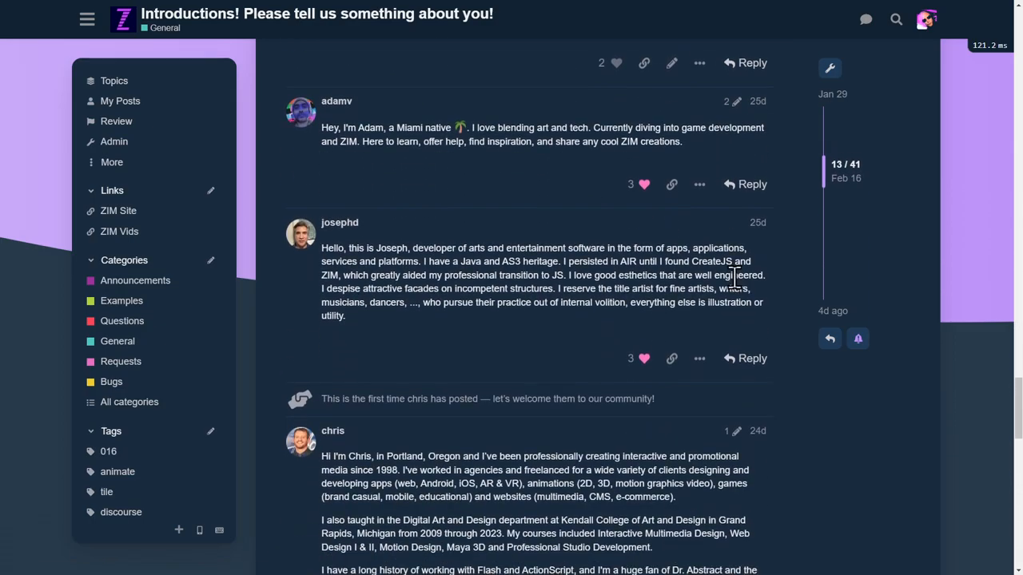
scroll(down, 3)
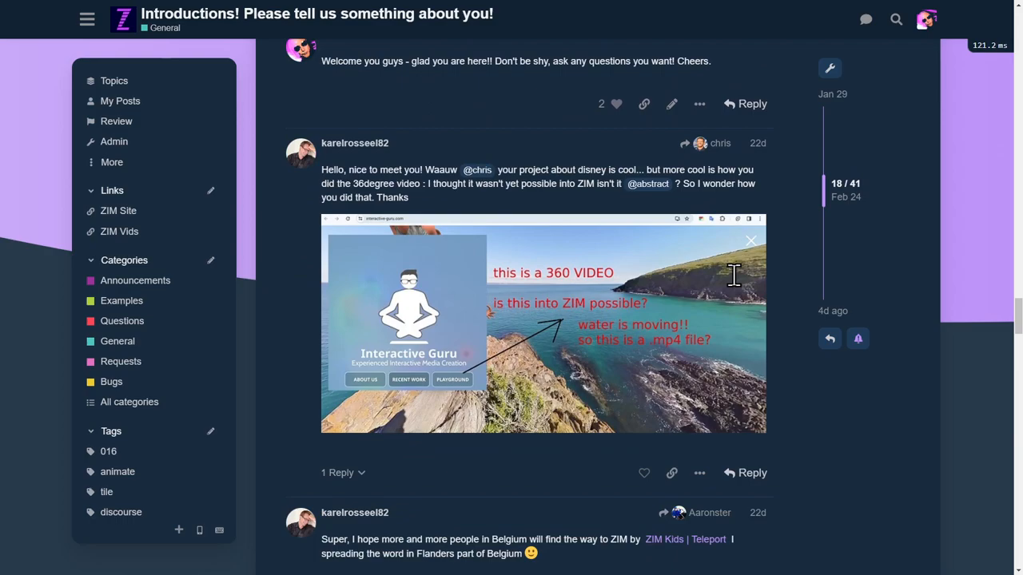
scroll(down, 3)
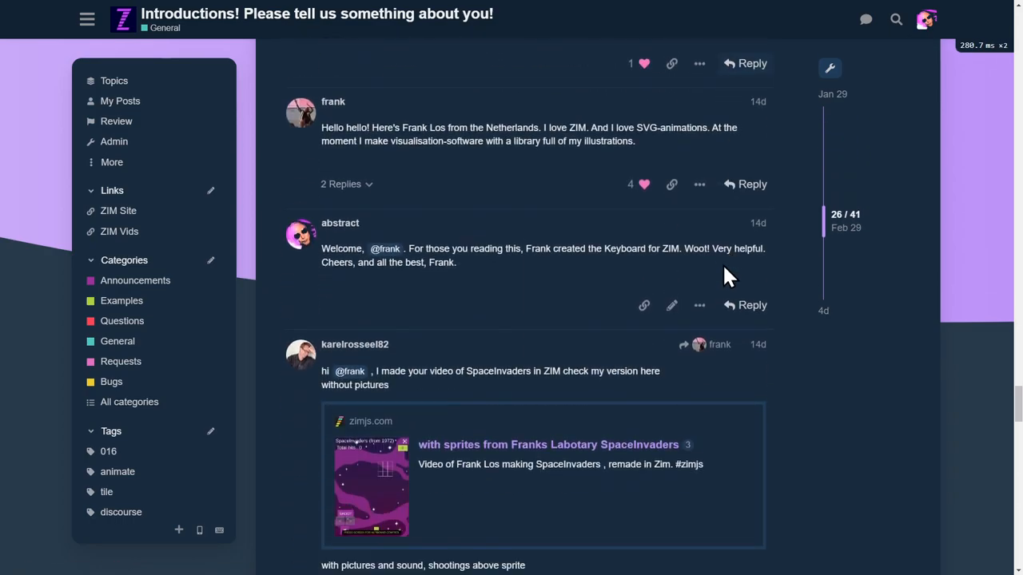
scroll(down, 3)
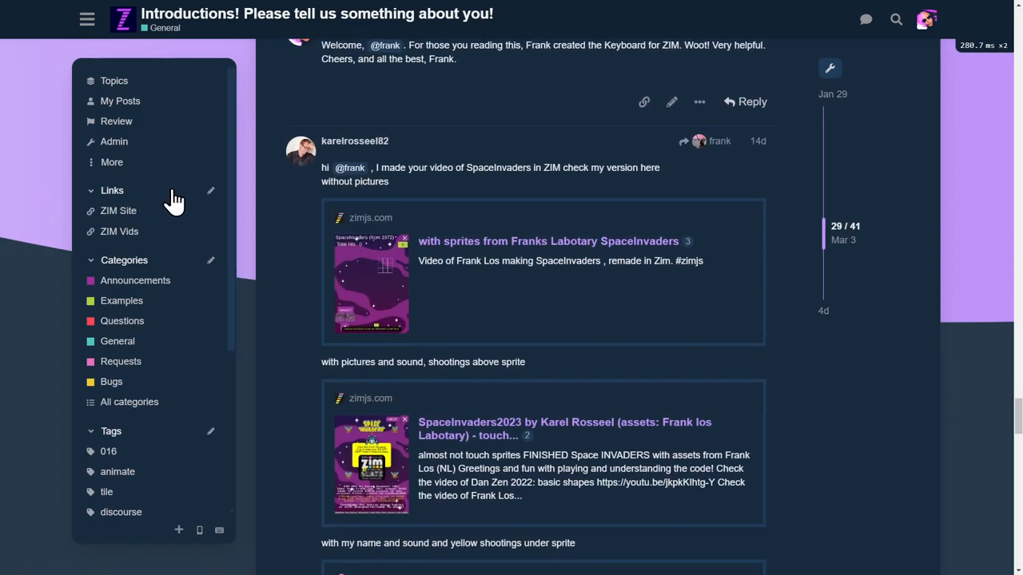
mouse_move(140, 209)
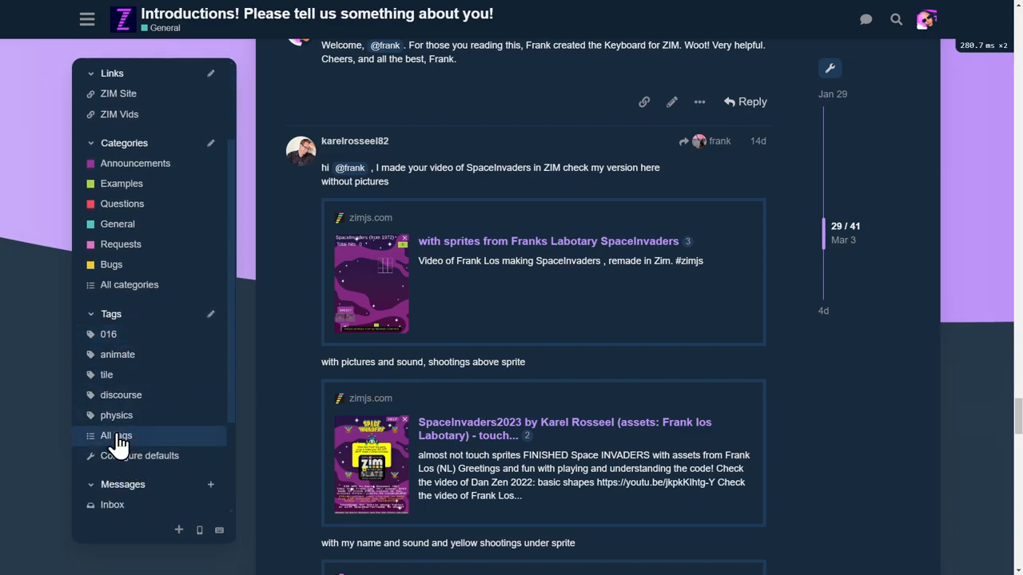
Review the full Tags page with tags like 016, animate, tile, discourse and physics.
click(115, 435)
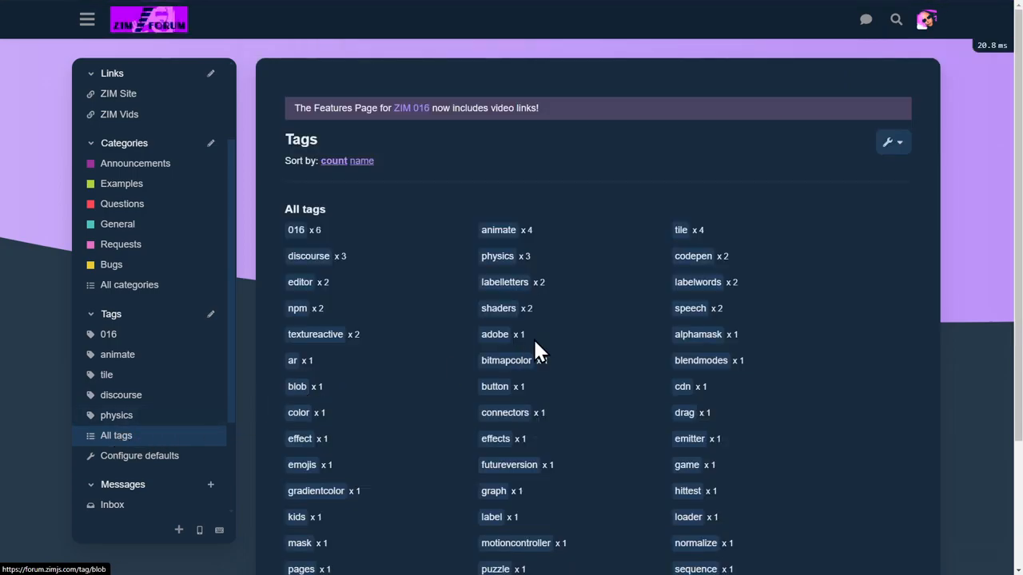
mouse_move(412, 259)
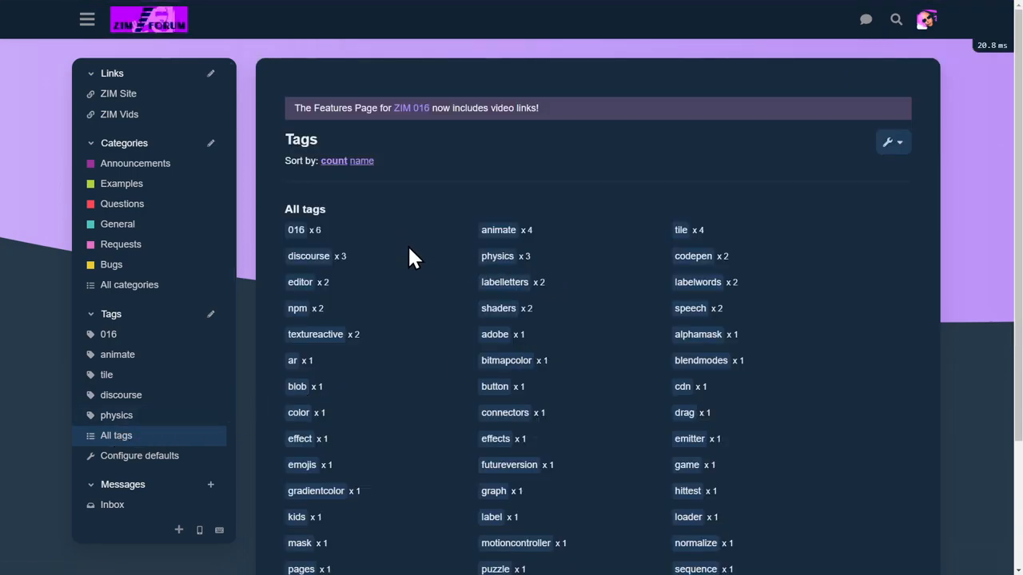
mouse_move(569, 281)
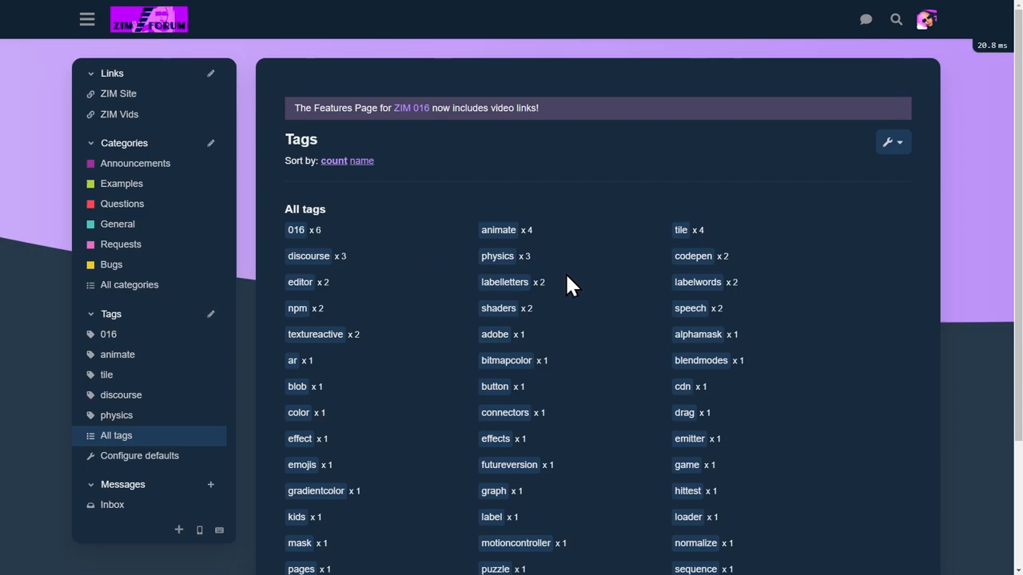
mouse_move(553, 282)
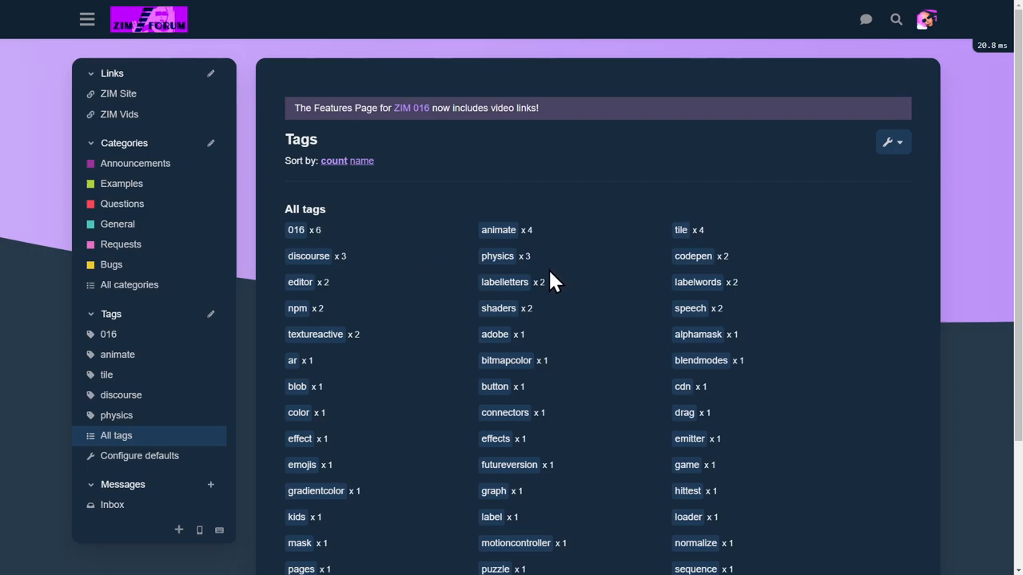
mouse_move(456, 291)
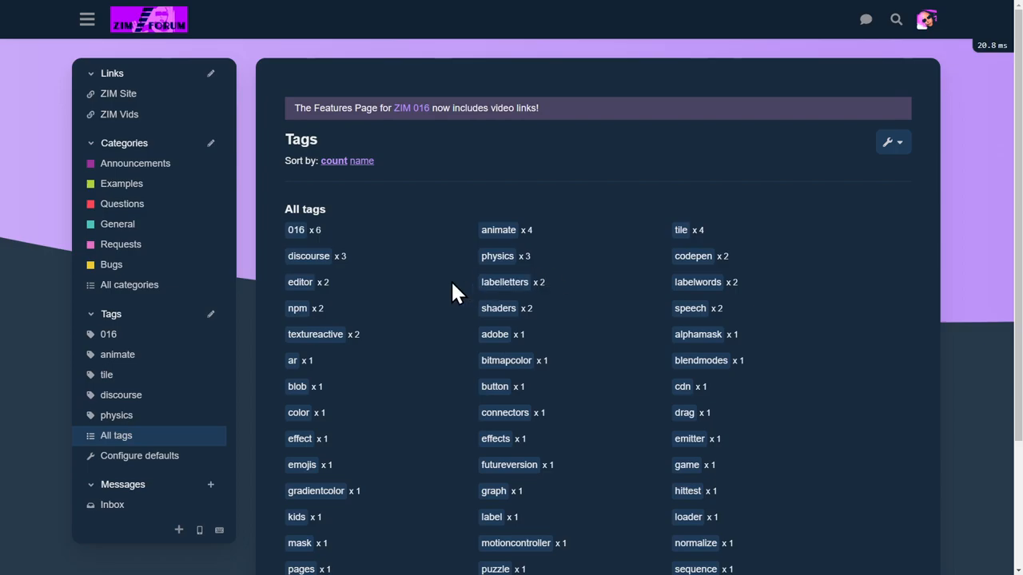
scroll(down, 3)
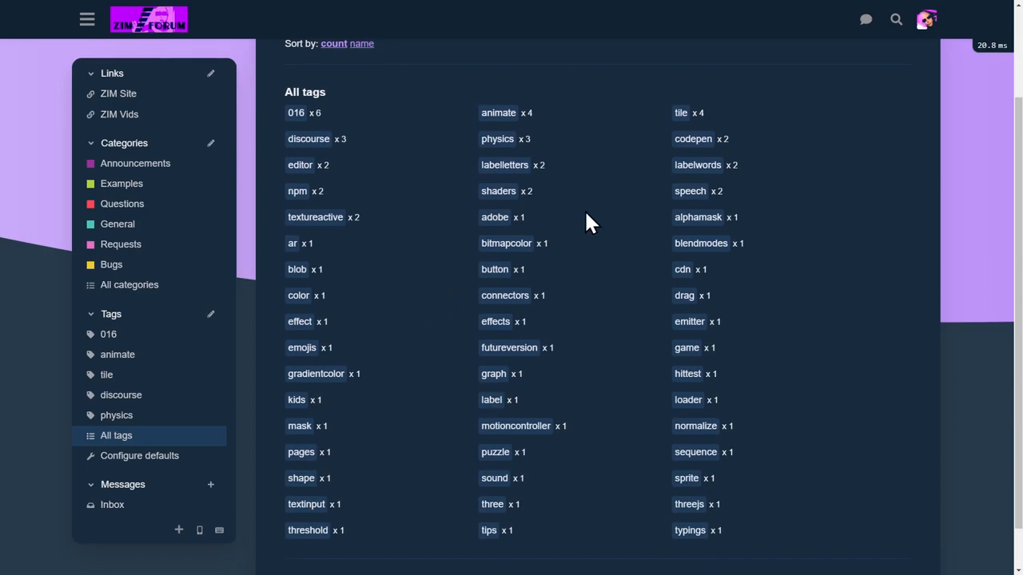
mouse_move(689, 191)
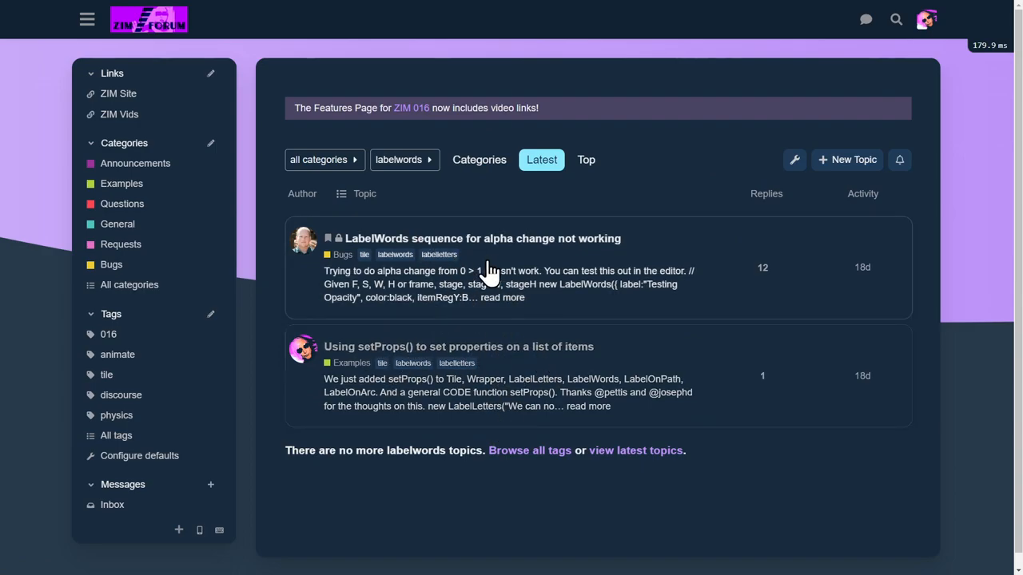
mouse_move(352, 243)
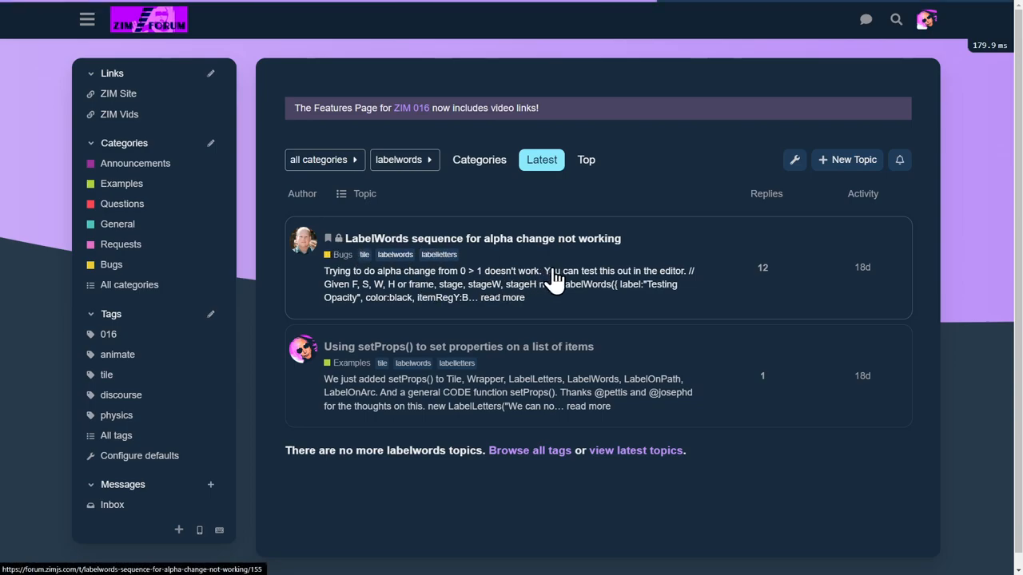
Read the closed LabelWords alpha change bug down to its final reply and New & Unread list.
click(483, 238)
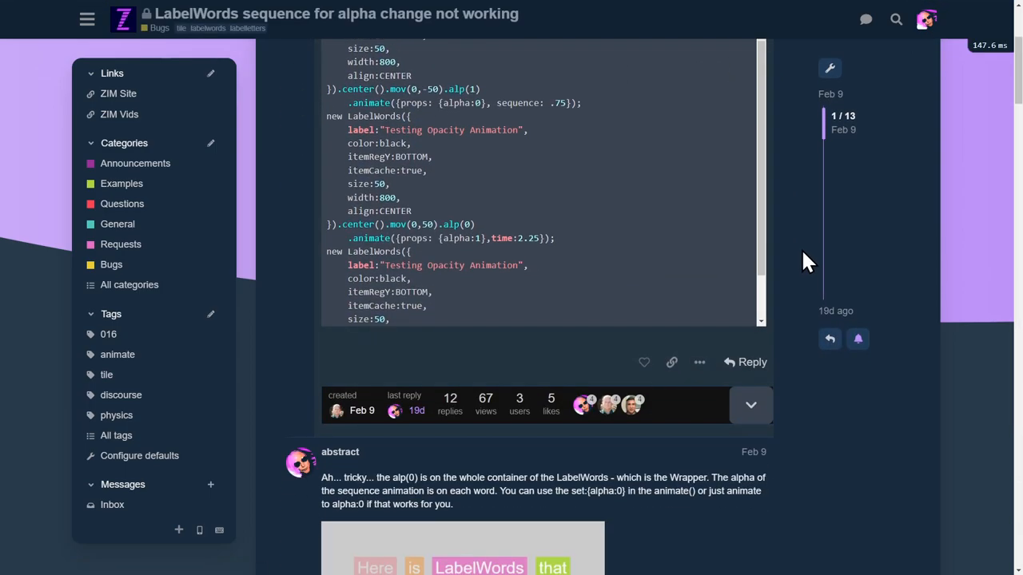
scroll(down, 3)
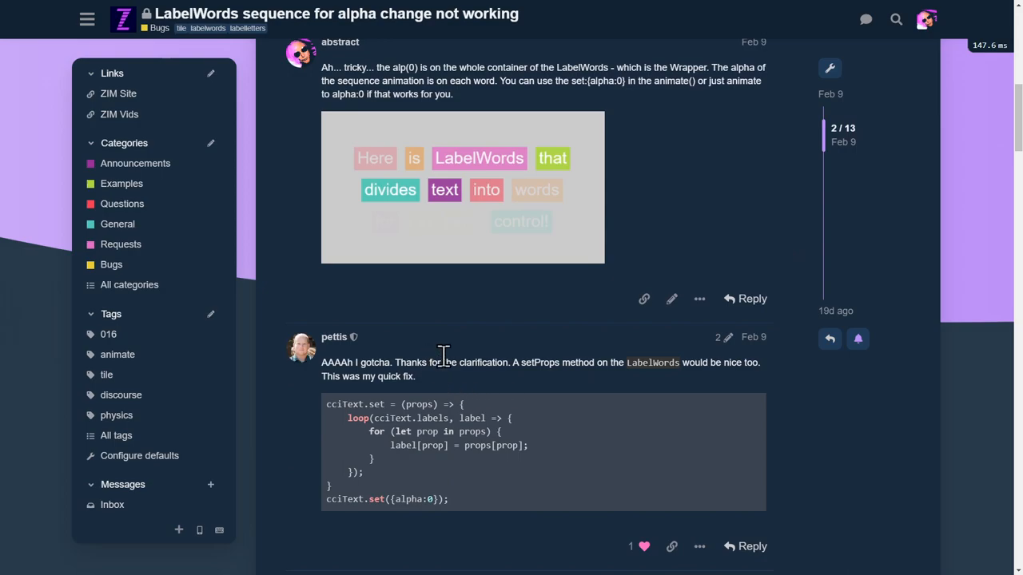
scroll(down, 3)
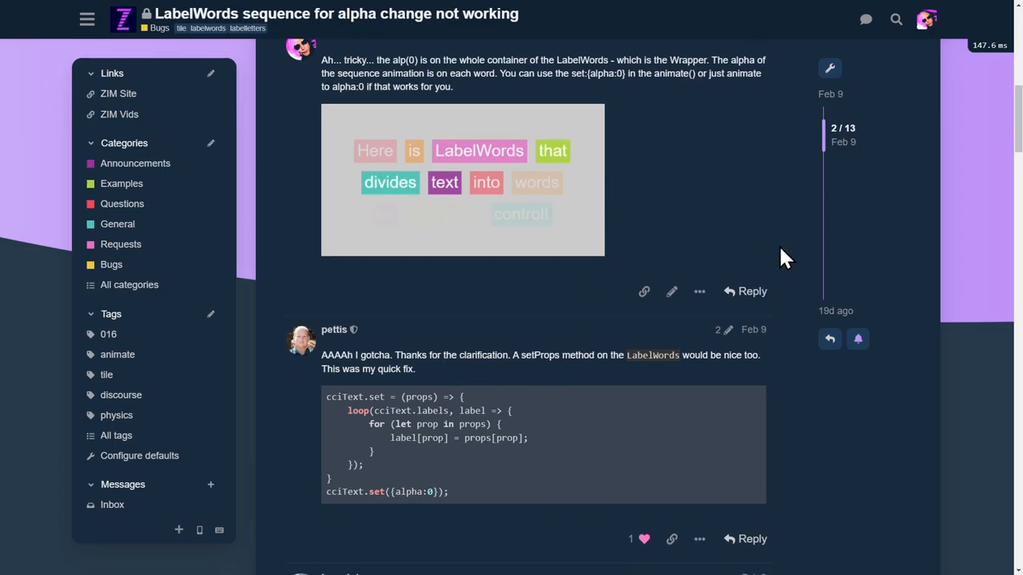
scroll(down, 3)
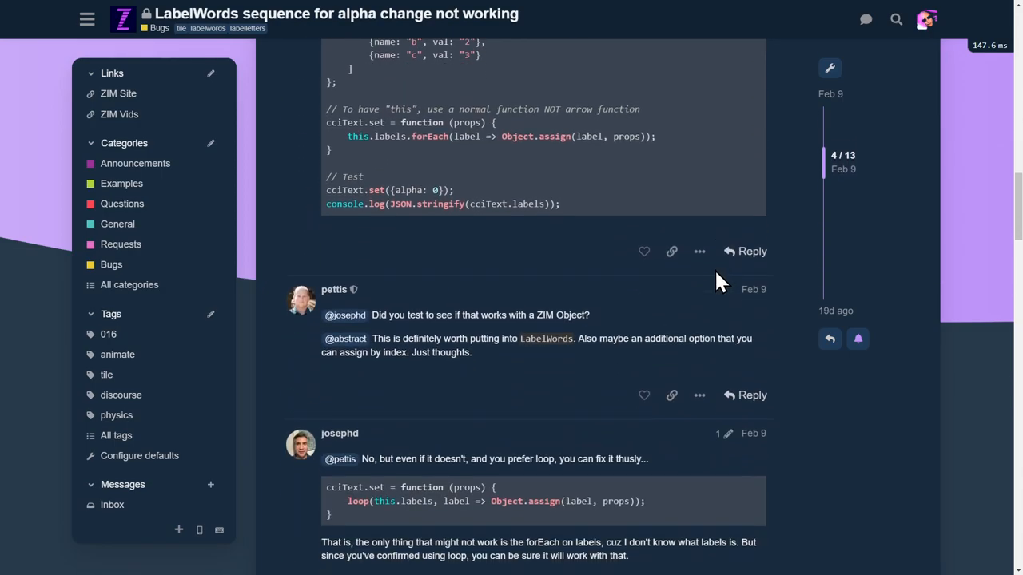
scroll(down, 3)
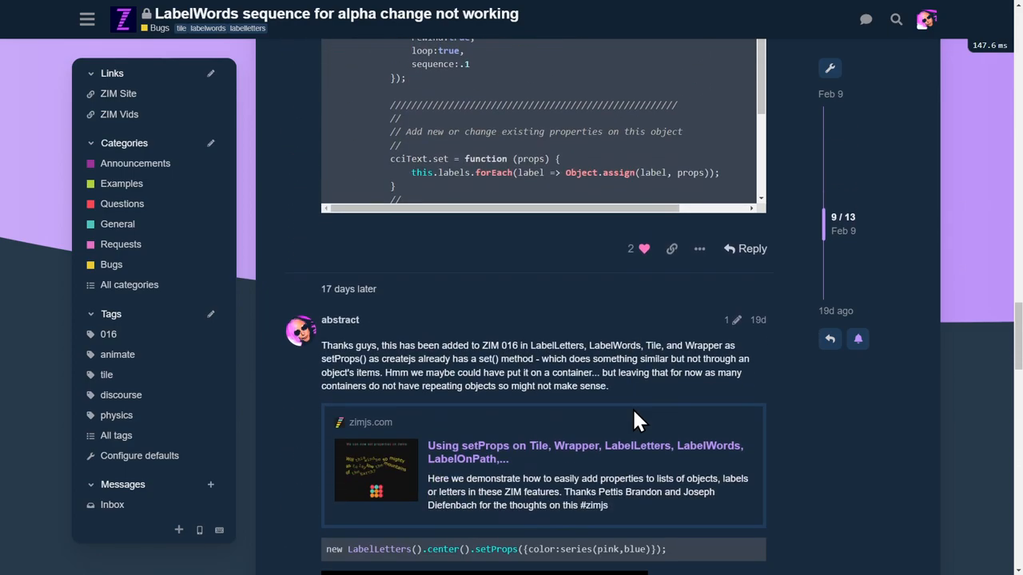
scroll(down, 3)
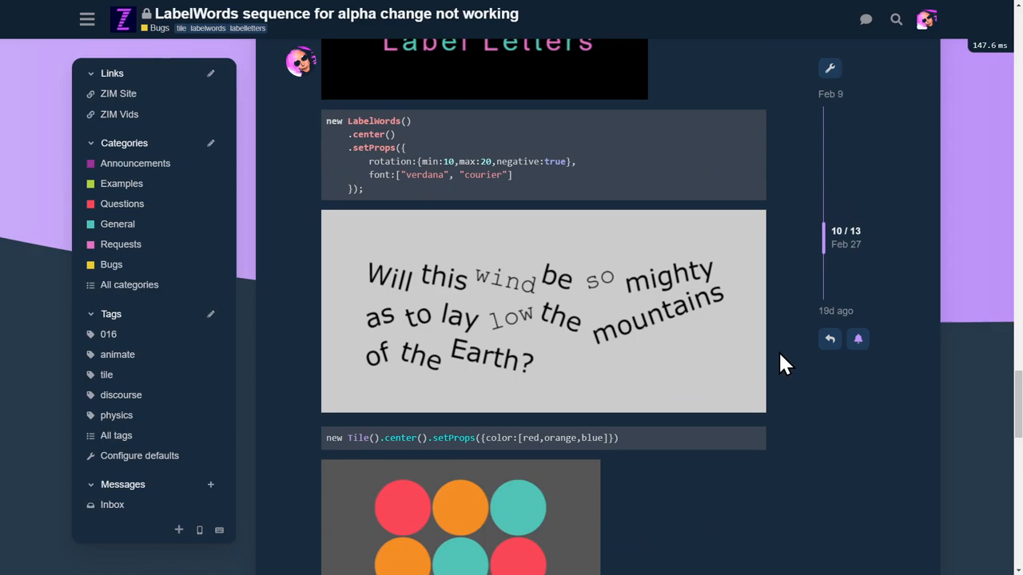
scroll(down, 3)
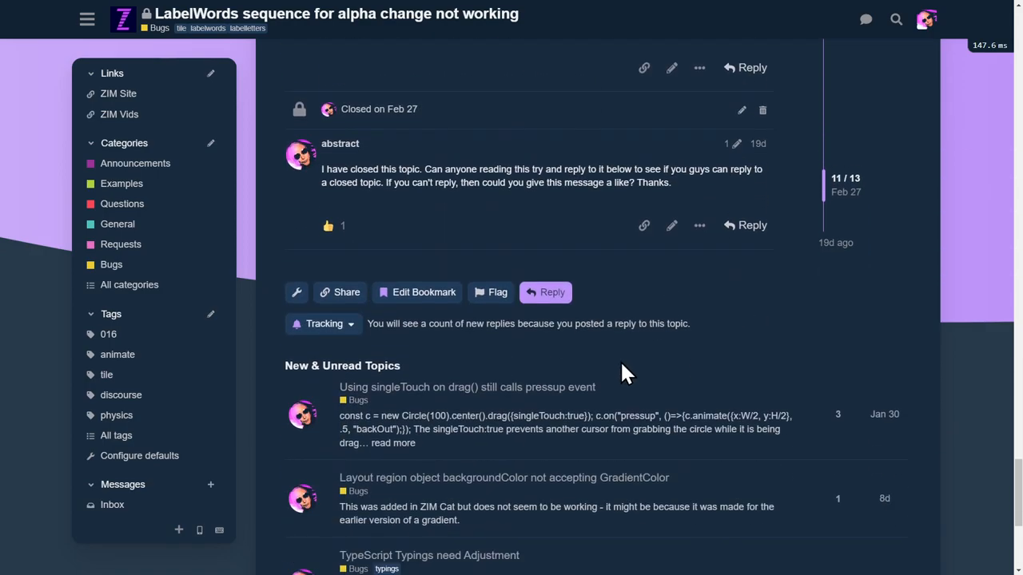
mouse_move(297, 292)
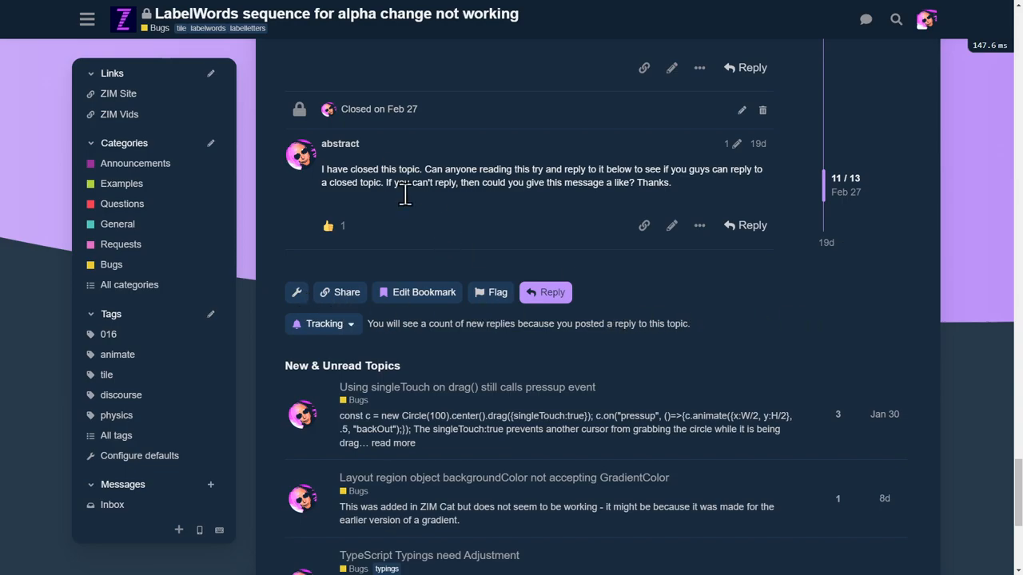
mouse_move(403, 179)
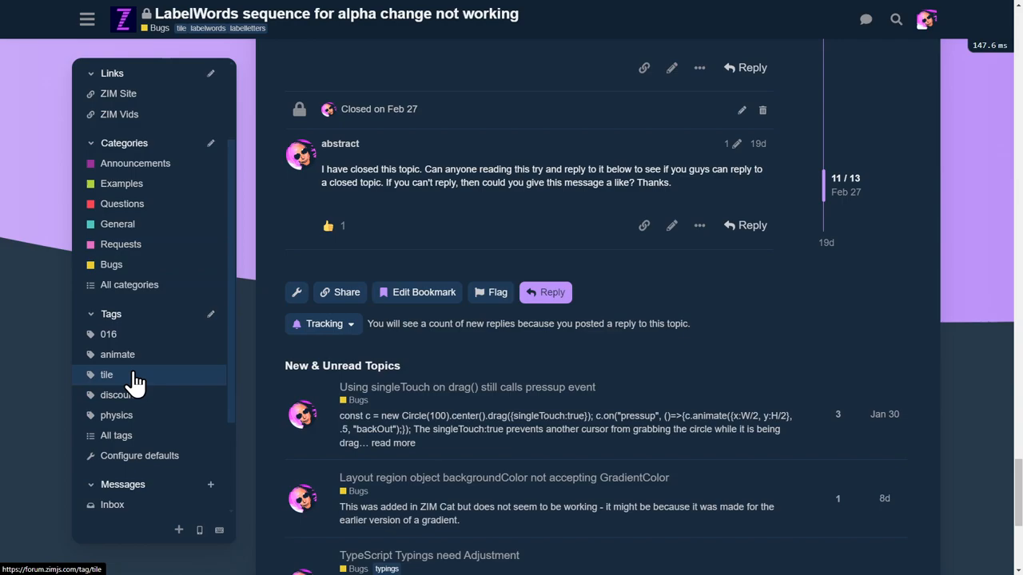
mouse_move(423, 279)
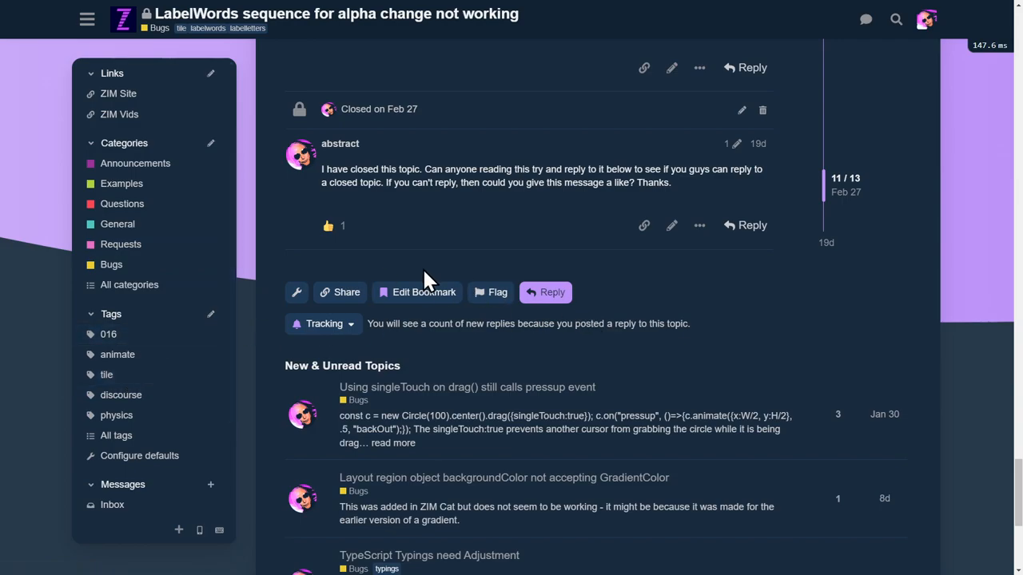
scroll(down, 3)
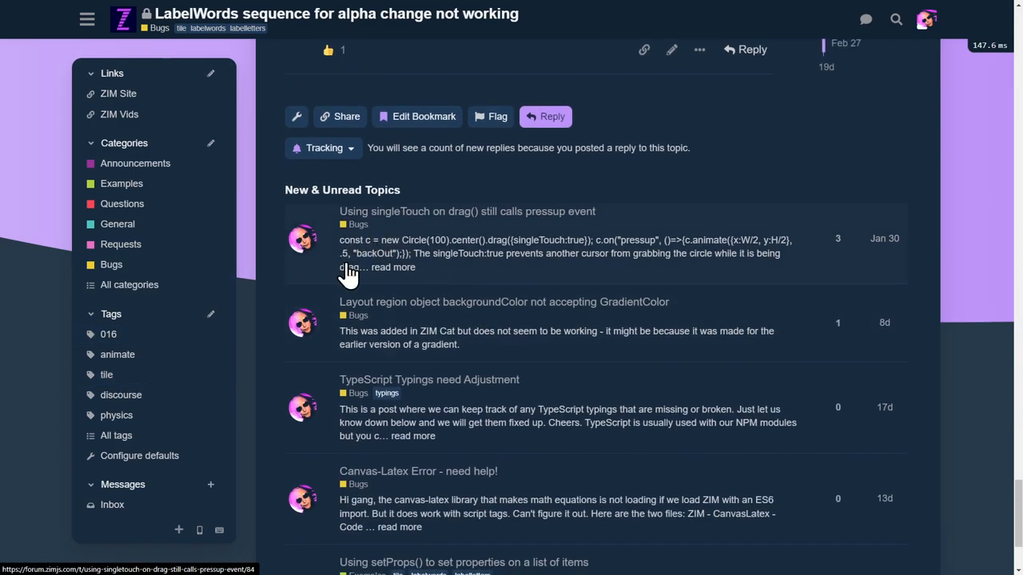
mouse_move(398, 429)
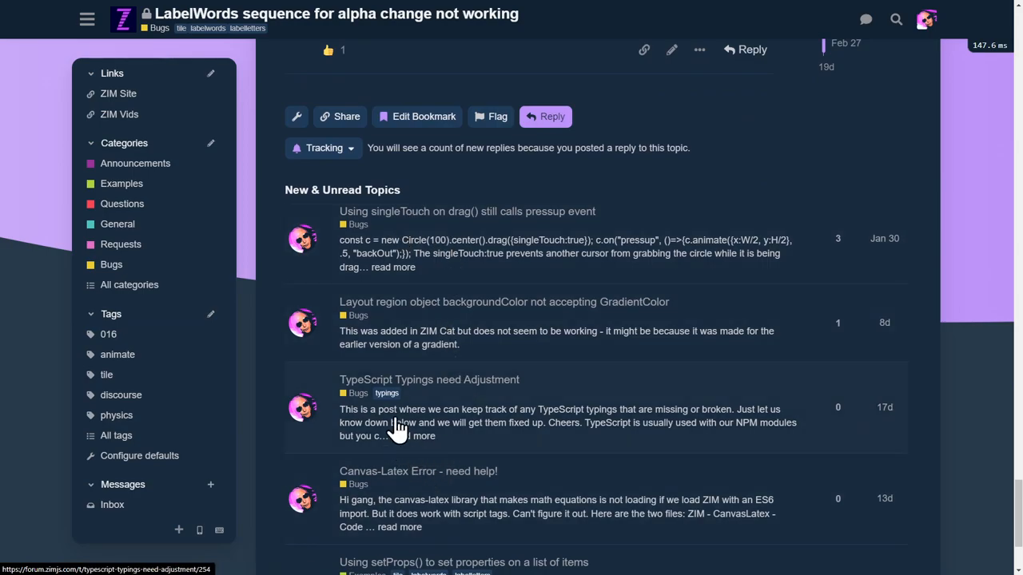
mouse_move(435, 407)
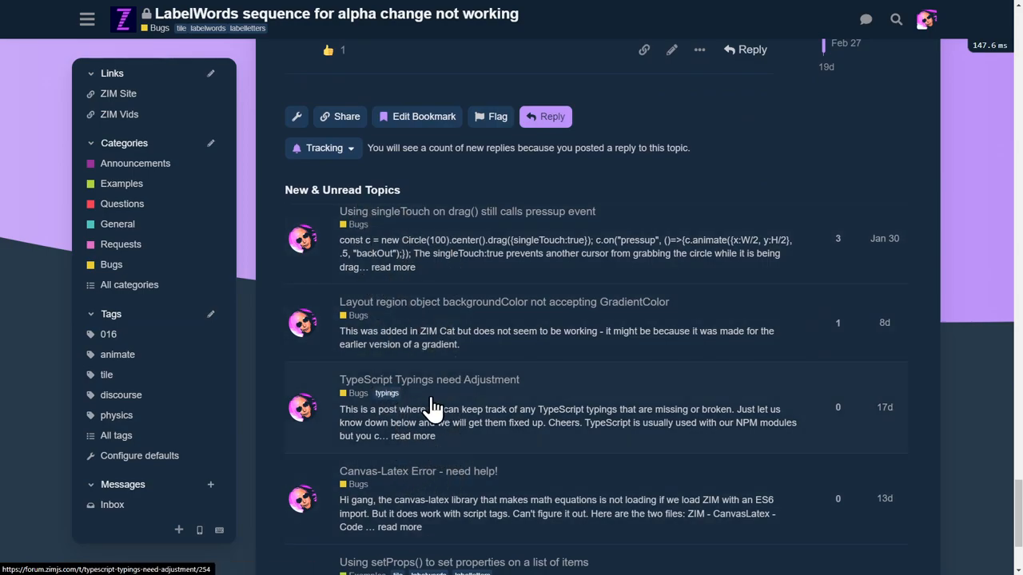
View the TypeScript Typings need Adjustment bug post and its code screenshot.
click(428, 380)
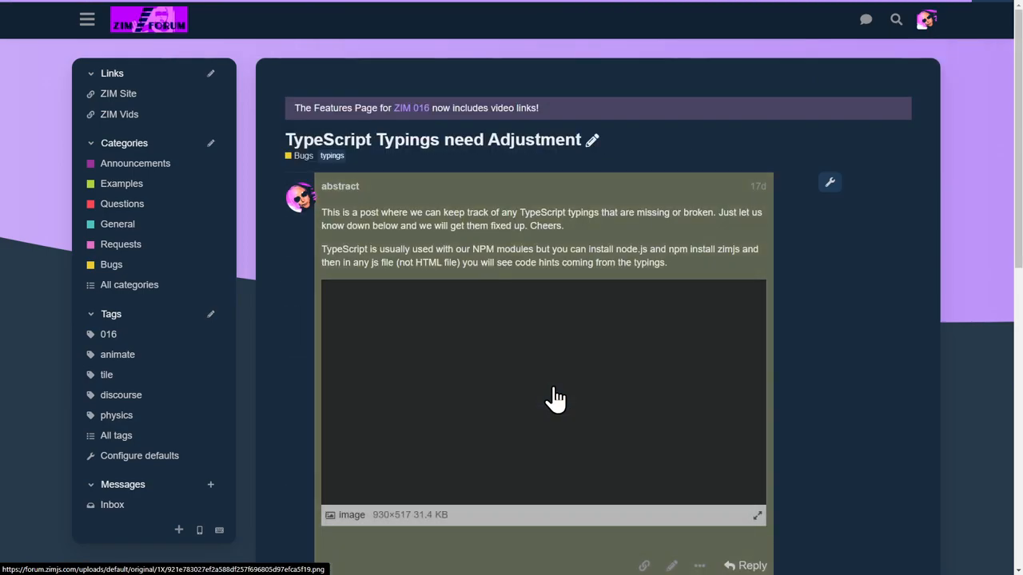
scroll(down, 3)
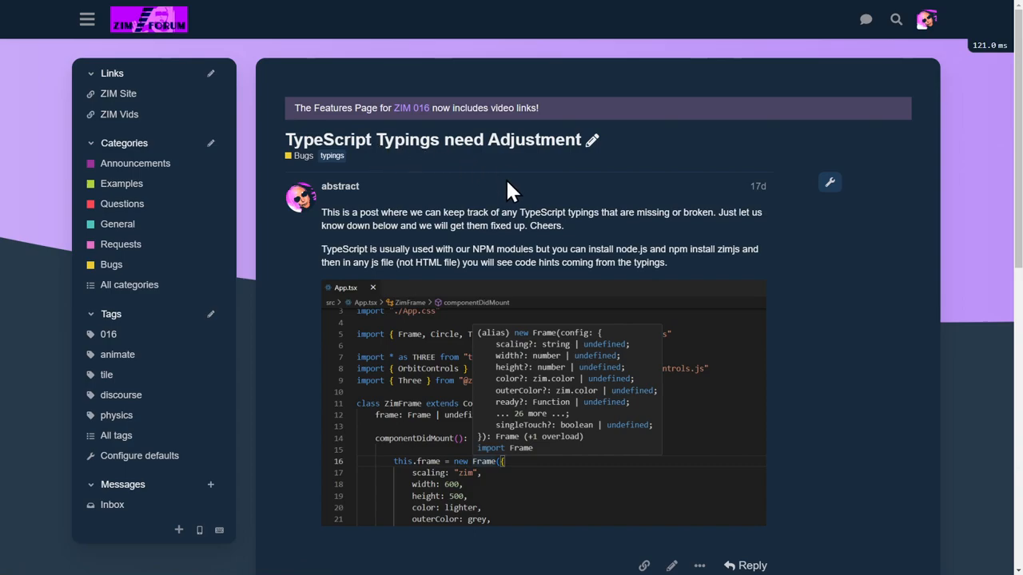
mouse_move(534, 206)
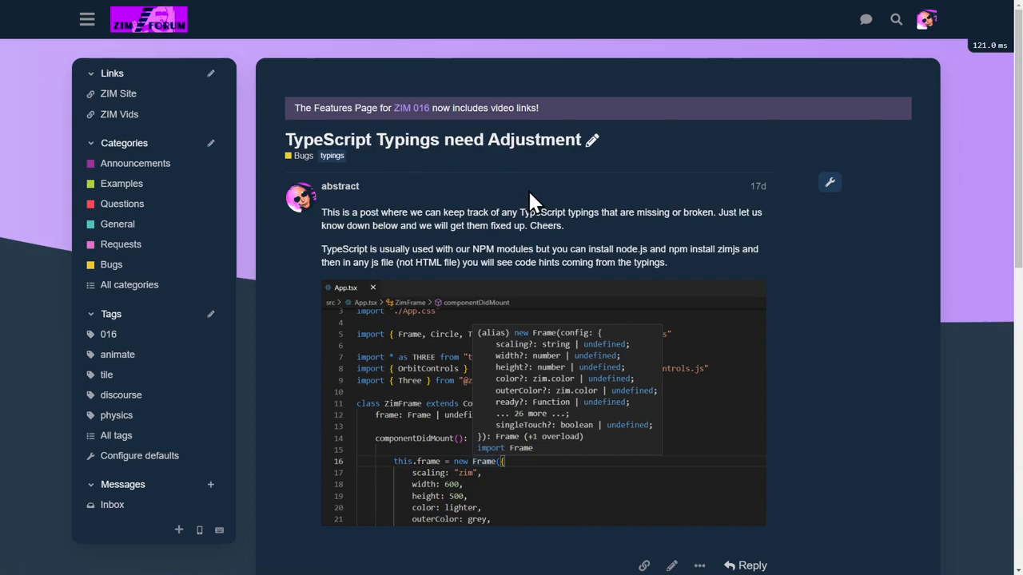
mouse_move(521, 246)
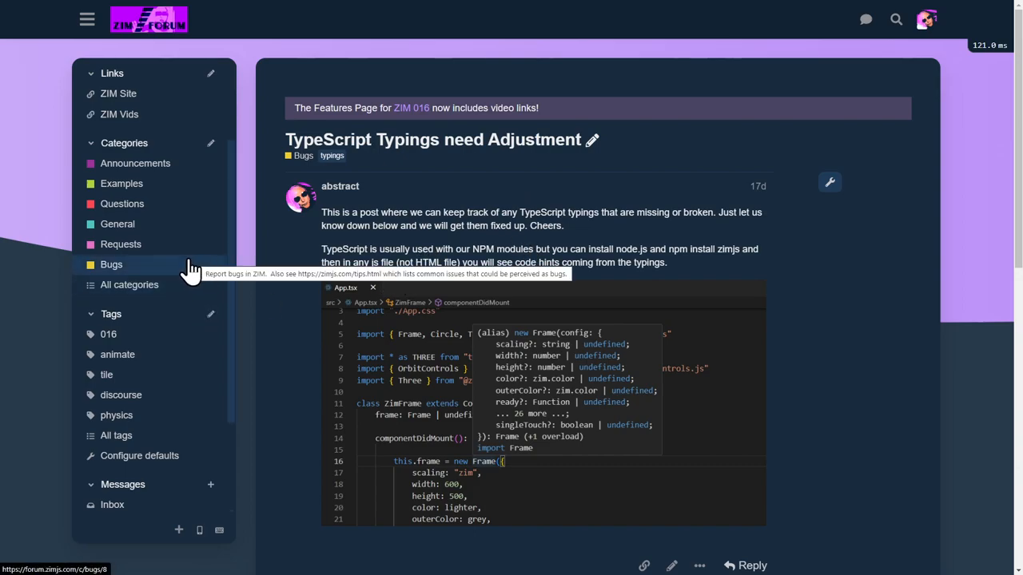
mouse_move(121, 395)
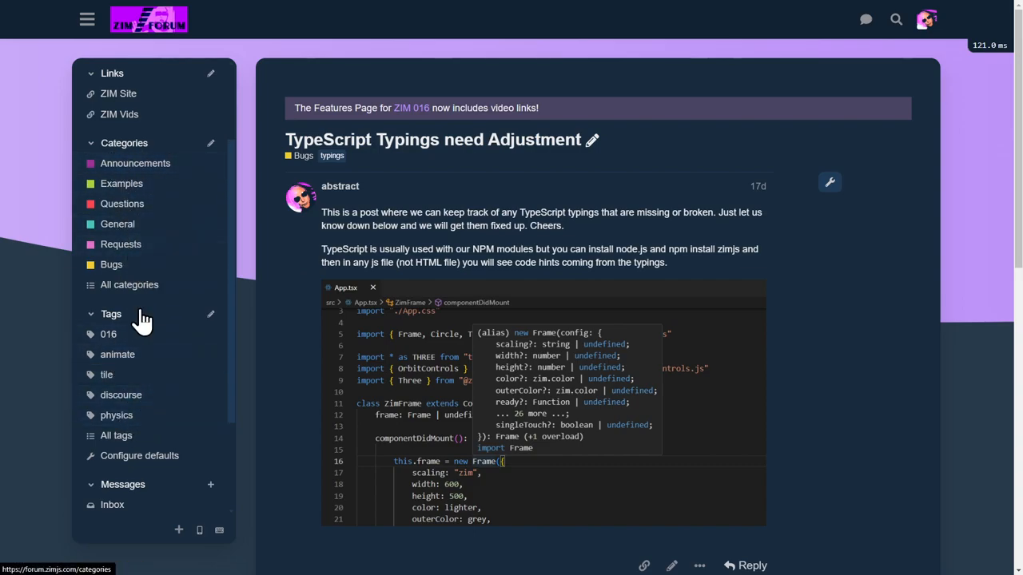
mouse_move(118, 355)
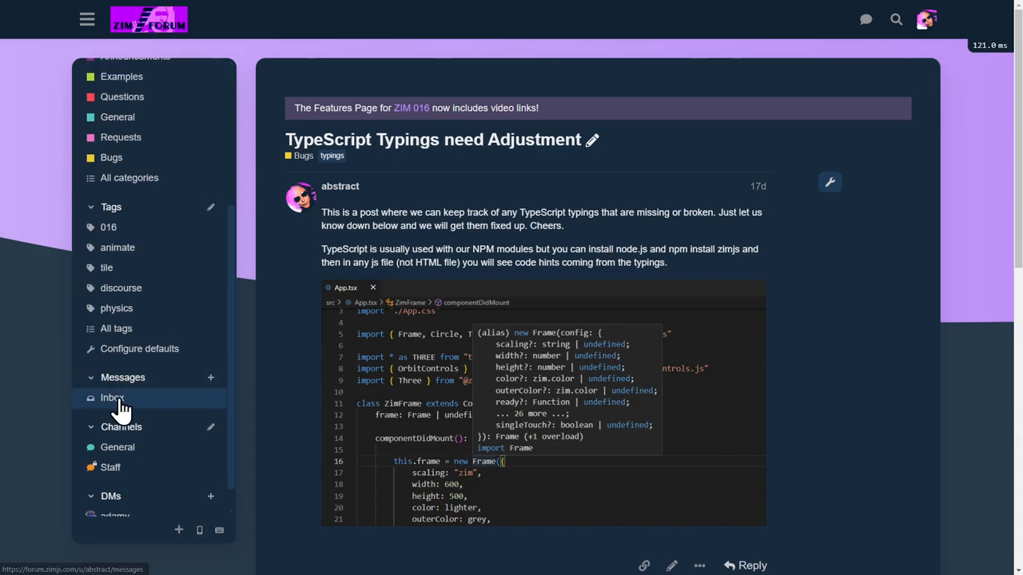
mouse_move(120, 398)
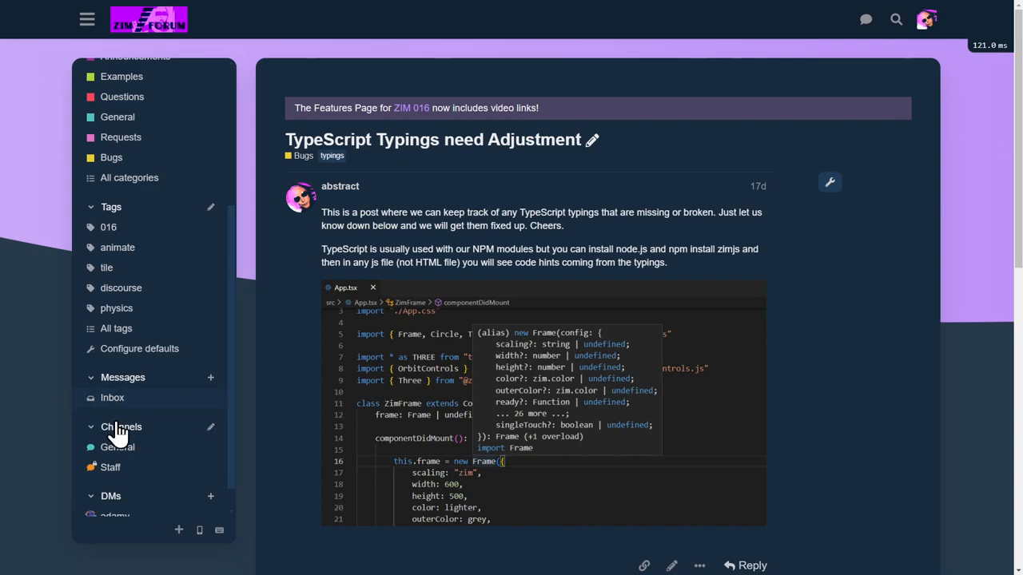
mouse_move(206, 399)
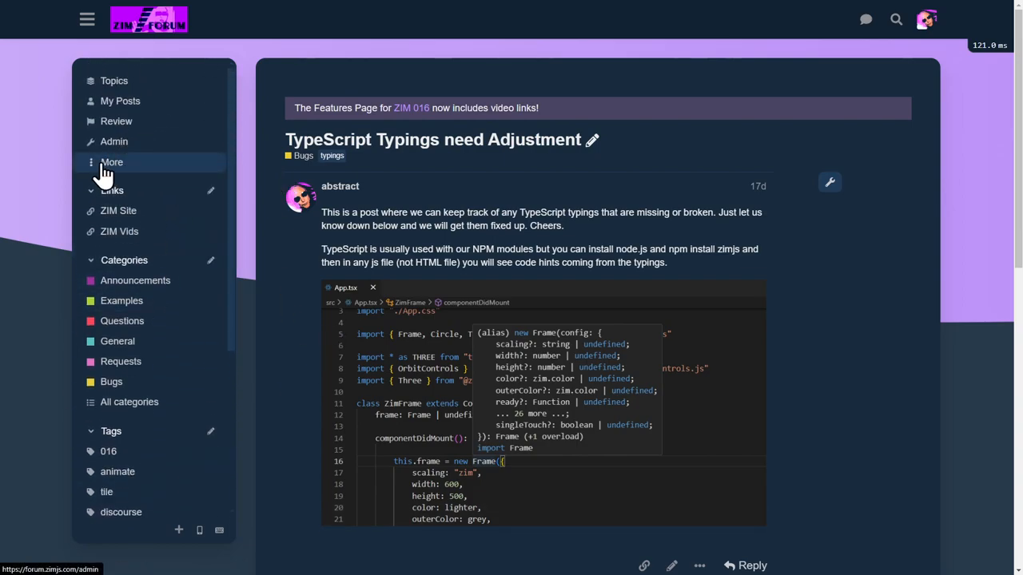
Review the weekly Users table ranking 107 members by likes, topics, replies and visits.
click(112, 161)
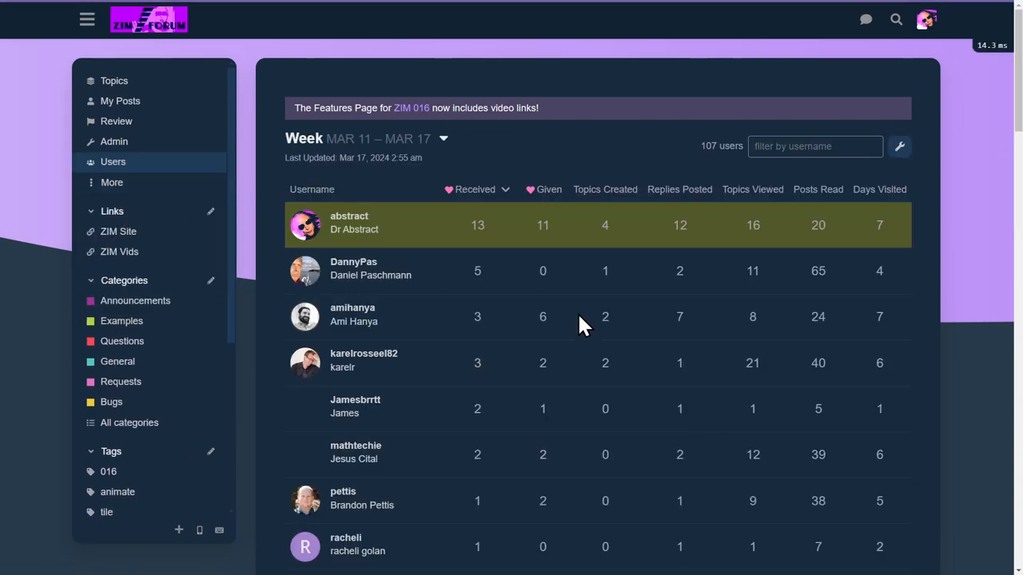
scroll(down, 3)
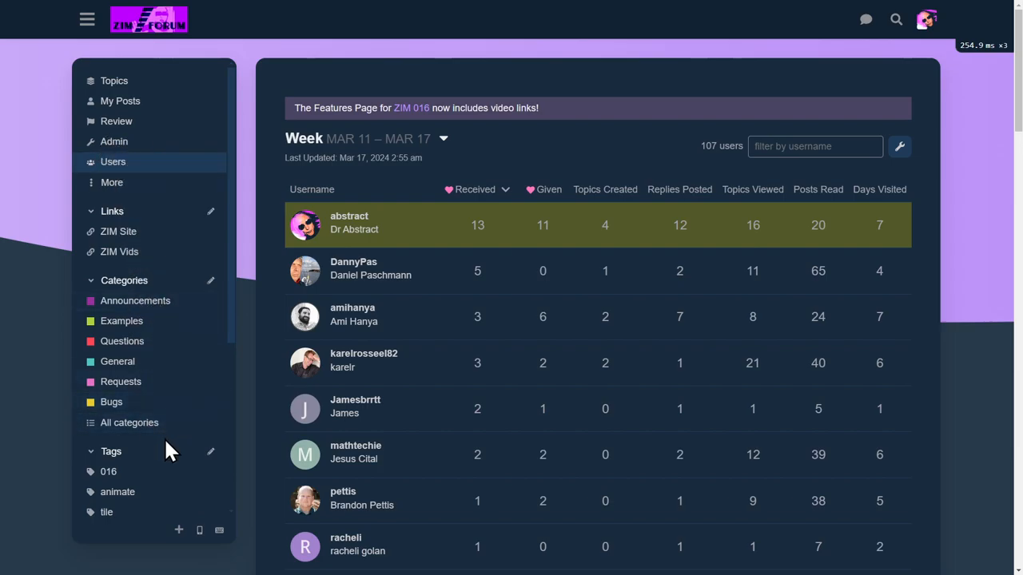
scroll(down, 3)
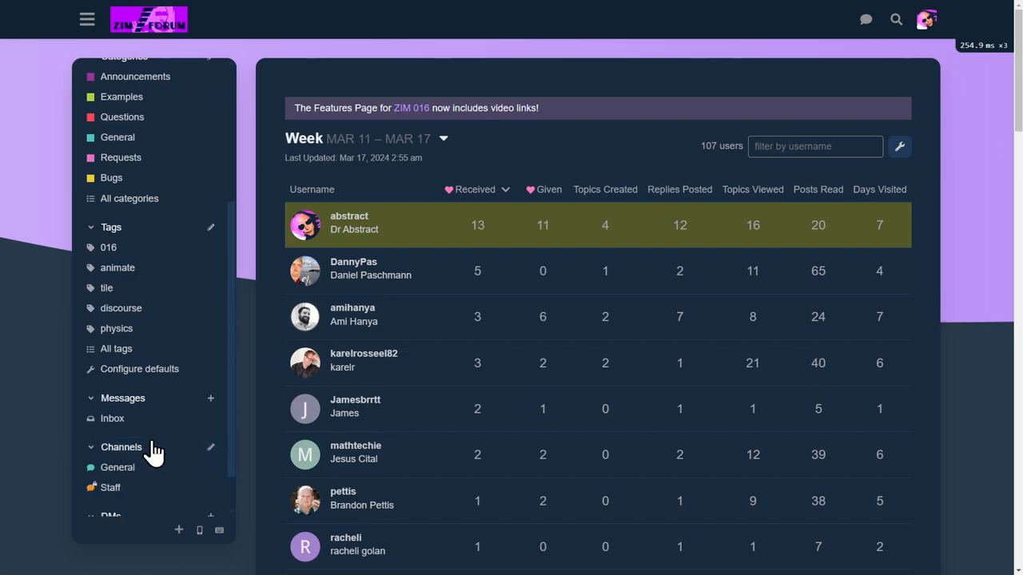
Show the chat panel's channel list with General, Staff and direct messages.
click(118, 477)
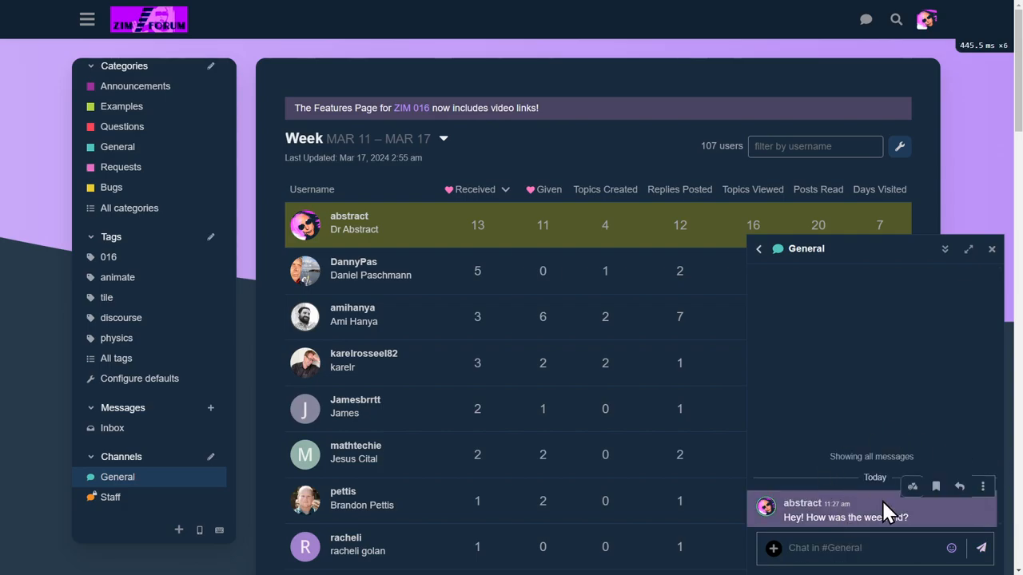
mouse_move(834, 345)
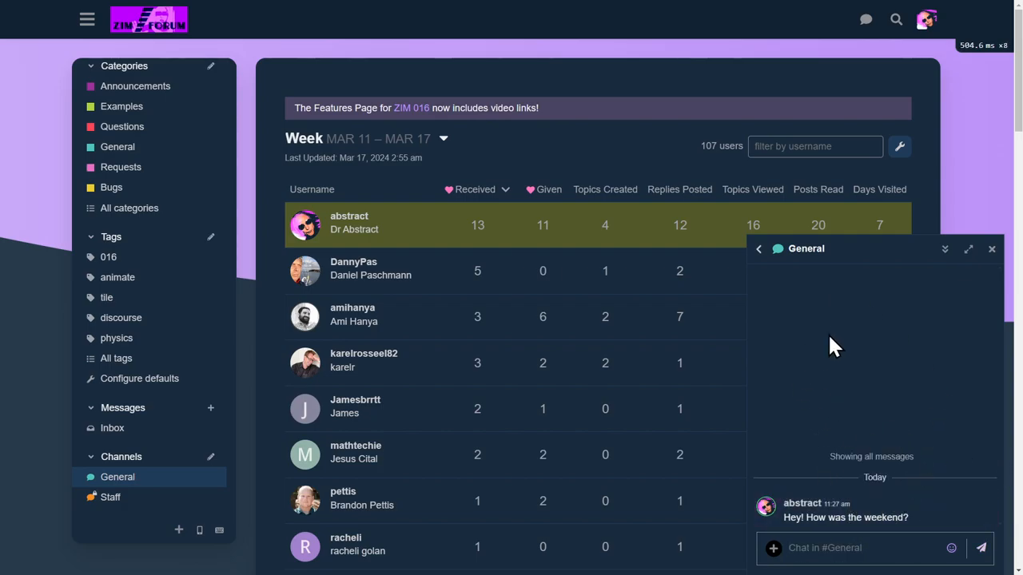
mouse_move(856, 310)
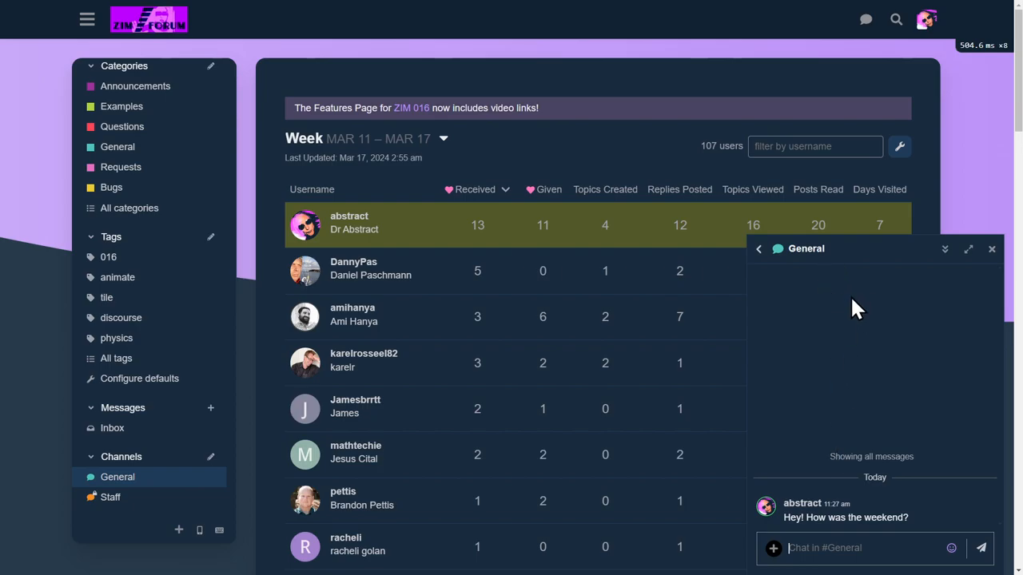
mouse_move(890, 355)
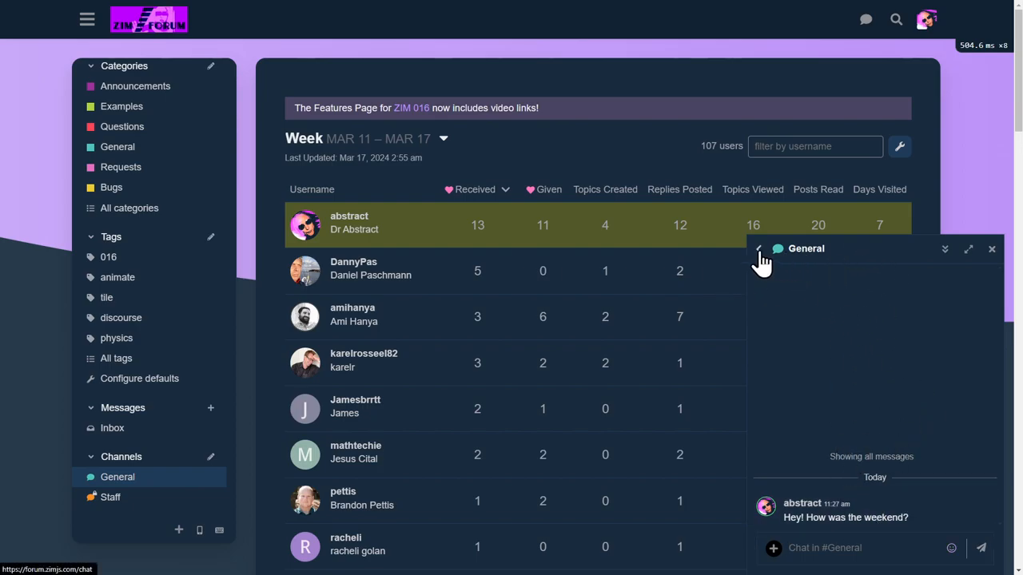
click(758, 249)
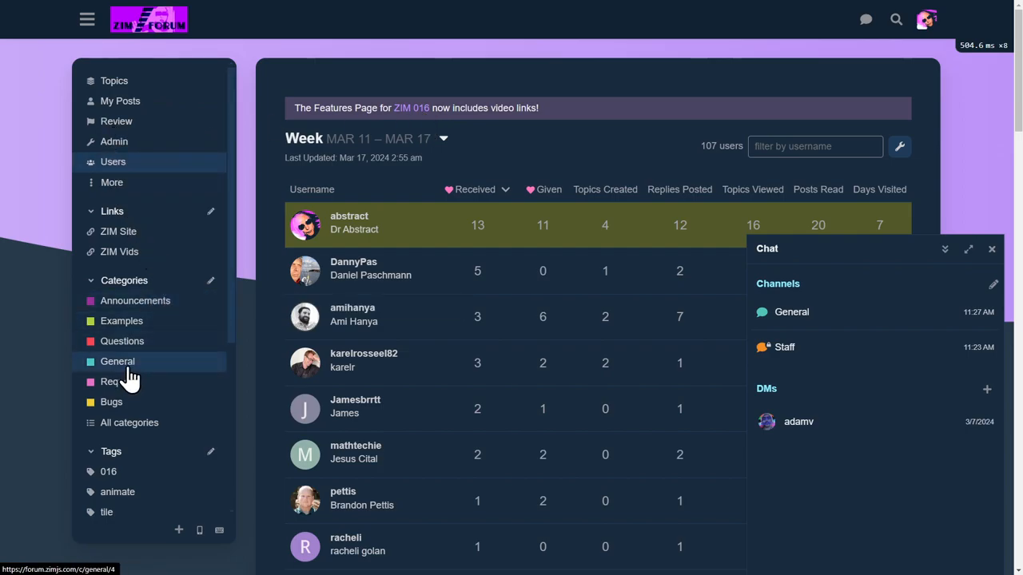
Browse down the General category's topic list to find the Discourse Tips topic.
click(118, 362)
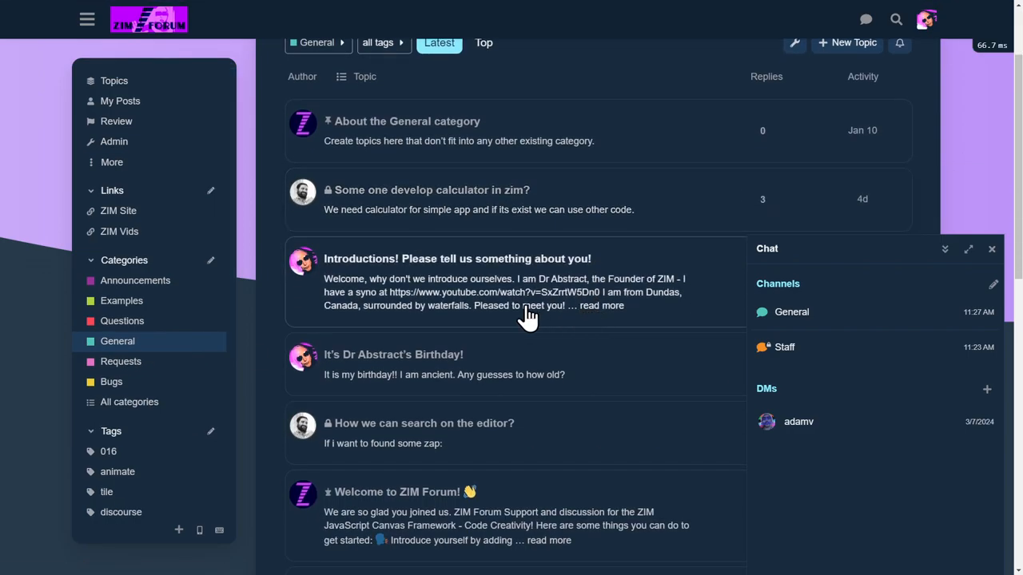
scroll(down, 3)
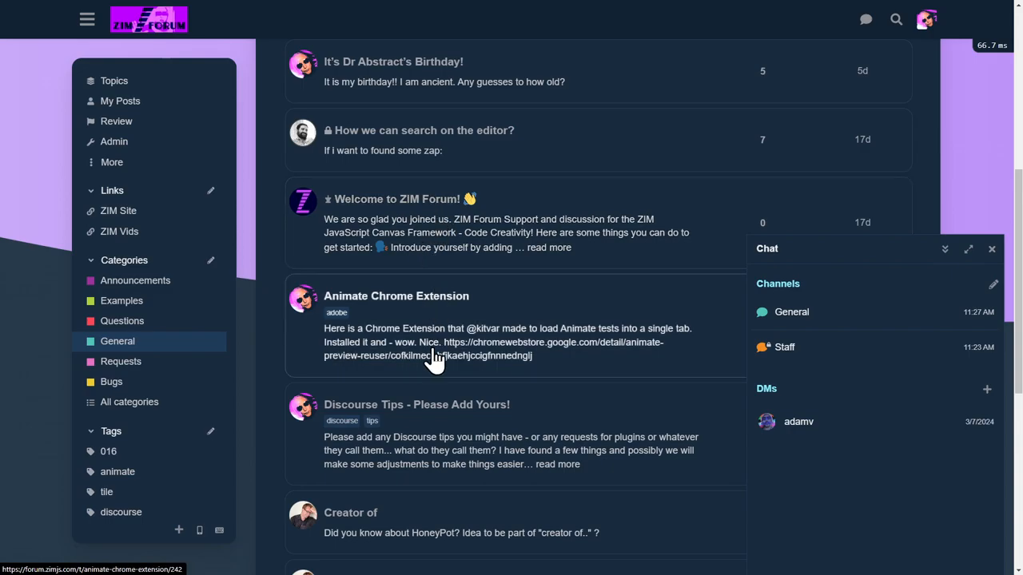
scroll(down, 3)
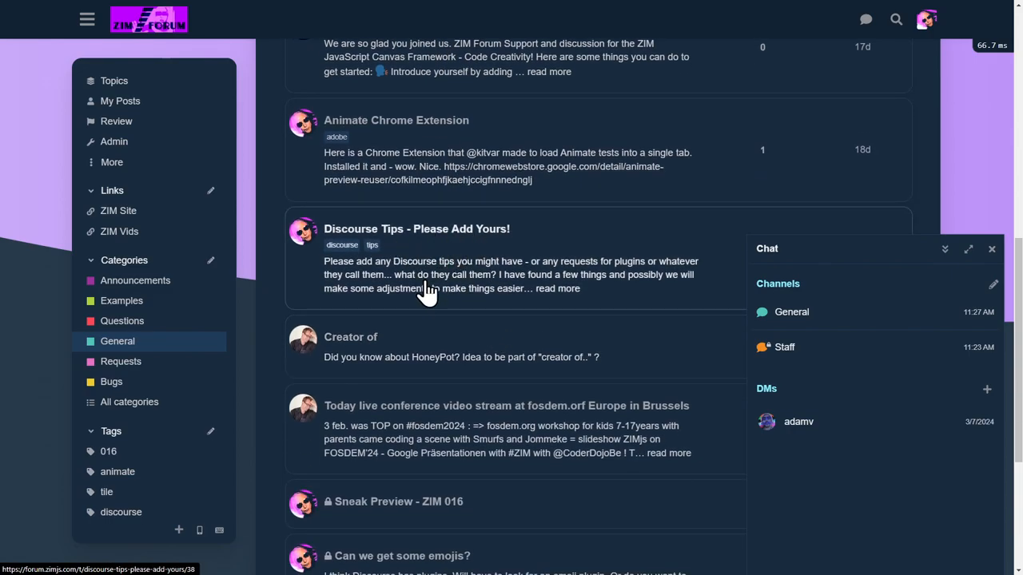
Read the Discourse Tips - Please Add Yours! topic down to the bookmark reminders reply.
click(416, 228)
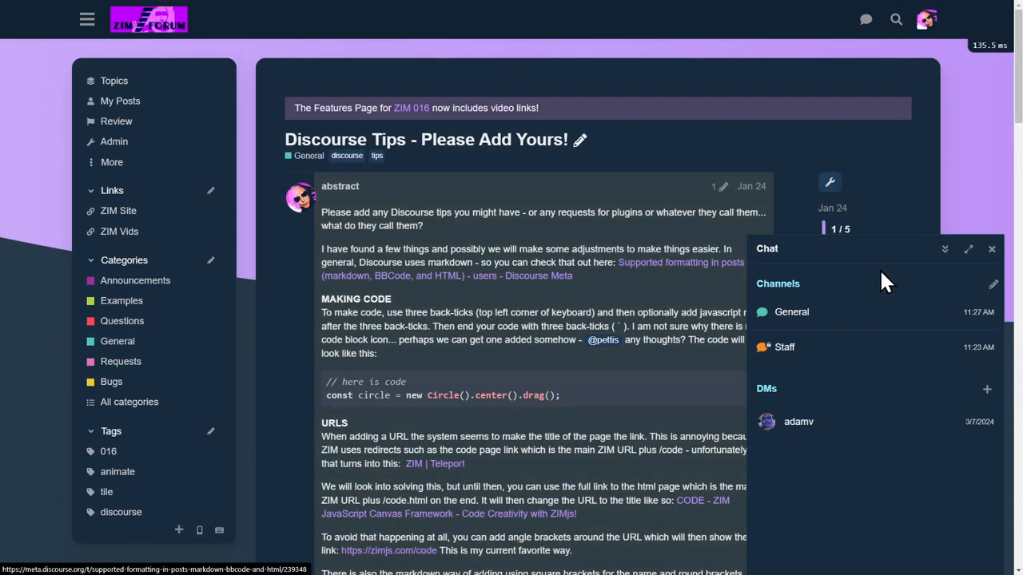
click(991, 250)
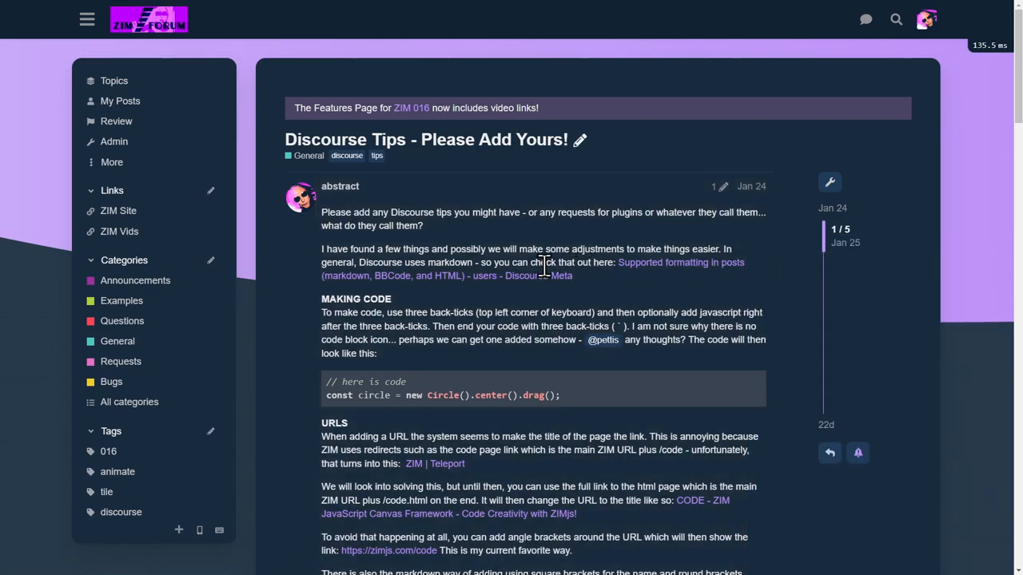
scroll(down, 3)
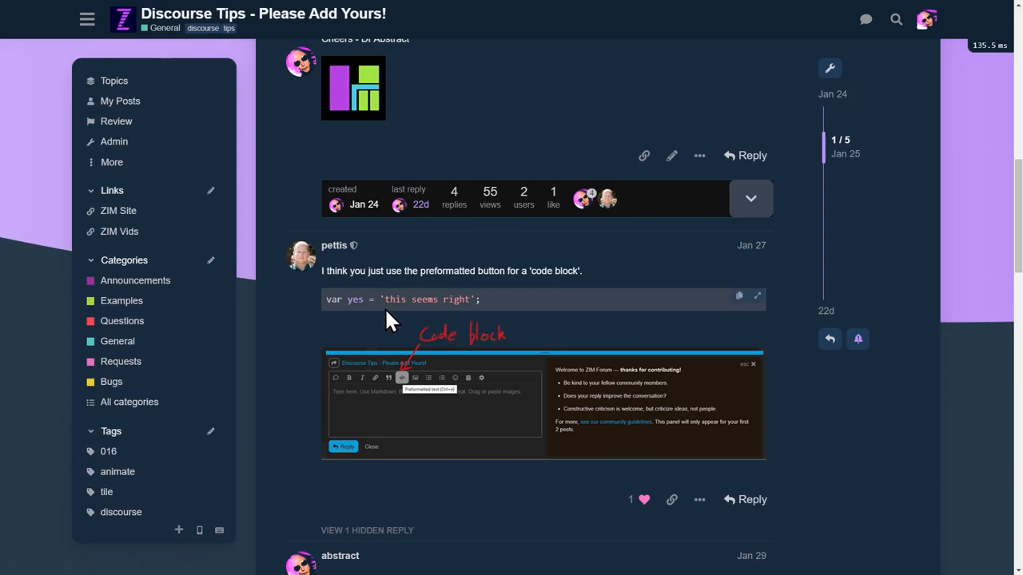
scroll(down, 3)
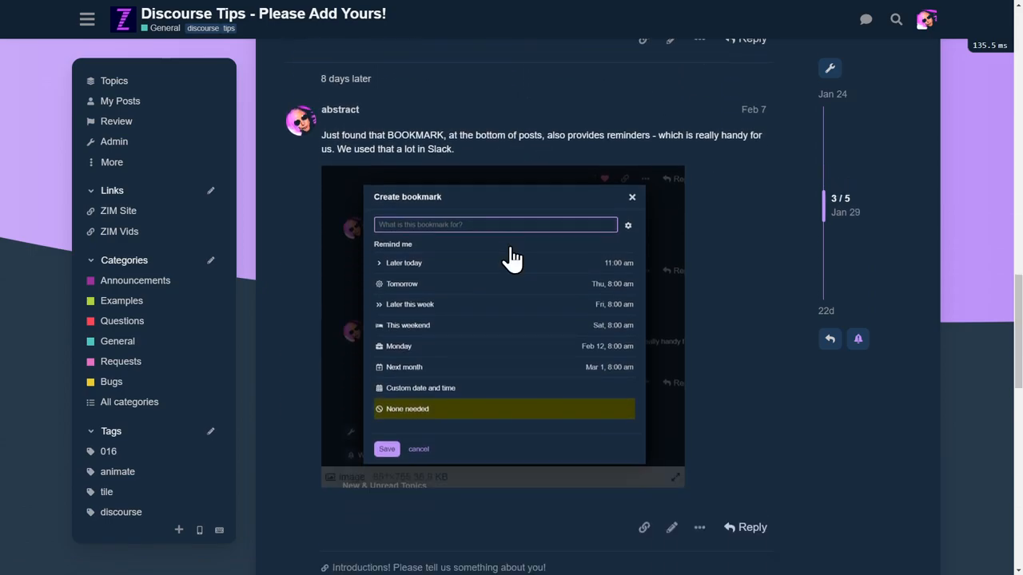
mouse_move(512, 259)
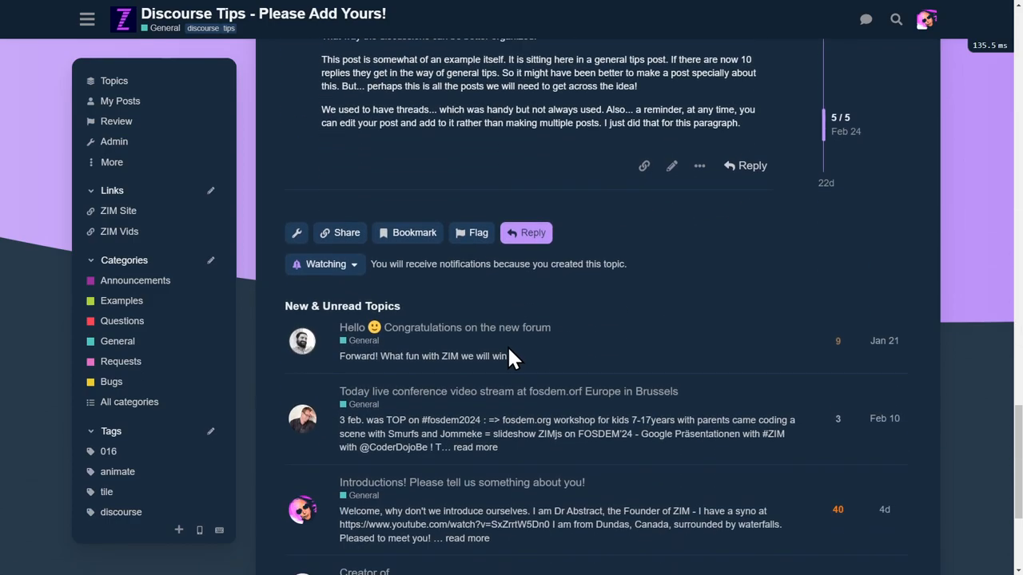
View the bookmark reminder options, then list the Examples category's topics.
click(406, 233)
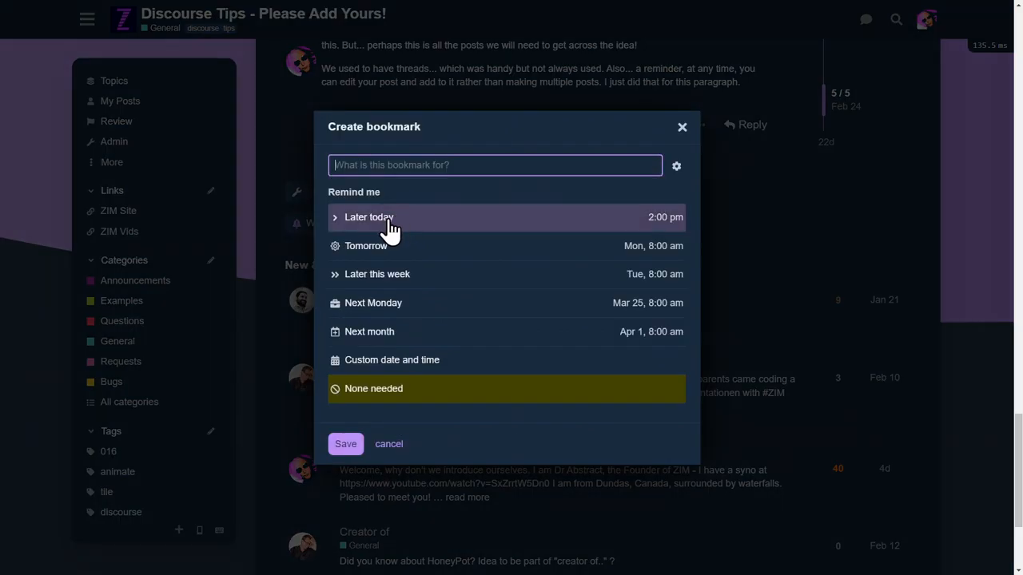
mouse_move(364, 198)
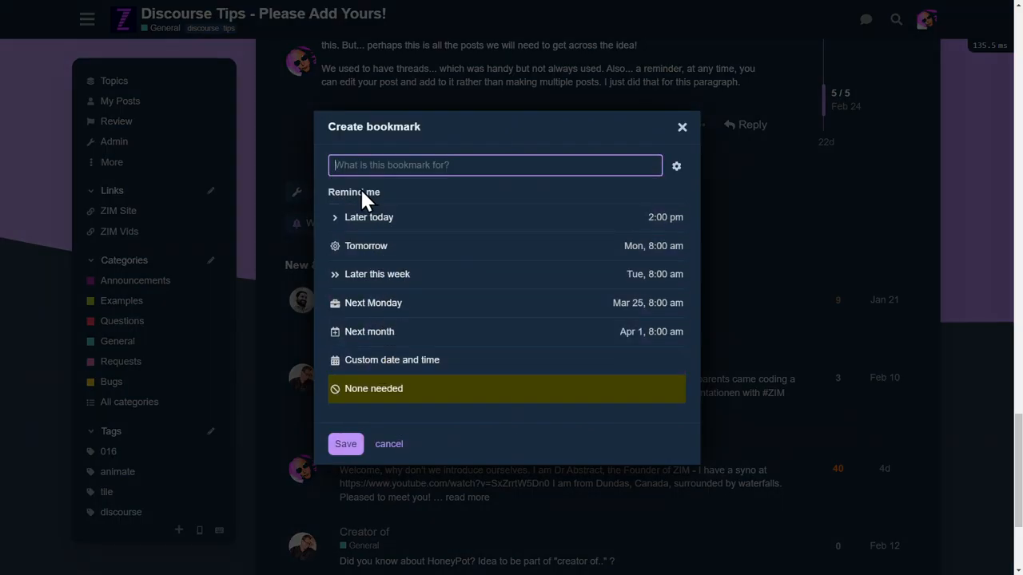
mouse_move(396, 326)
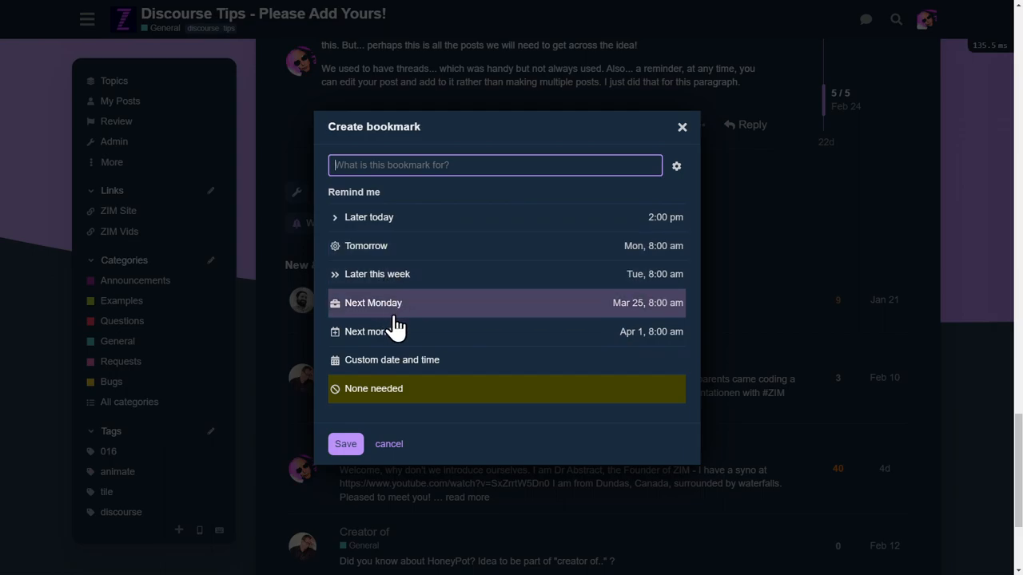
mouse_move(400, 331)
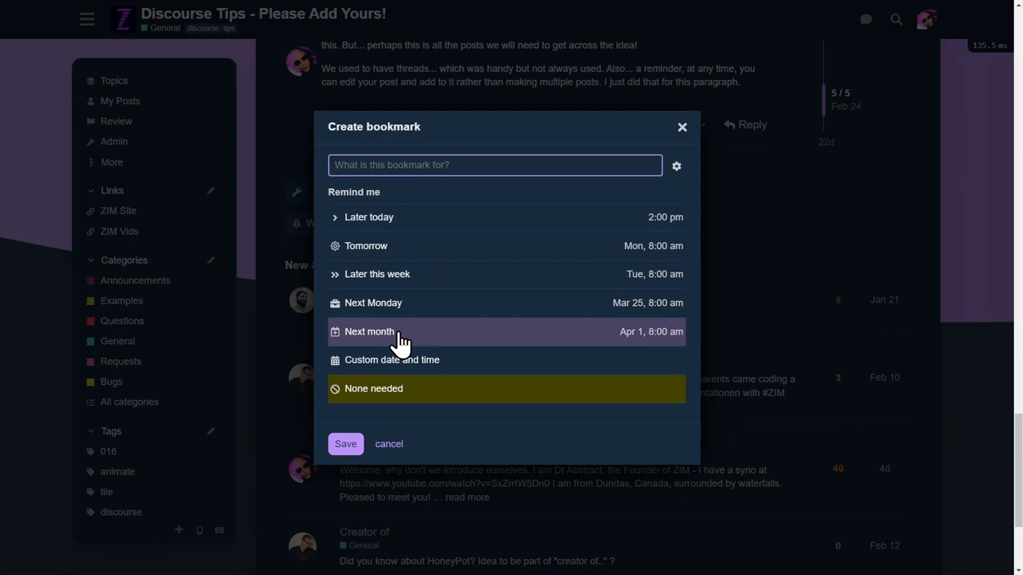
mouse_move(428, 227)
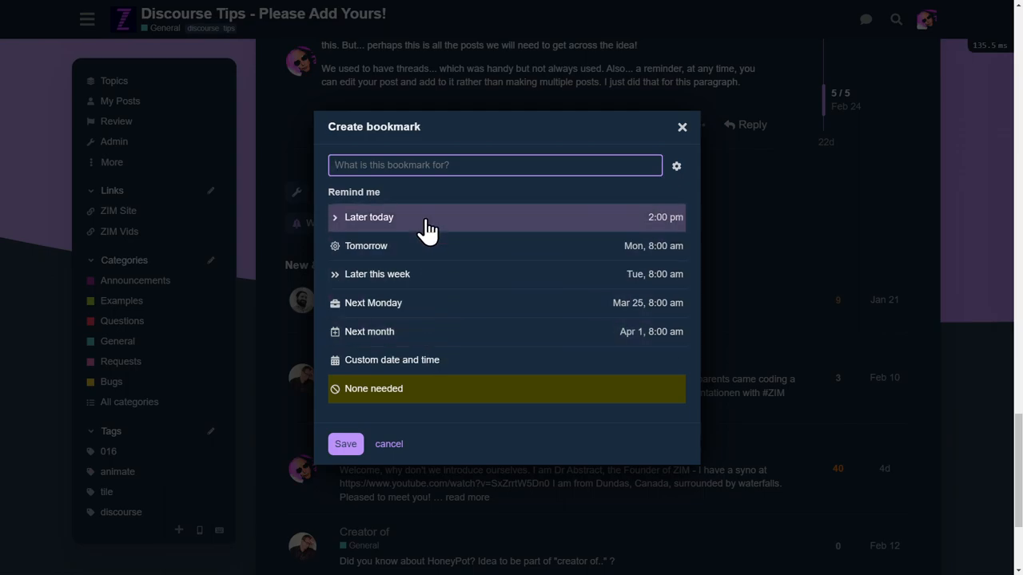
mouse_move(387, 217)
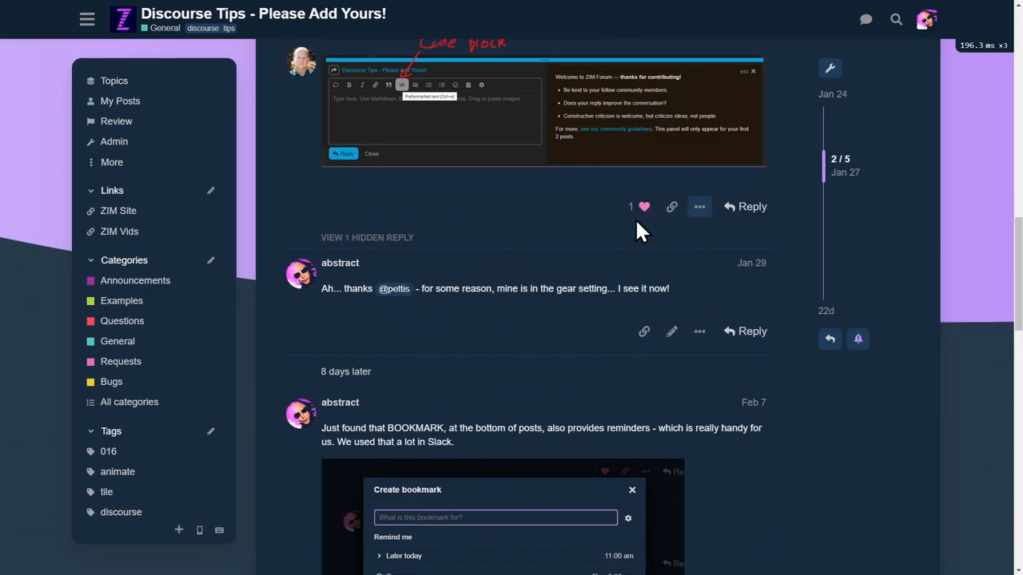
mouse_move(141, 136)
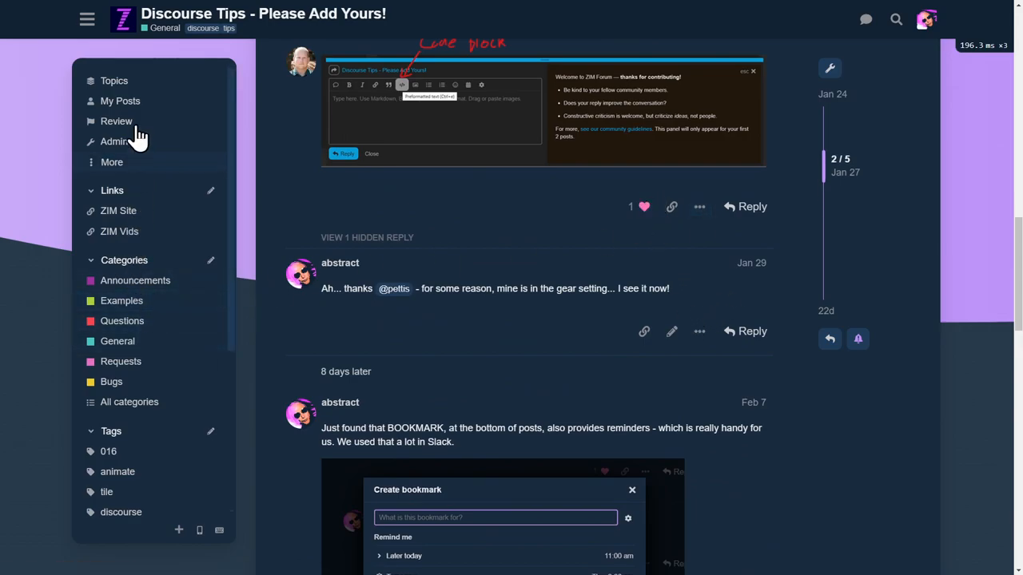
mouse_move(157, 246)
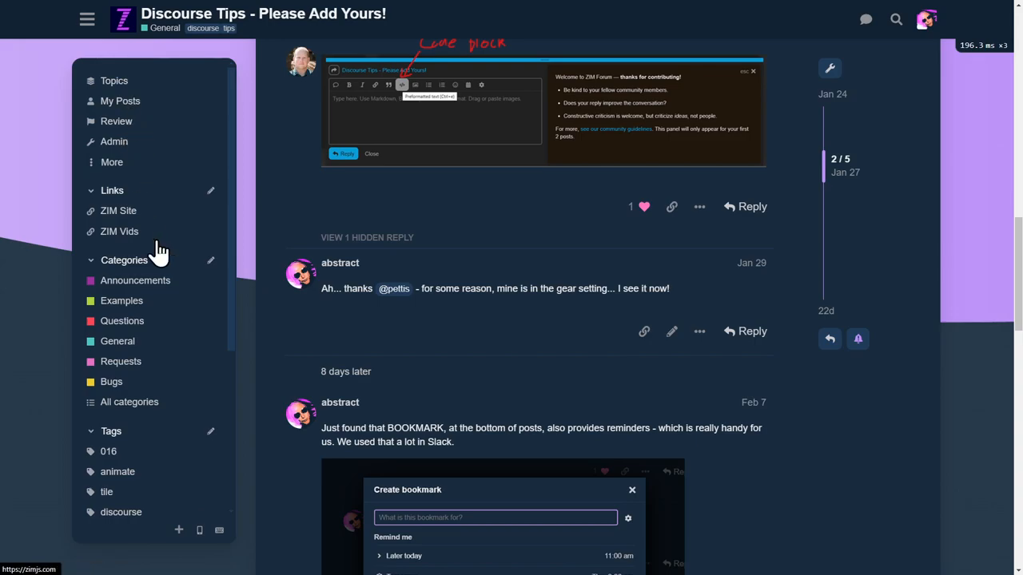
click(121, 300)
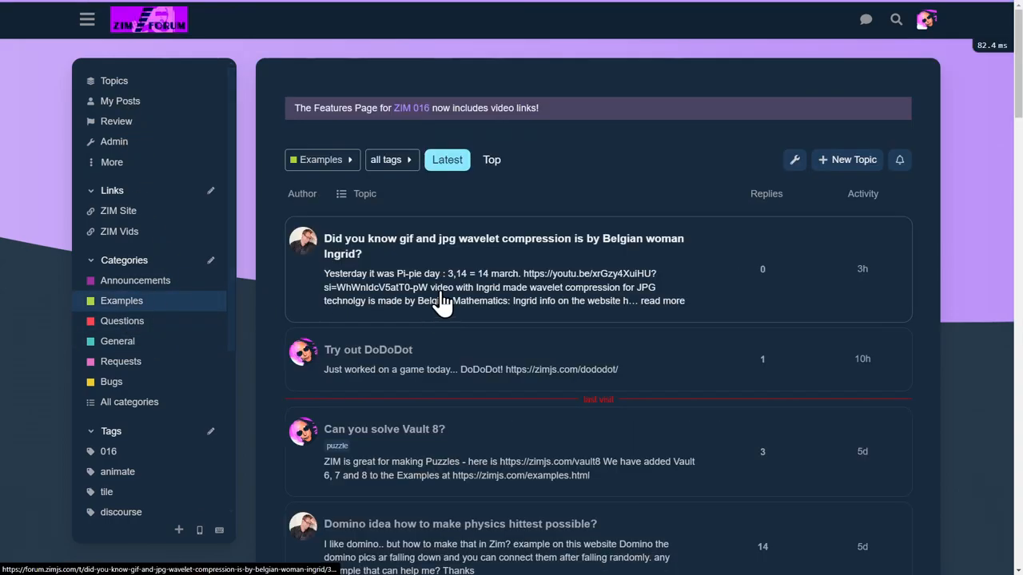
mouse_move(624, 345)
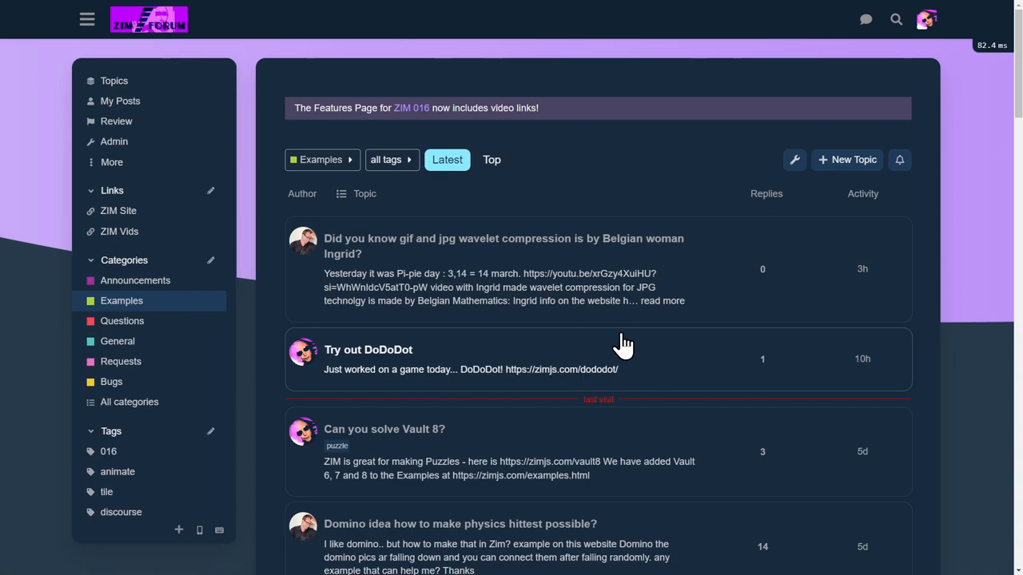
mouse_move(655, 380)
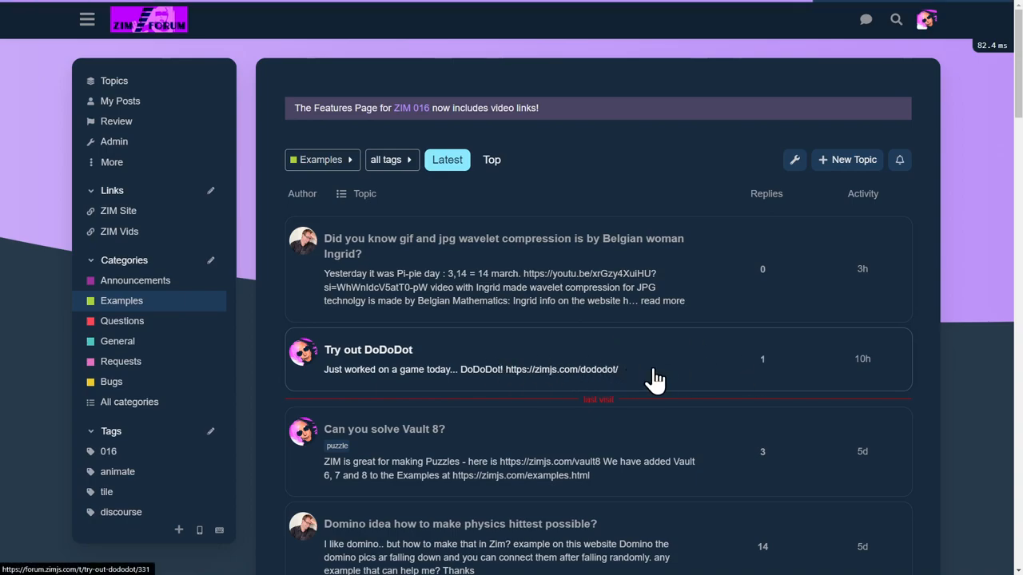
click(368, 349)
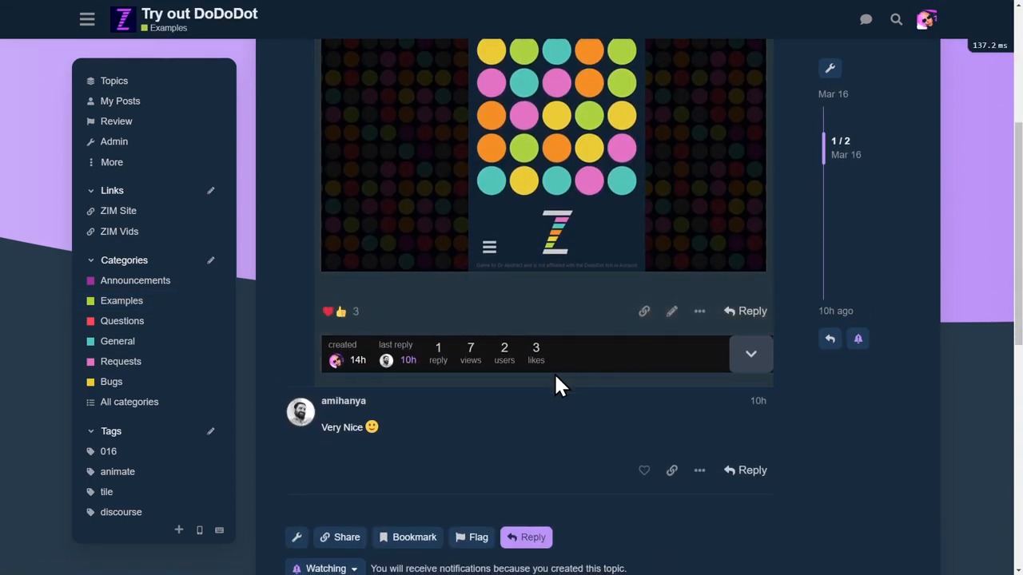
click(644, 470)
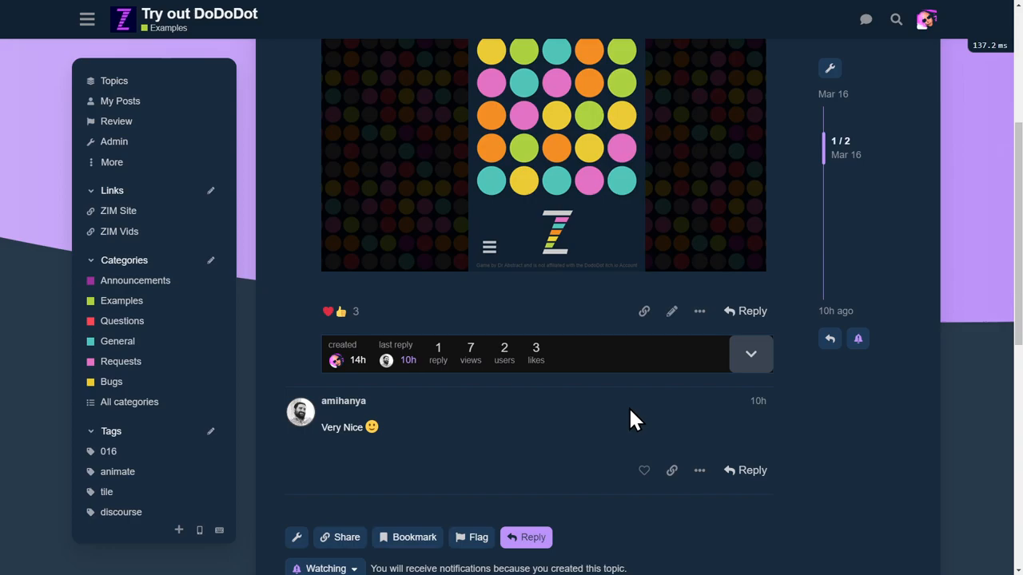
mouse_move(263, 336)
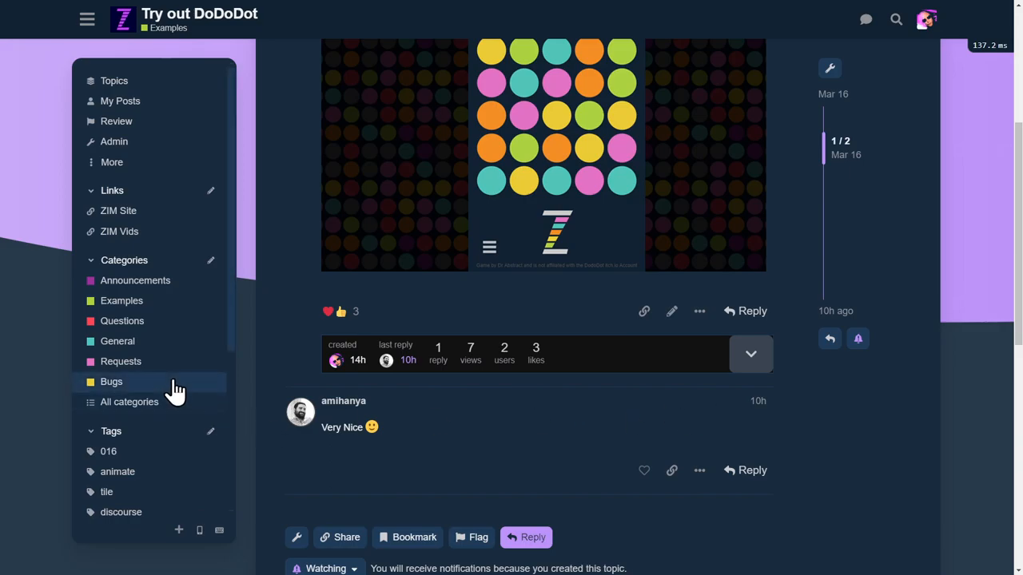
mouse_move(582, 444)
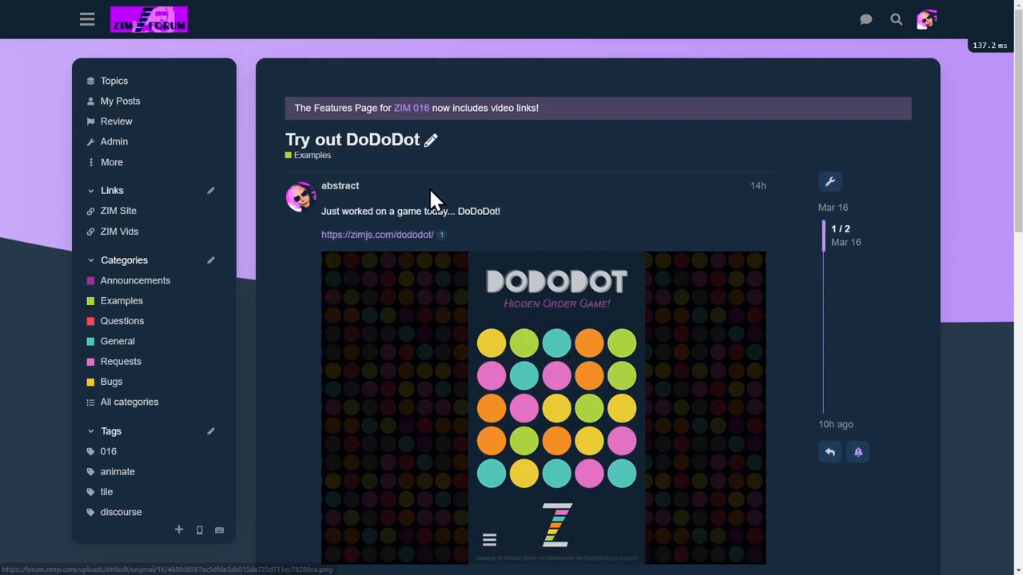
mouse_move(122, 319)
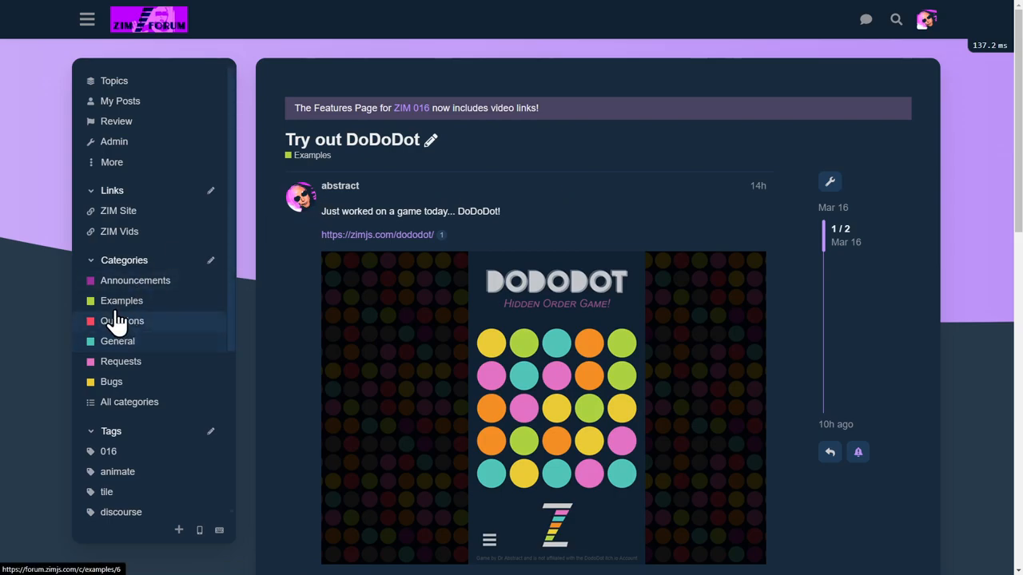
click(121, 301)
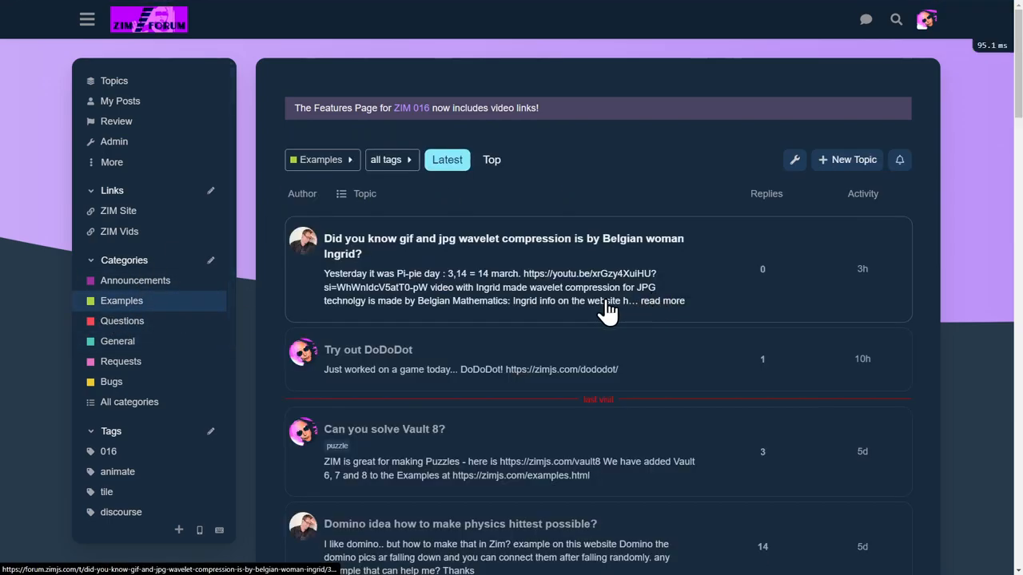
Read the Examples topics on shaders, threshold tool and mazes, then return toward the top.
scroll(down, 3)
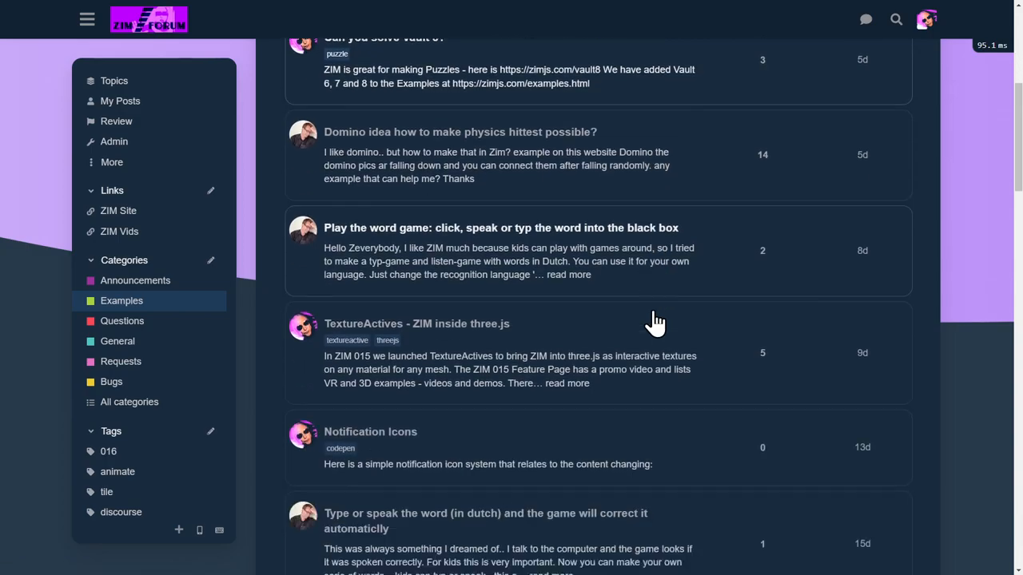
scroll(down, 3)
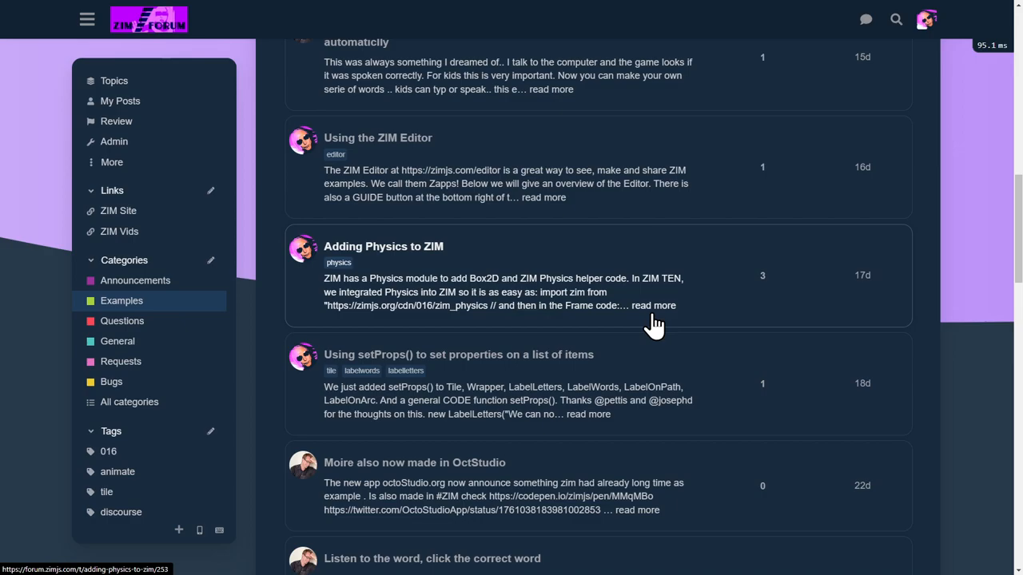
scroll(down, 3)
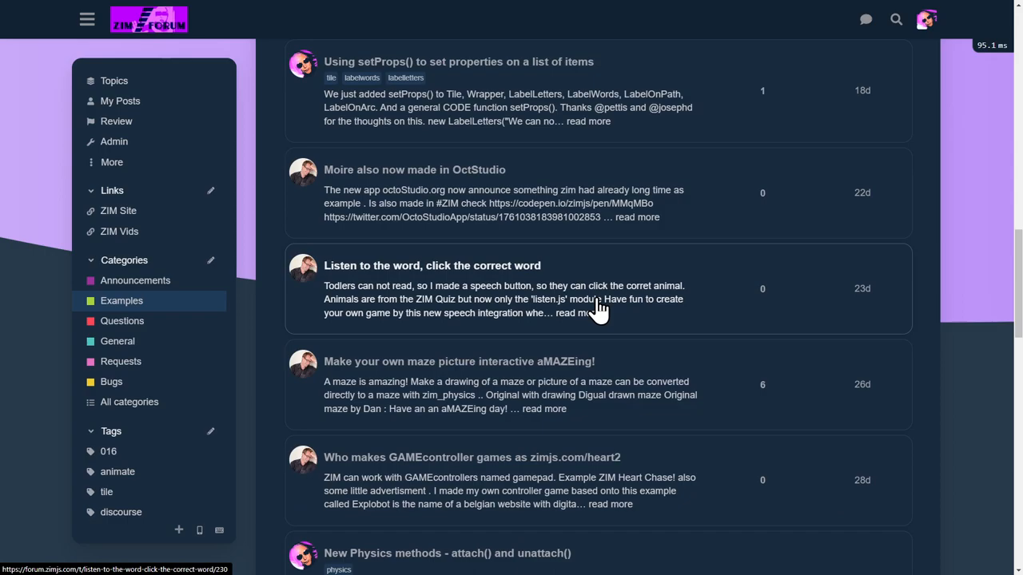
scroll(down, 3)
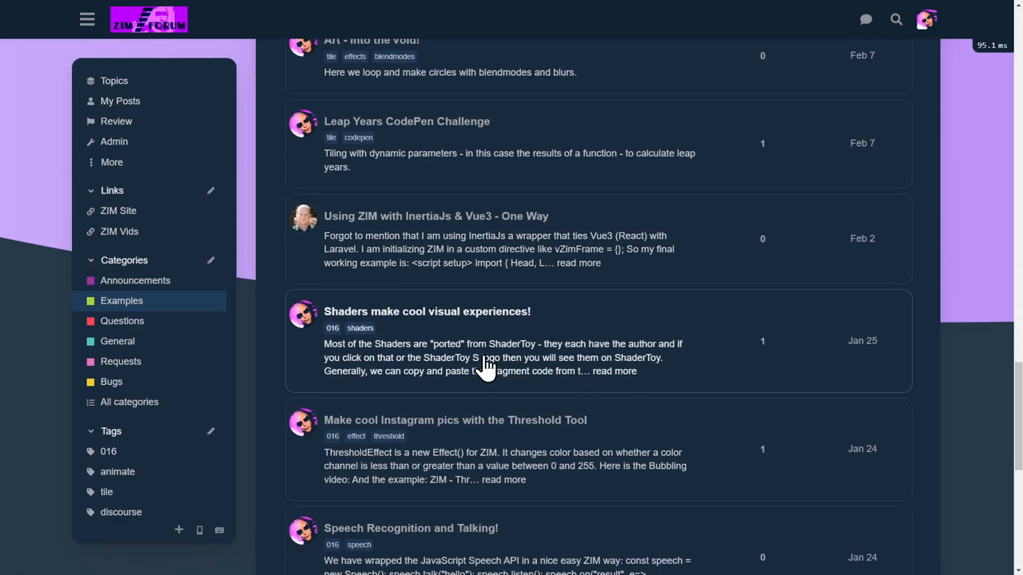
scroll(down, 3)
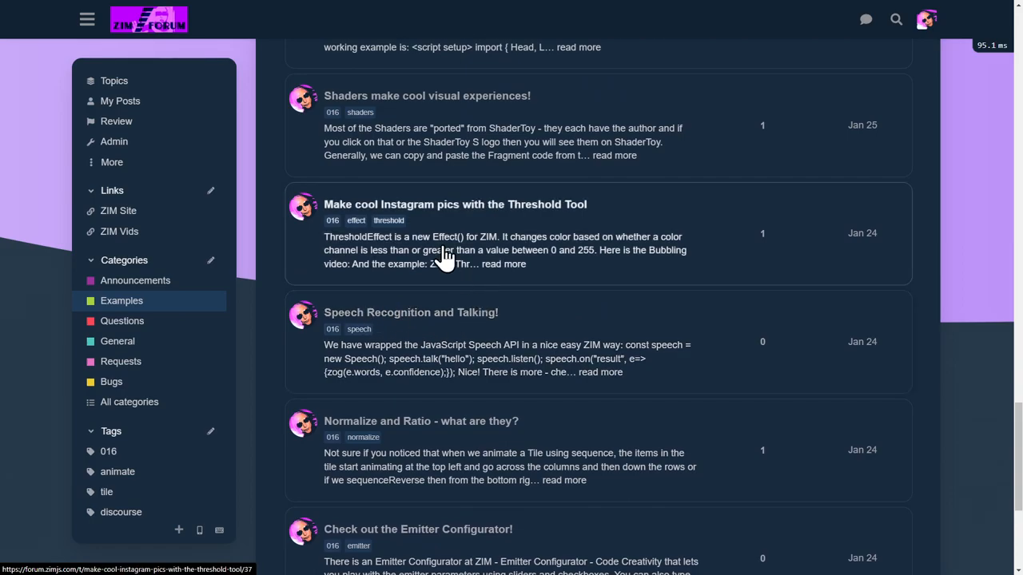
scroll(up, 3)
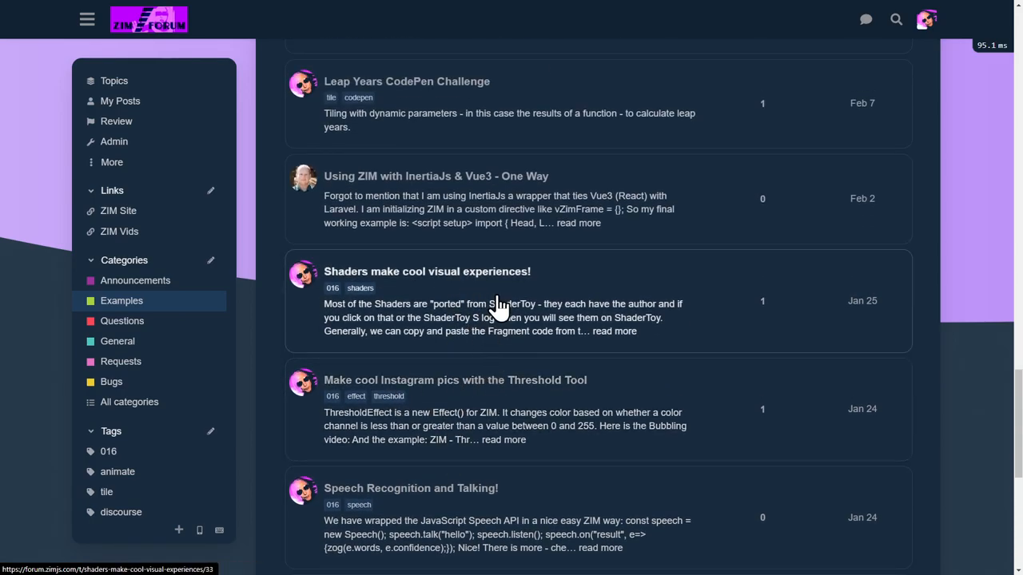
scroll(up, 3)
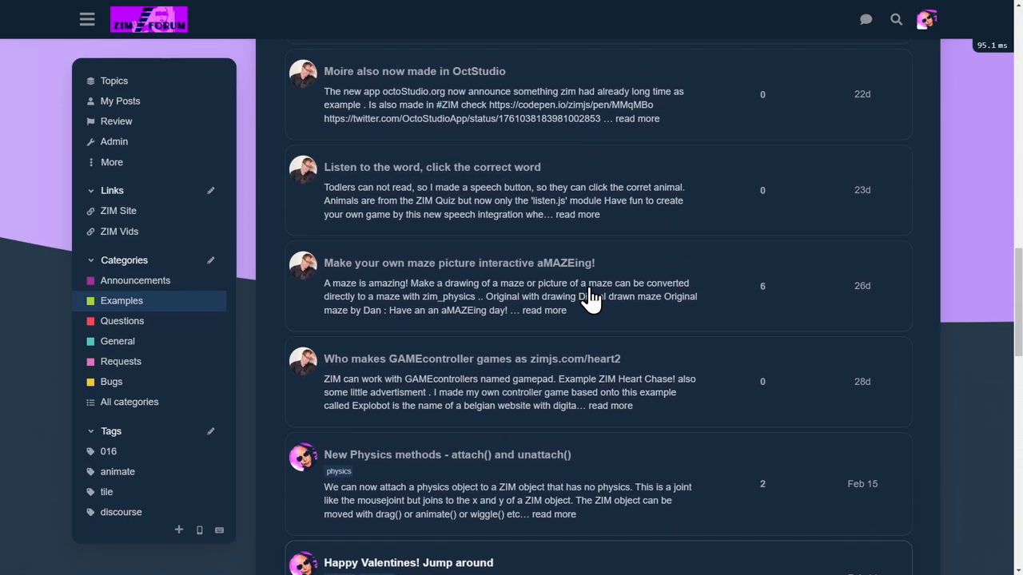
scroll(down, 3)
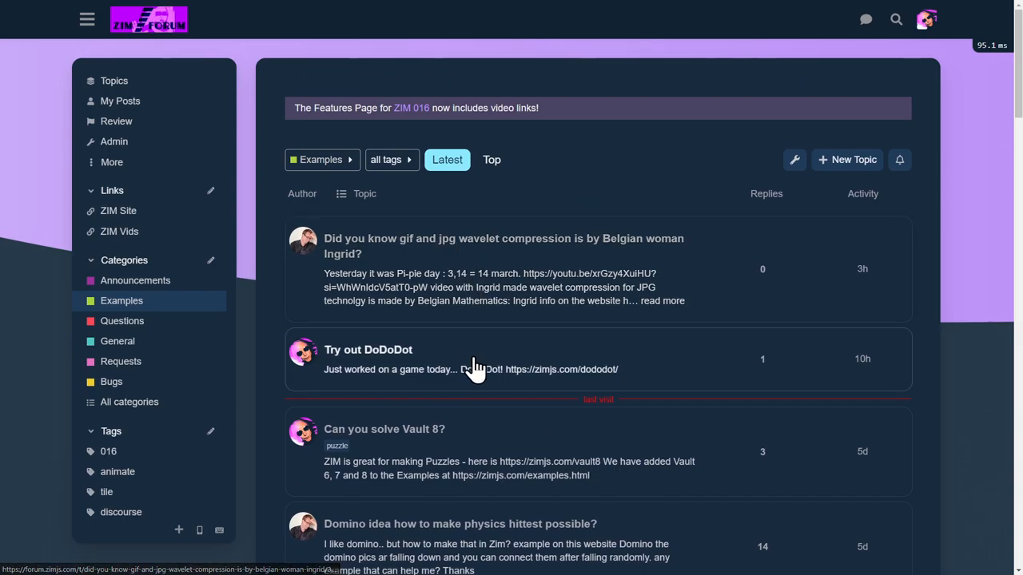
mouse_move(492, 370)
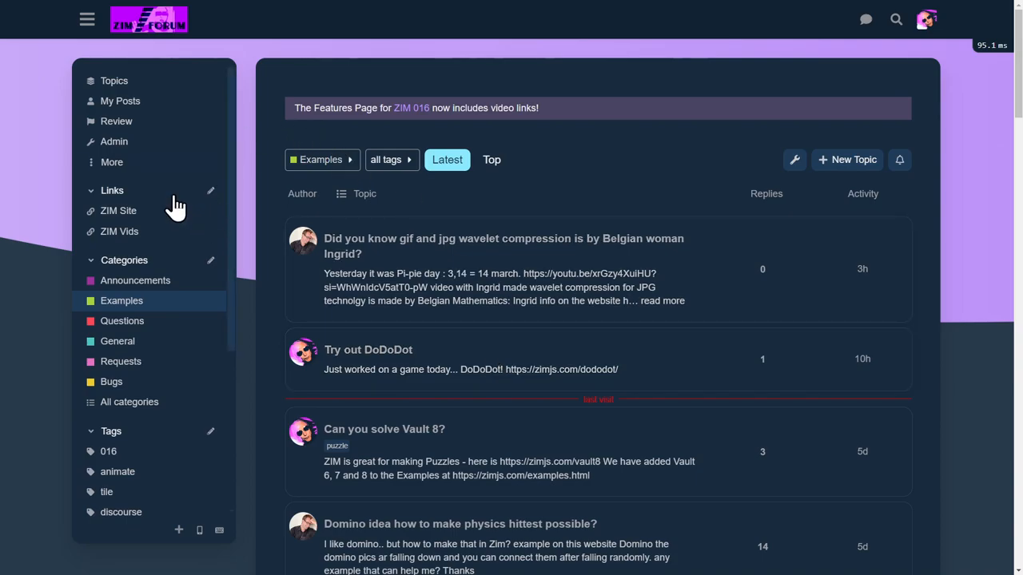
click(111, 190)
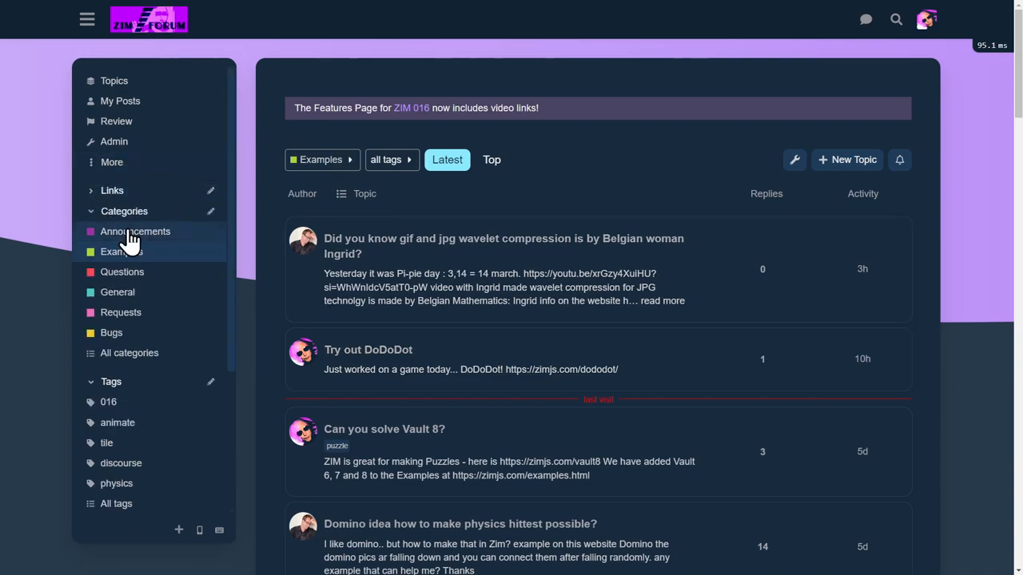
click(112, 190)
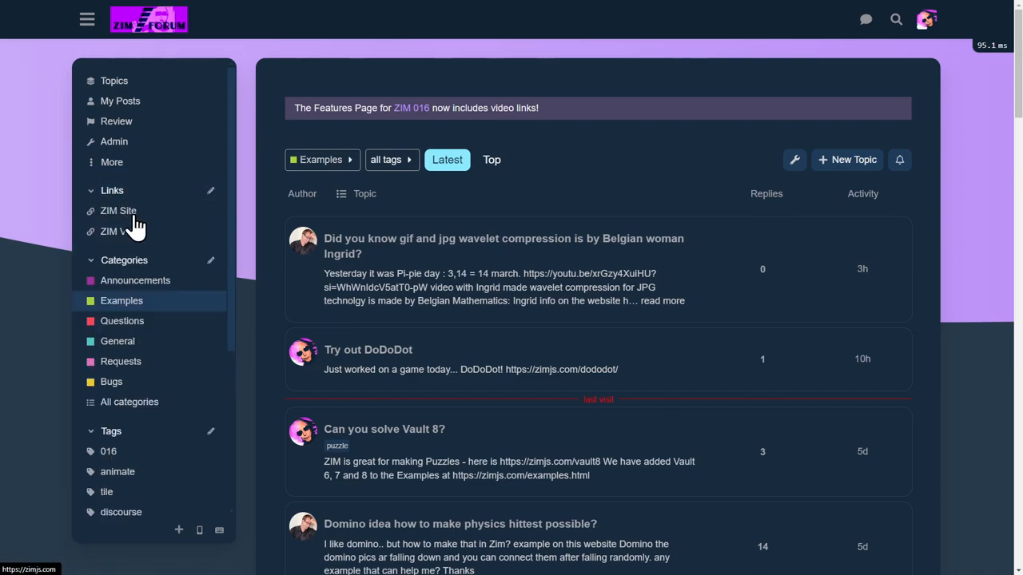
mouse_move(128, 236)
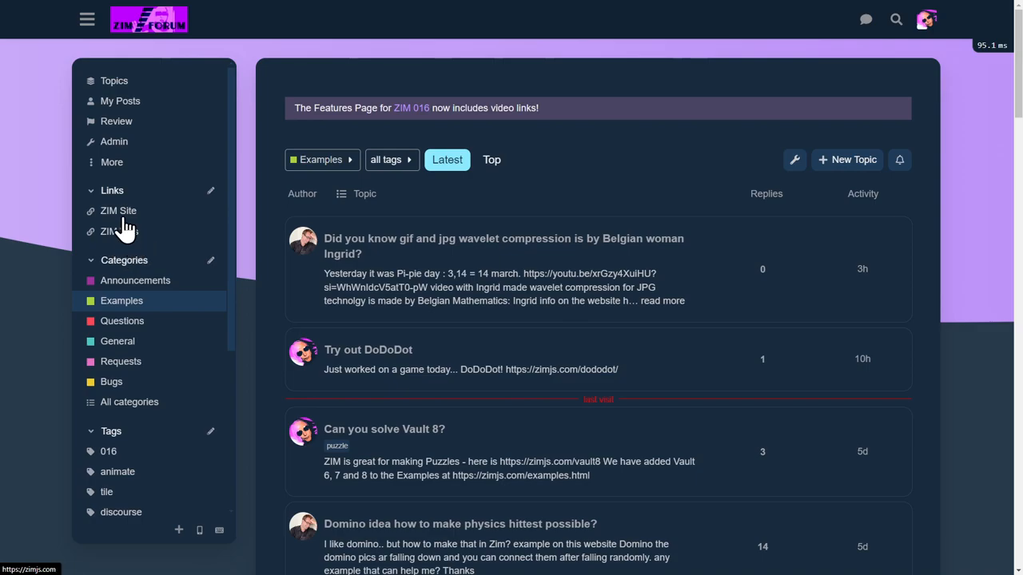
mouse_move(518, 254)
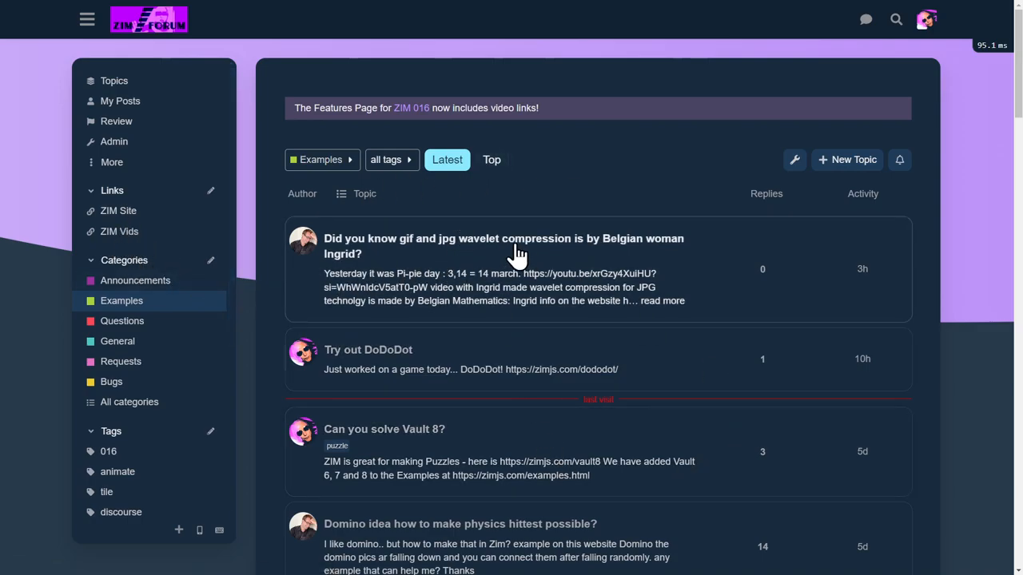
scroll(down, 3)
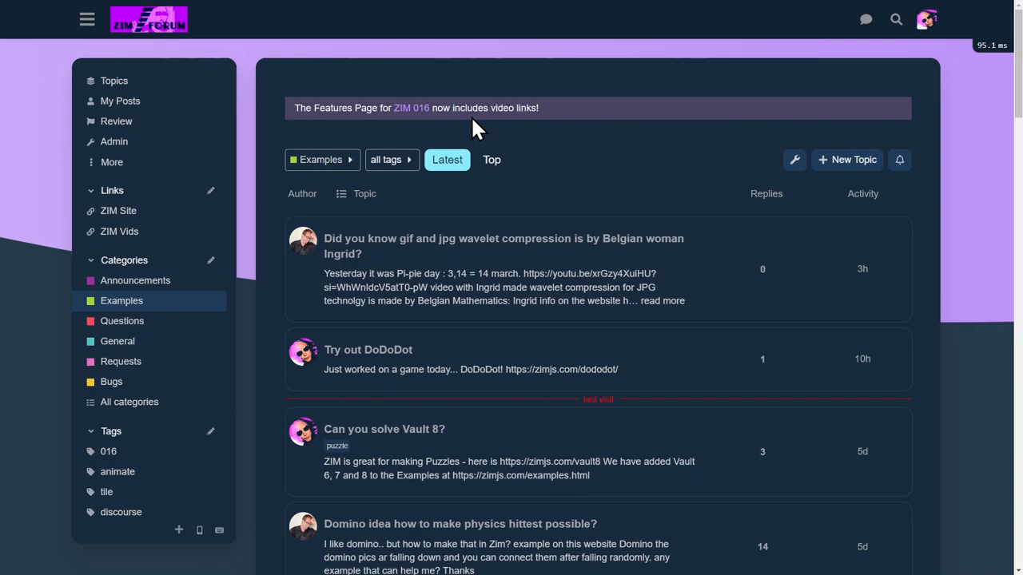
mouse_move(285, 172)
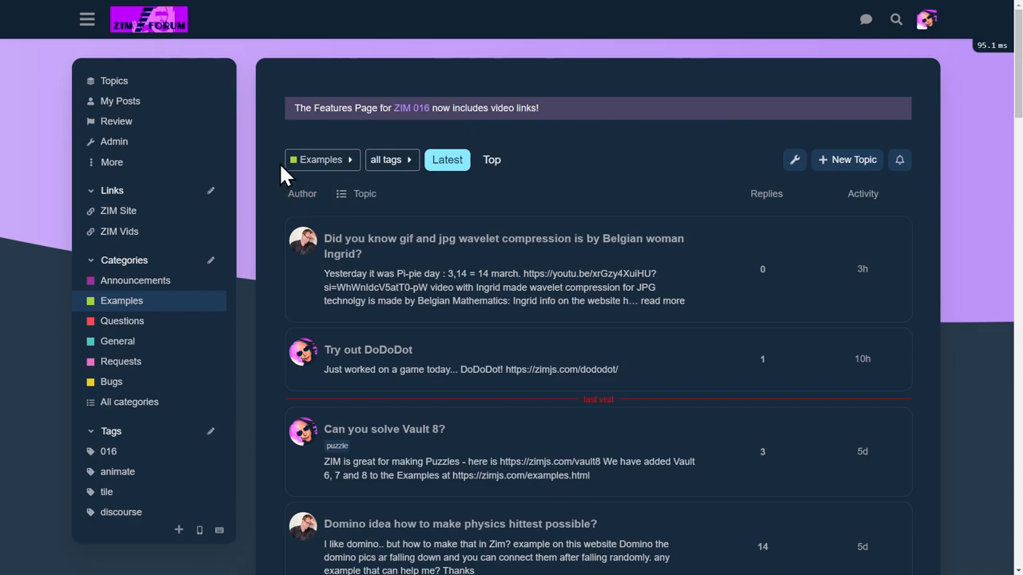
From All categories, list the Bugs reports down to TextInput maxLength and TIME not defined.
click(128, 403)
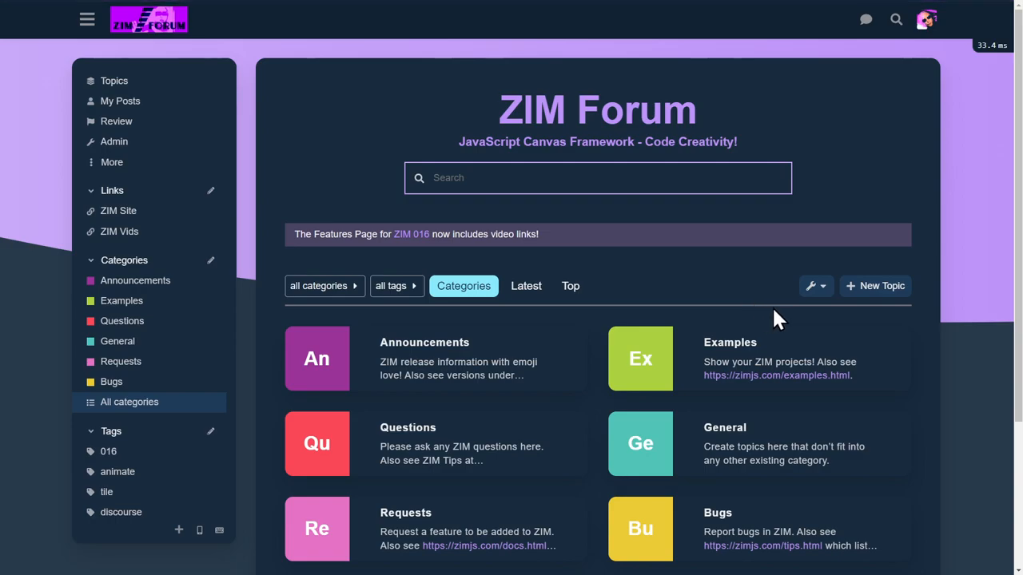
scroll(down, 3)
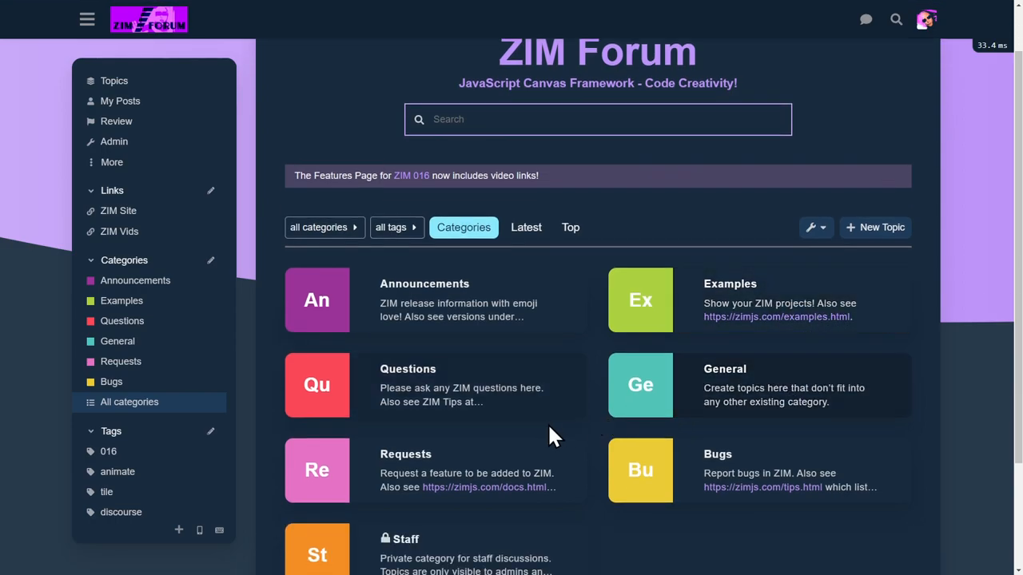
mouse_move(610, 331)
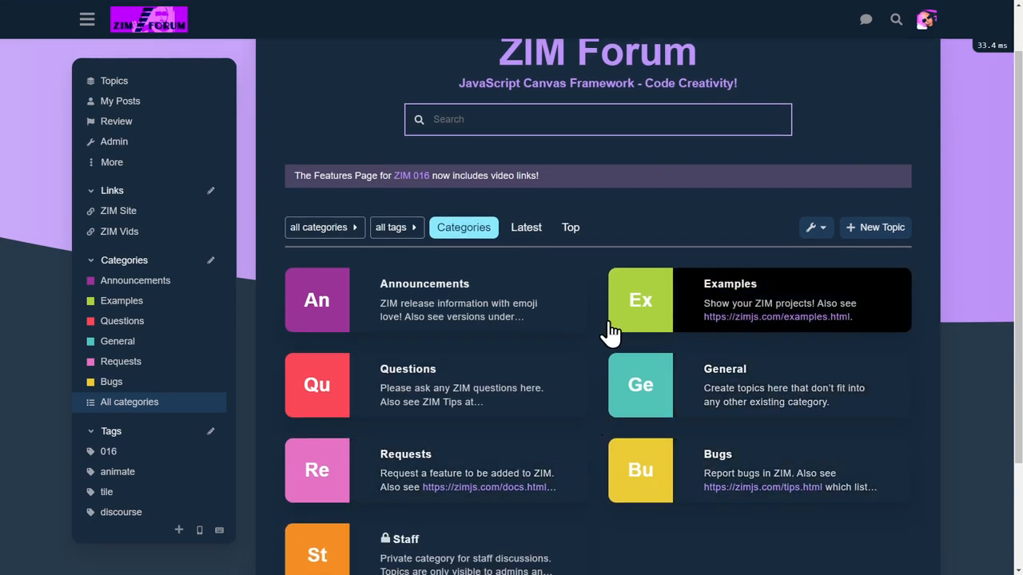
mouse_move(739, 477)
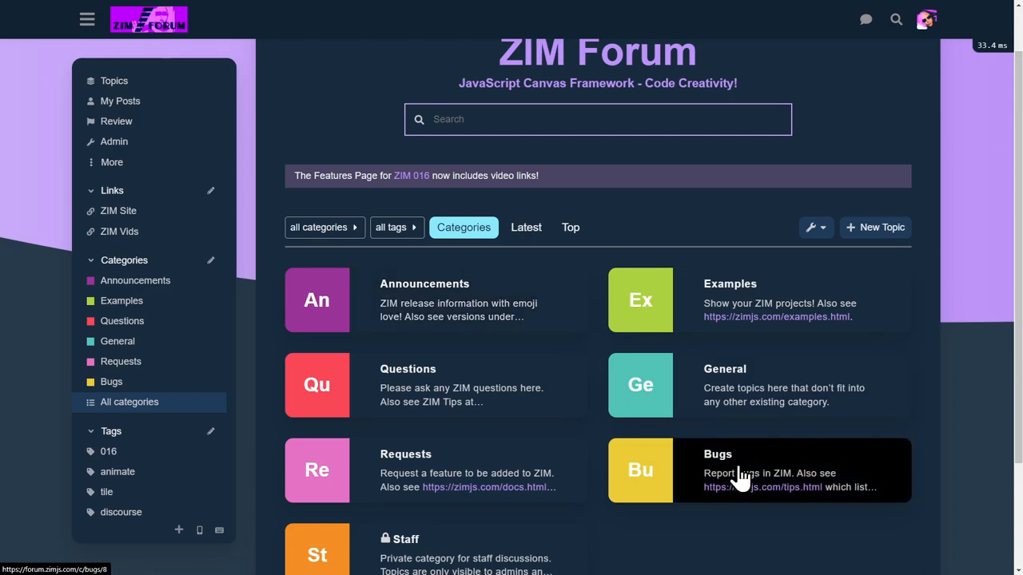
click(717, 454)
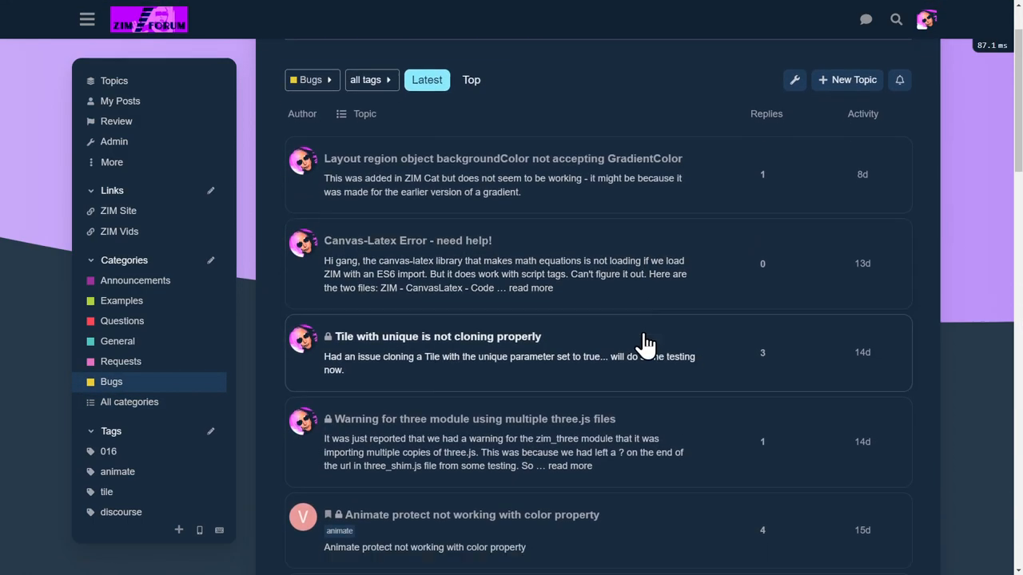
scroll(down, 3)
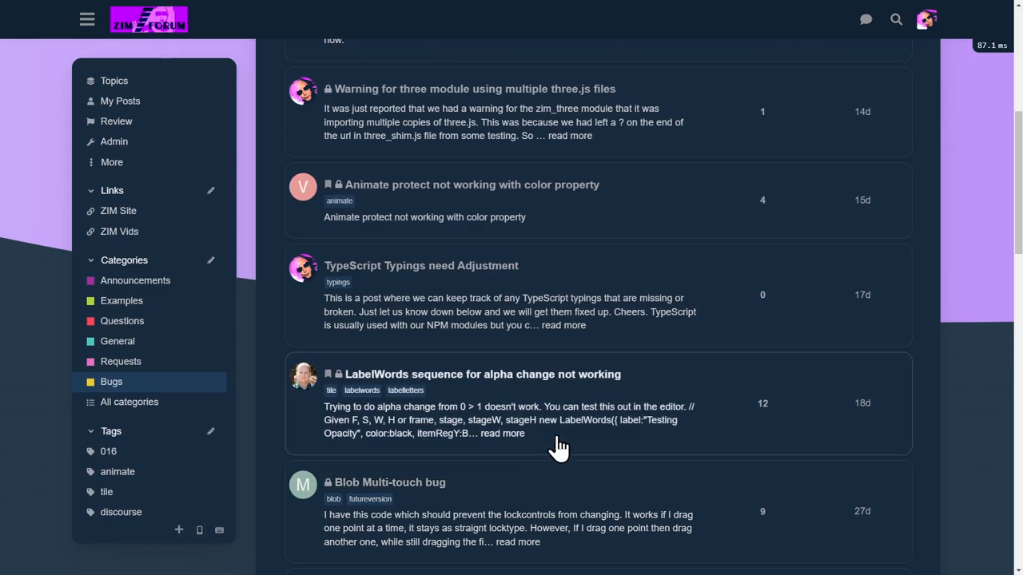
scroll(down, 3)
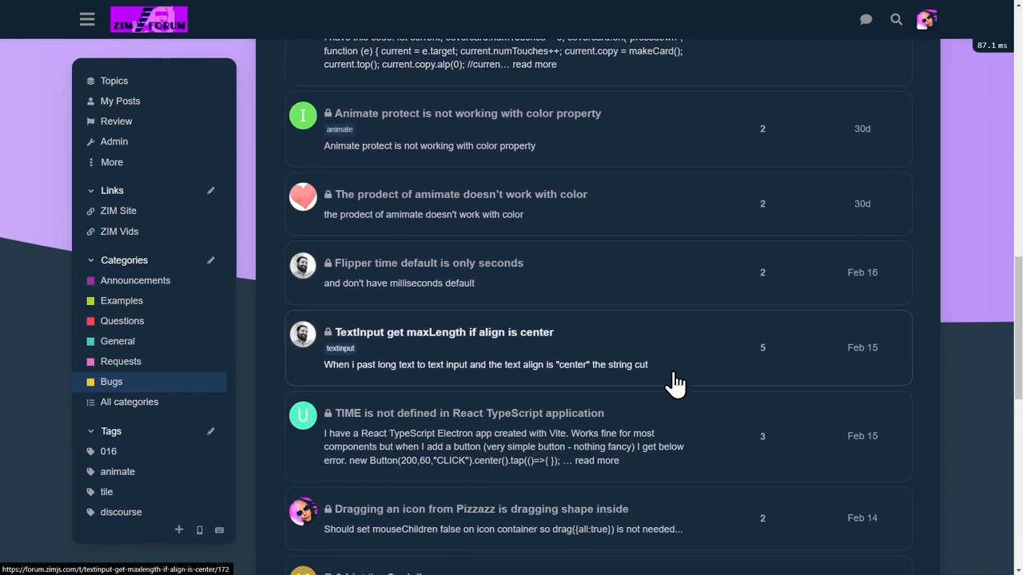
mouse_move(333, 227)
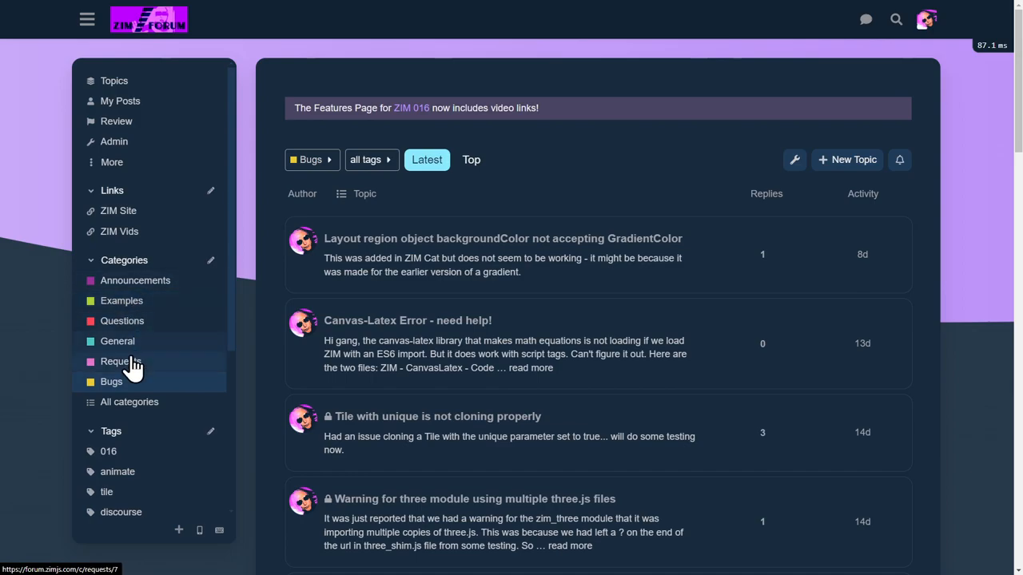
Via General, list the Requests topics from the JavaScript-with-ZIM book down to QR reader.
click(118, 342)
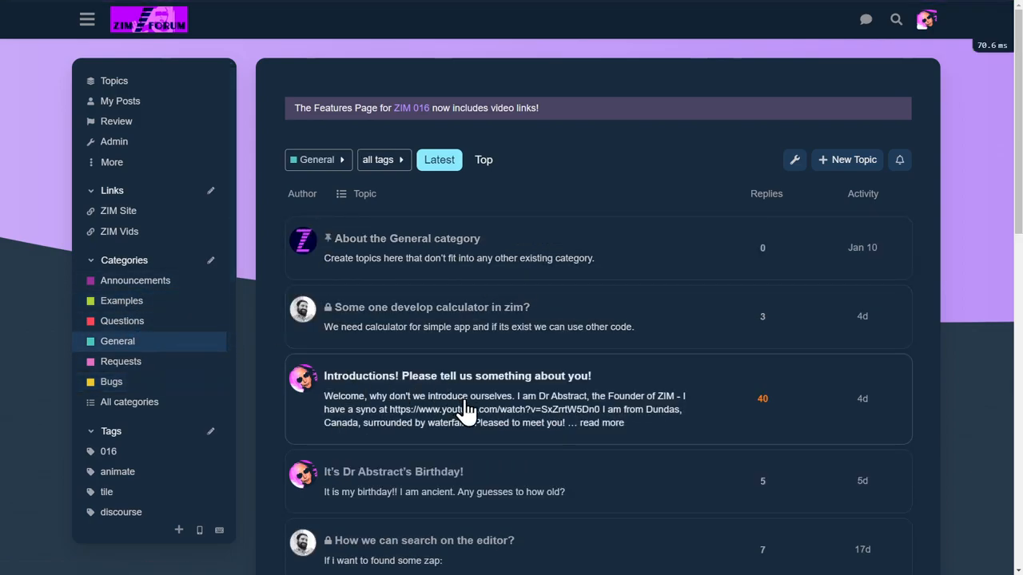
scroll(down, 3)
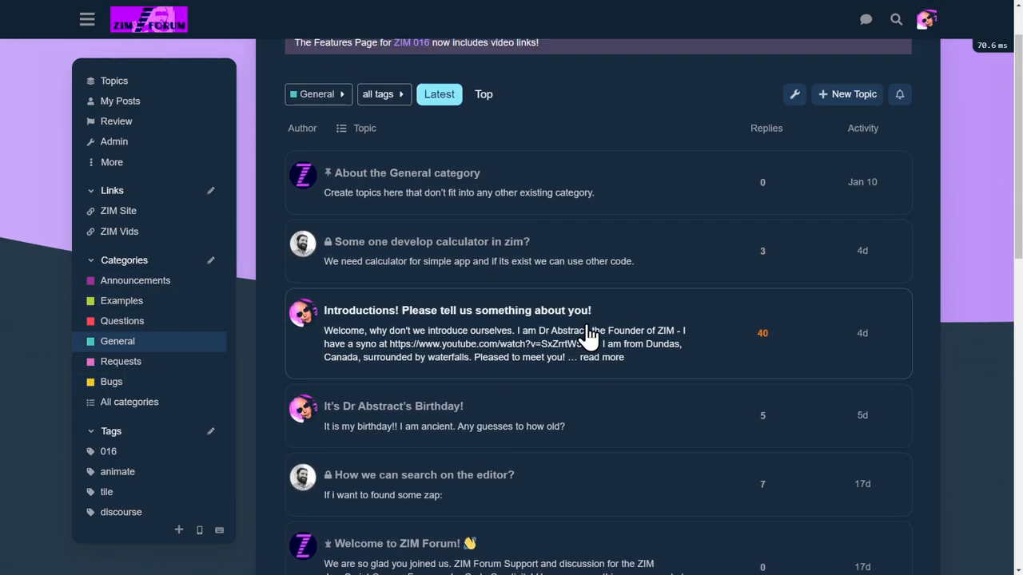
click(122, 361)
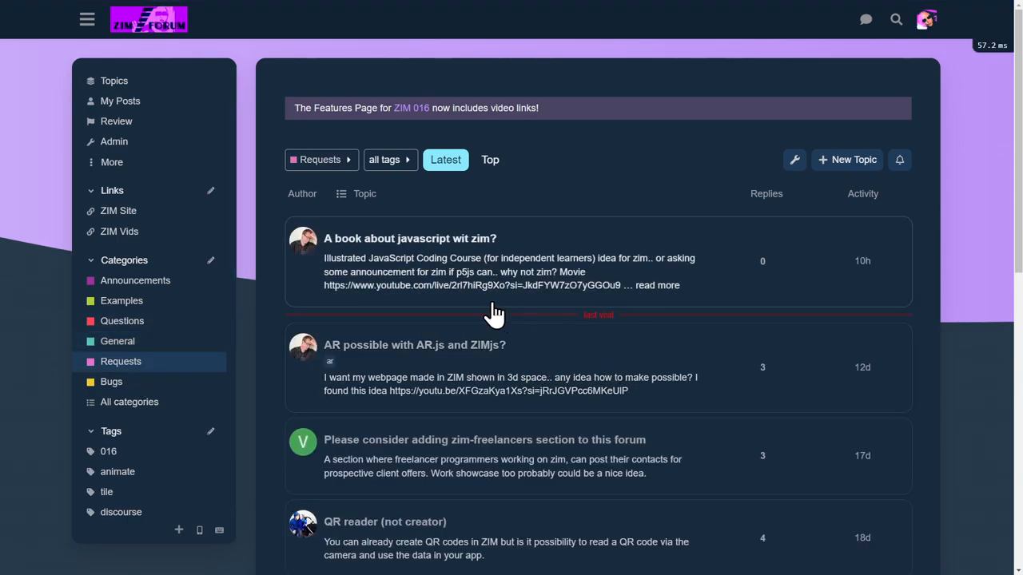
mouse_move(477, 284)
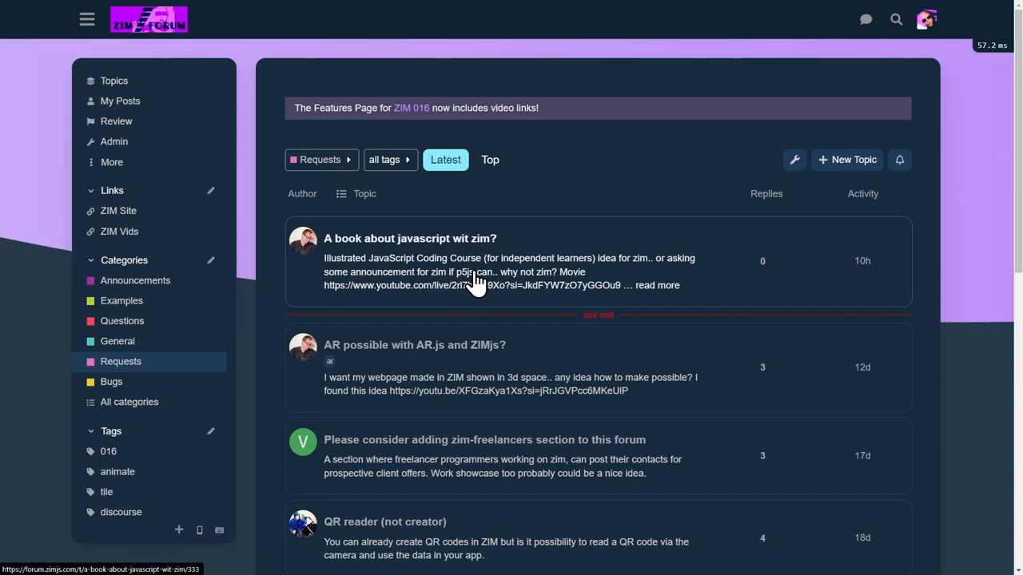
scroll(down, 3)
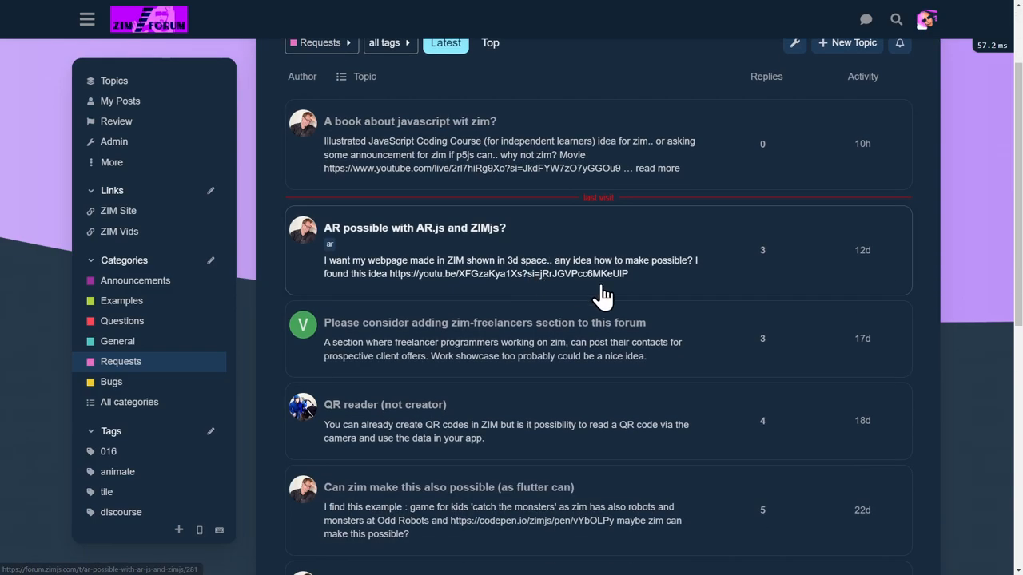
scroll(down, 3)
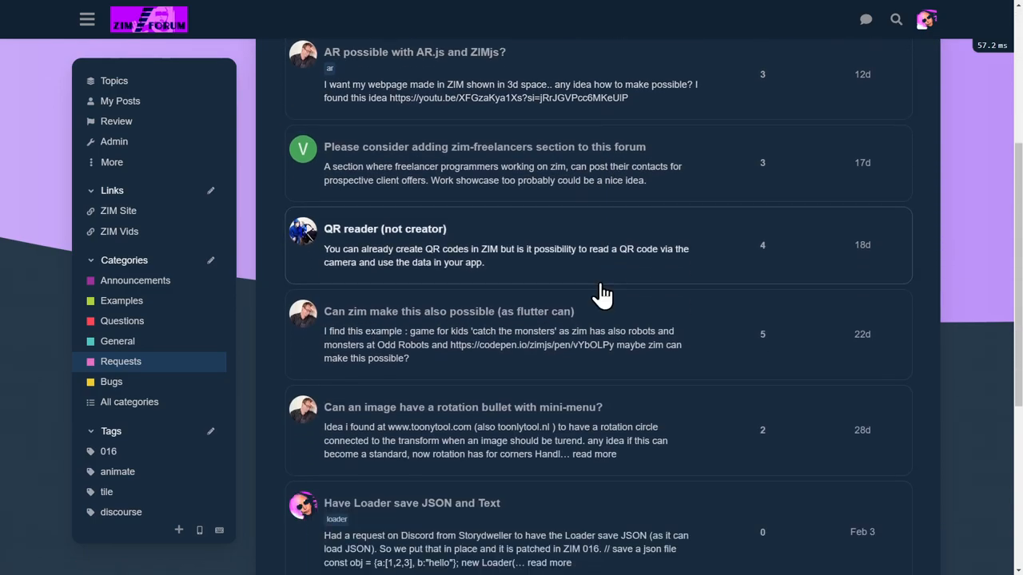
scroll(down, 3)
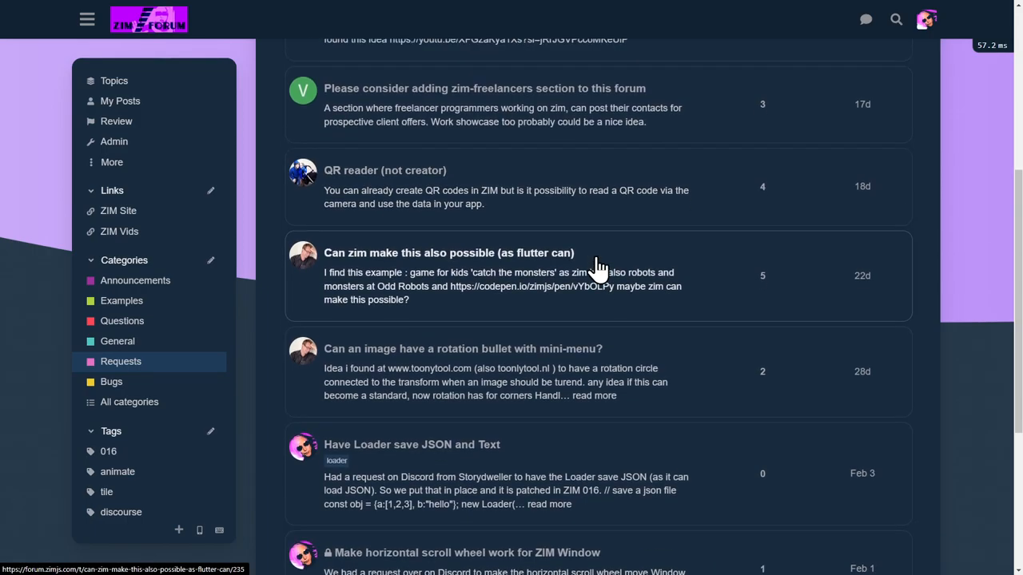
scroll(down, 3)
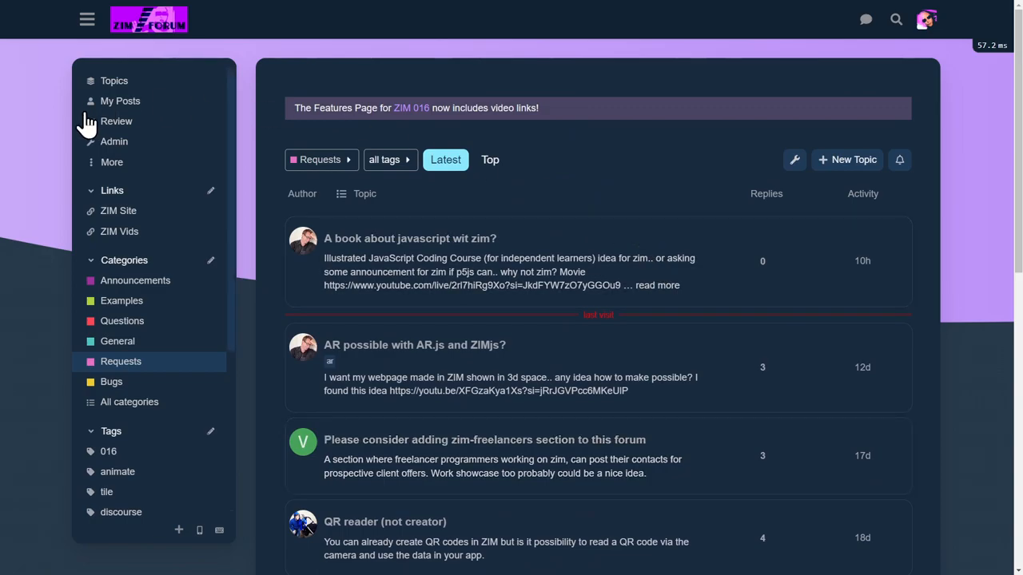
mouse_move(115, 80)
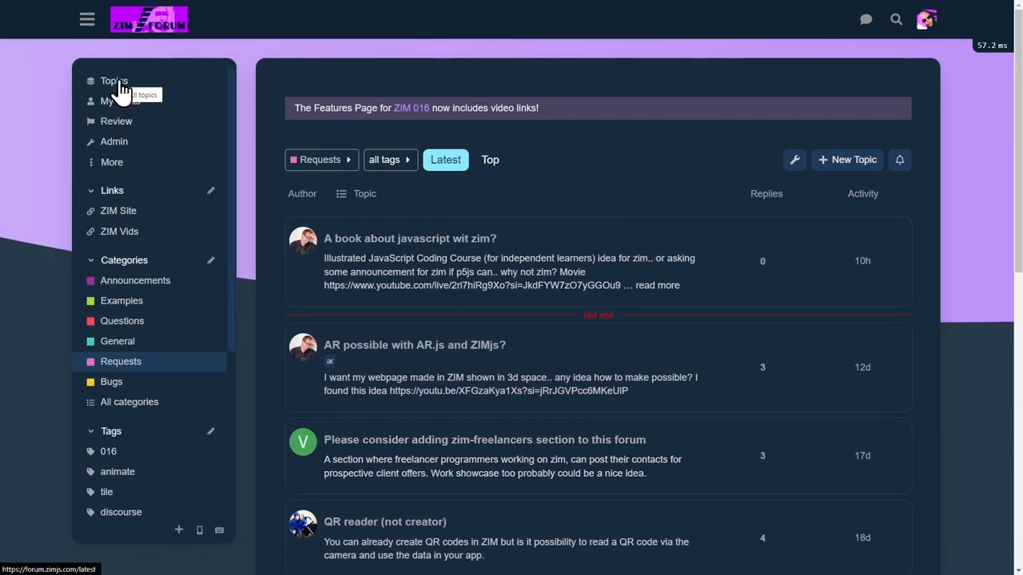